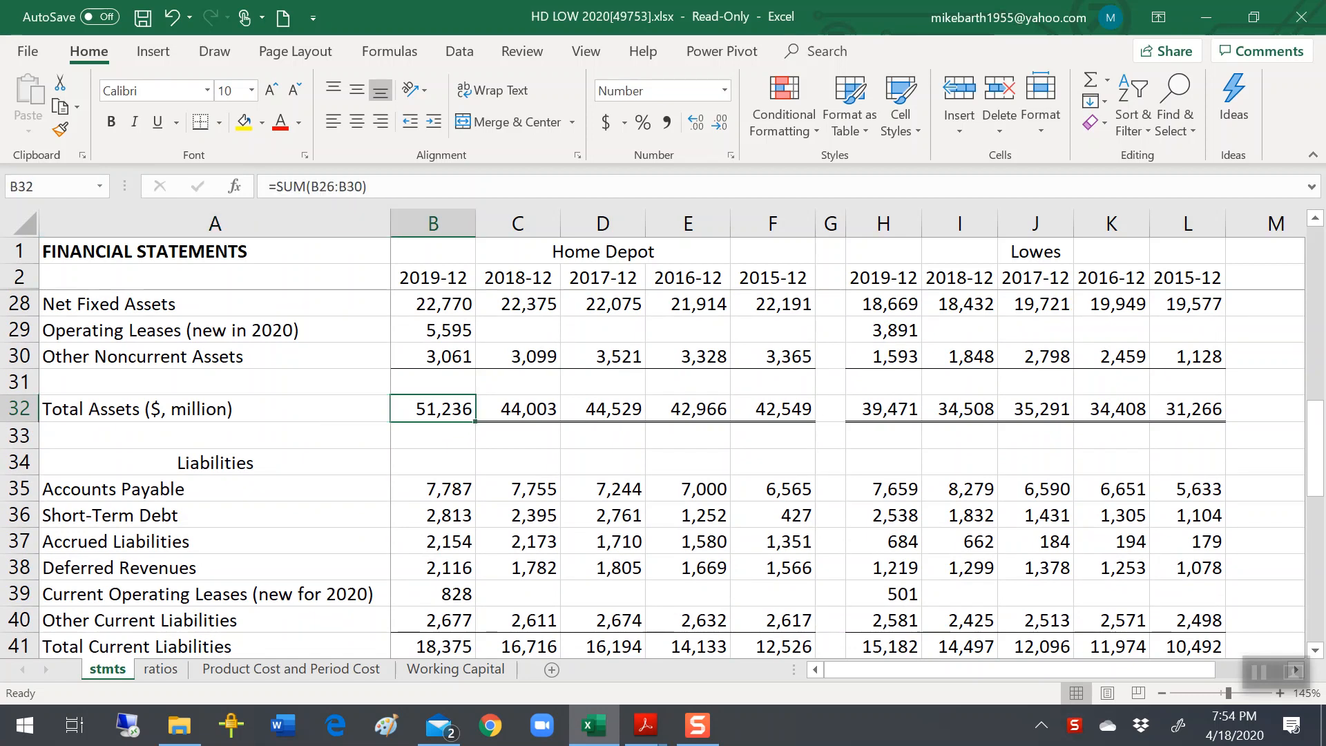
# Review Home Depot's 2019 asset, liability and equity totals, pointing out the equity rows.
pyautogui.click(433, 592)
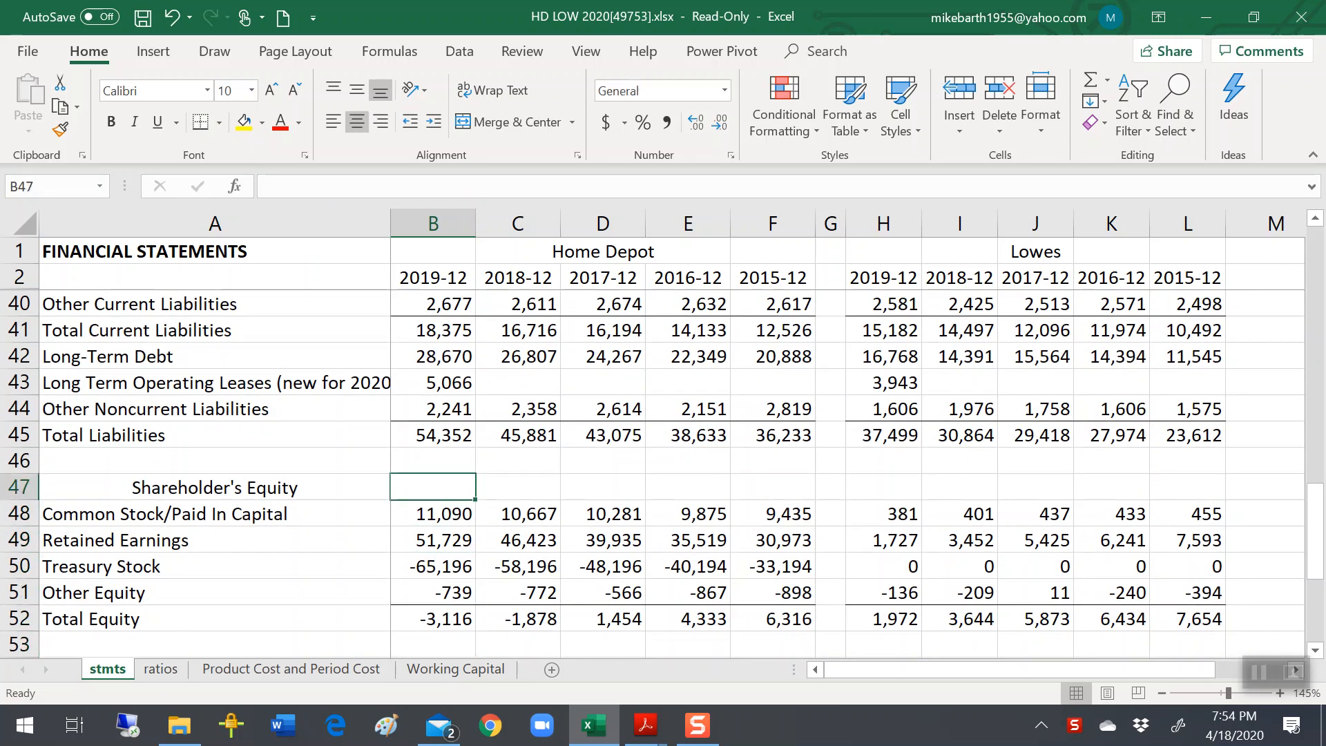
pyautogui.click(432, 434)
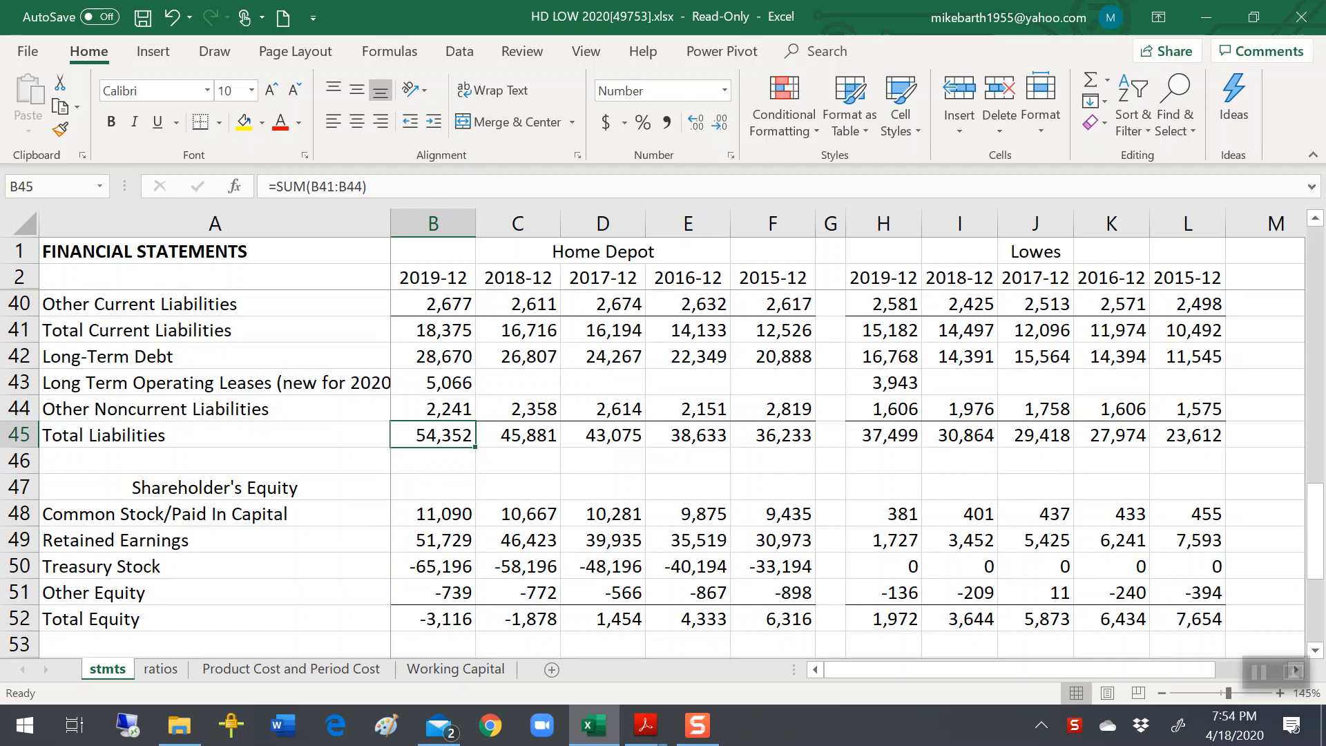
pyautogui.click(432, 514)
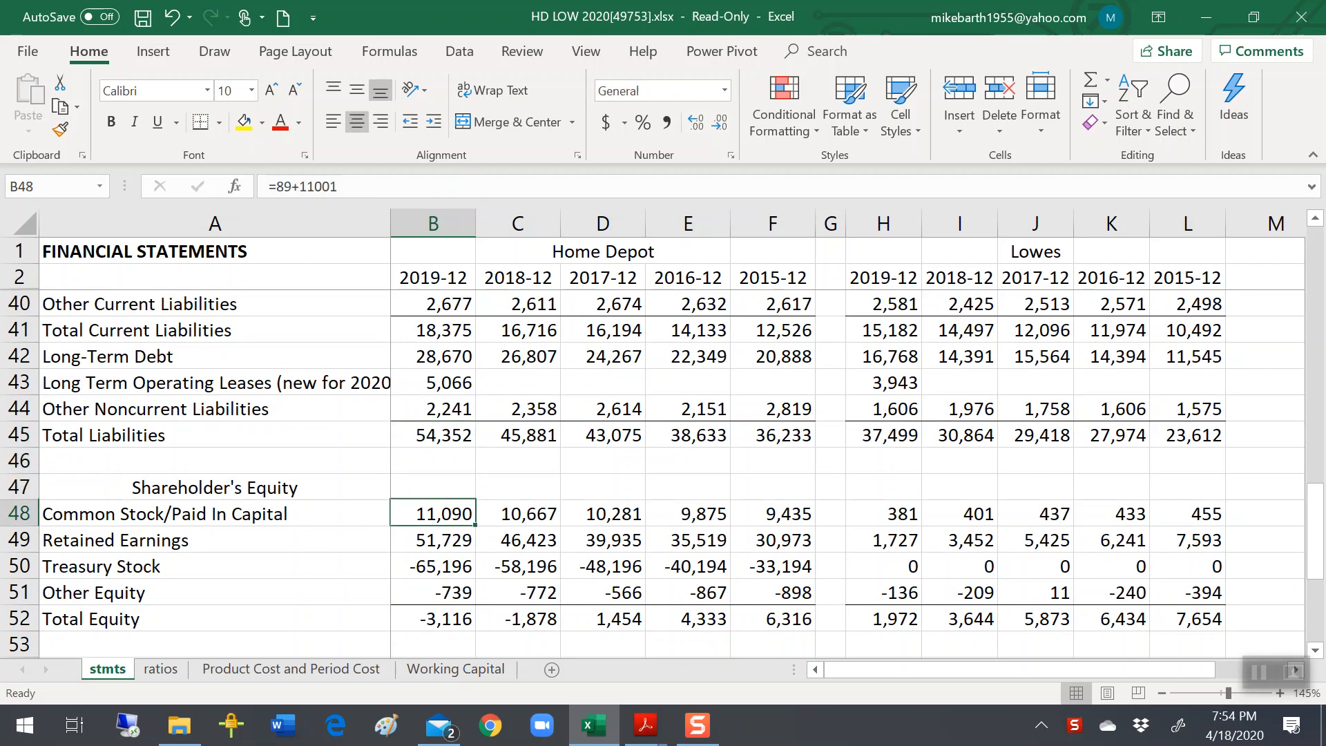
pyautogui.click(432, 619)
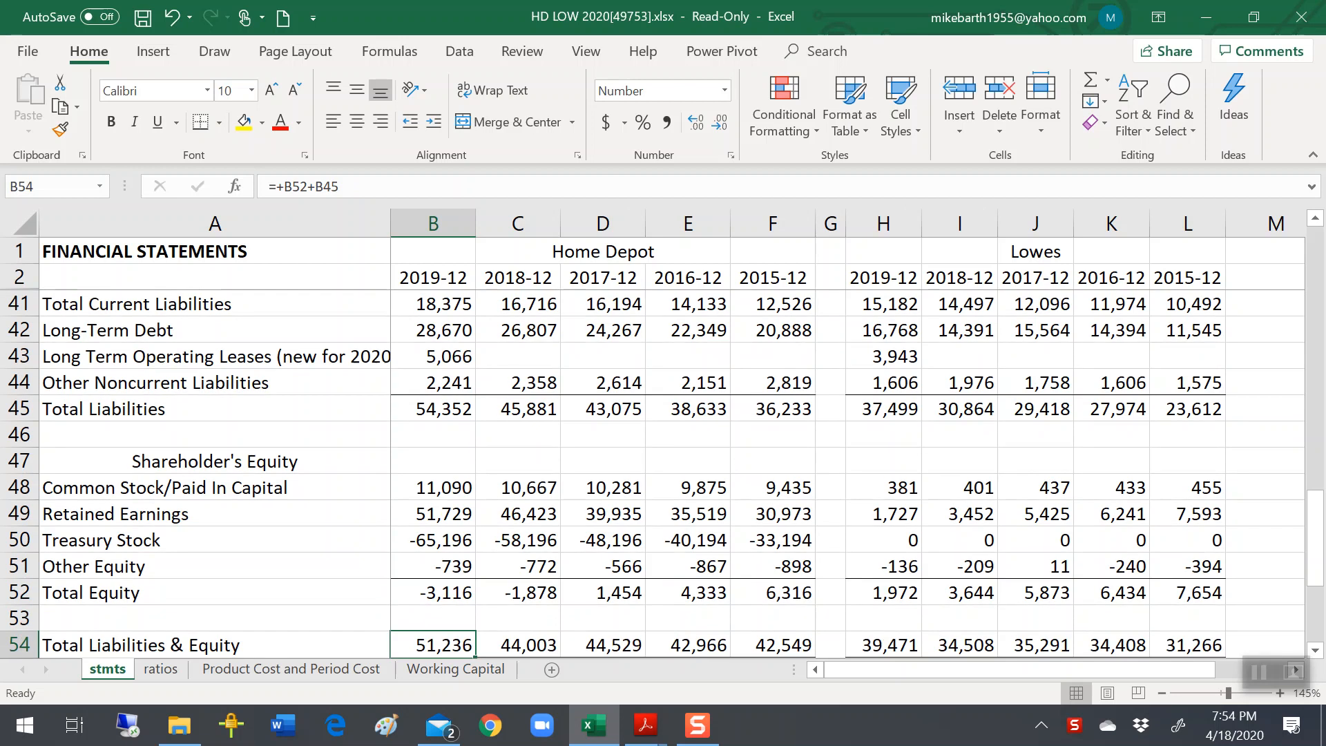
pyautogui.click(517, 592)
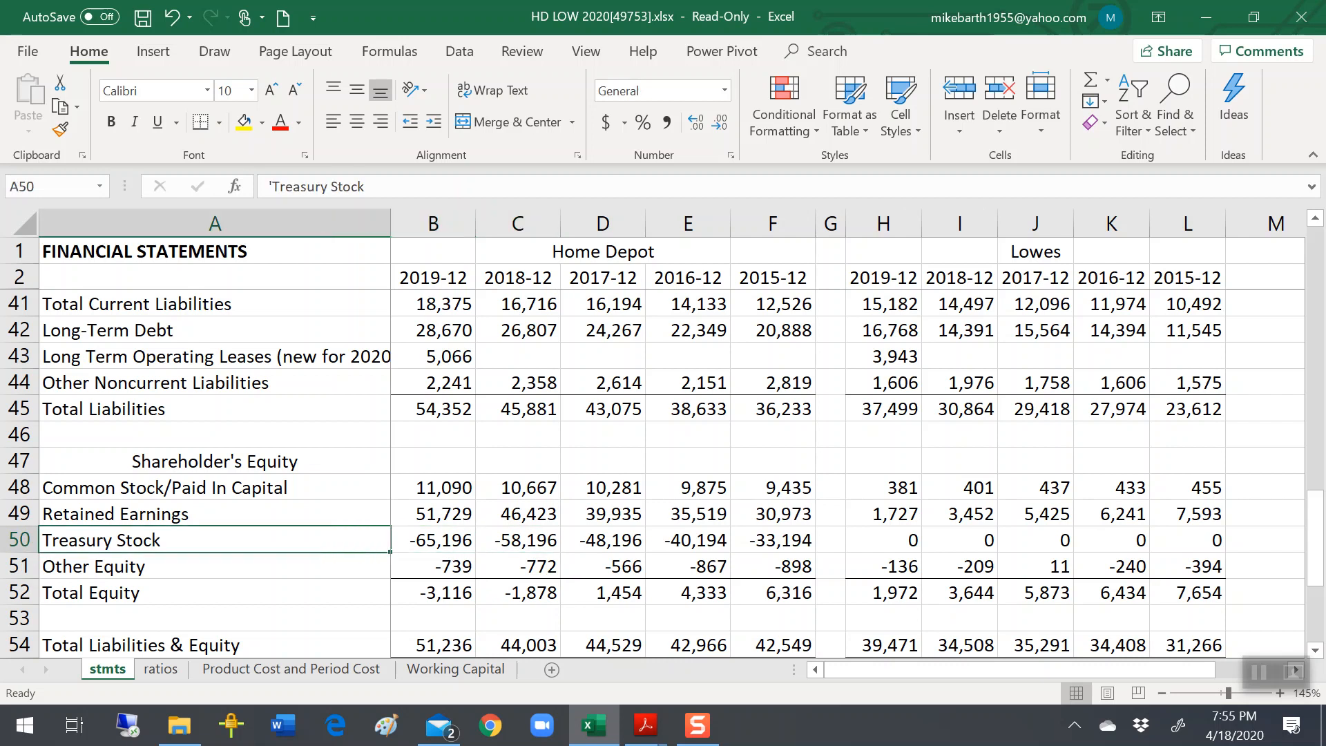
pyautogui.click(432, 539)
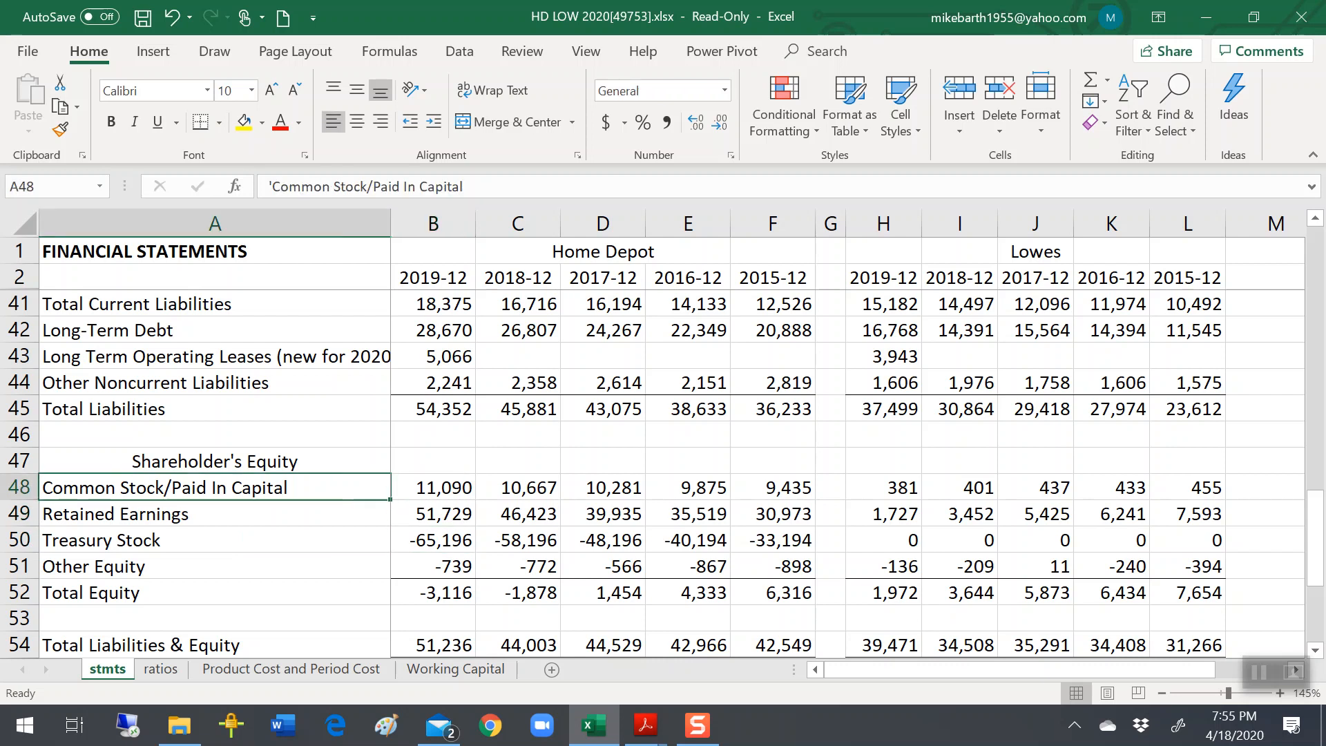
pyautogui.click(432, 487)
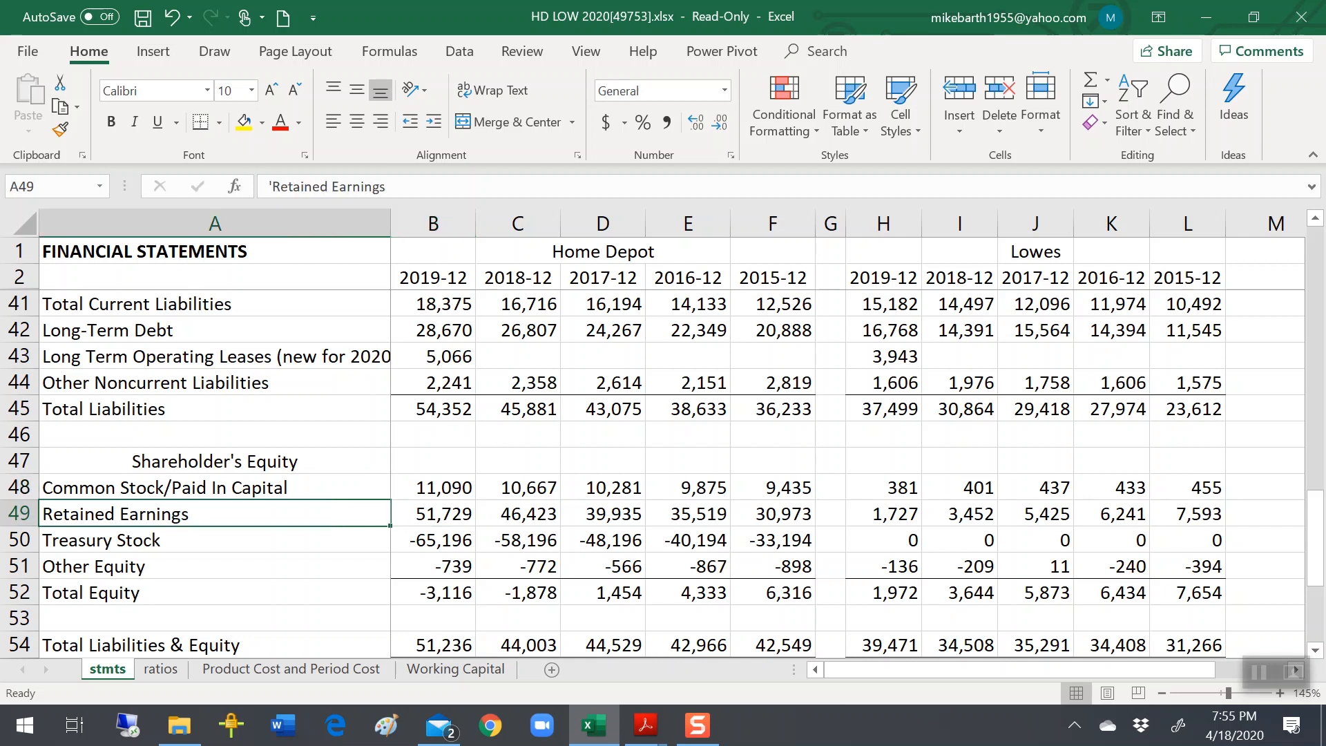
# Compare Home Depot's retained earnings and common stock across 2016, 2017 and 2019.
pyautogui.click(433, 513)
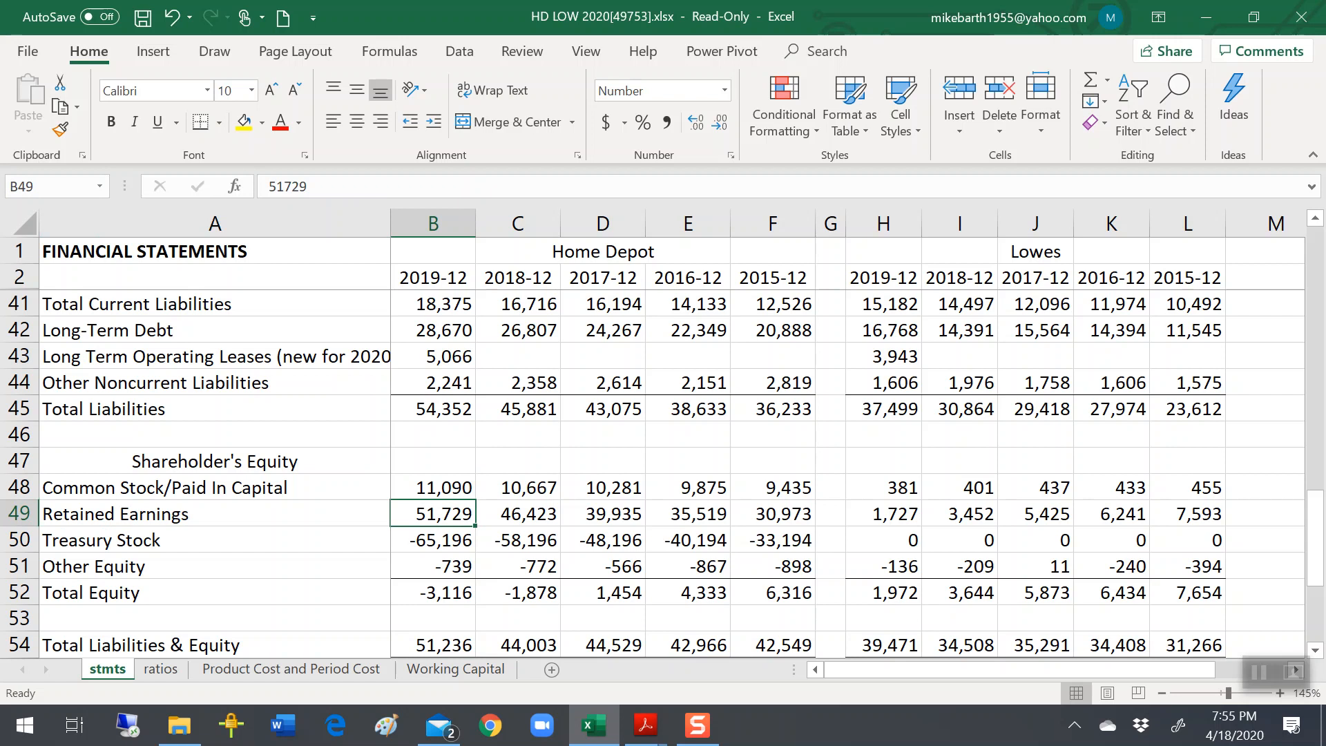
pyautogui.click(688, 513)
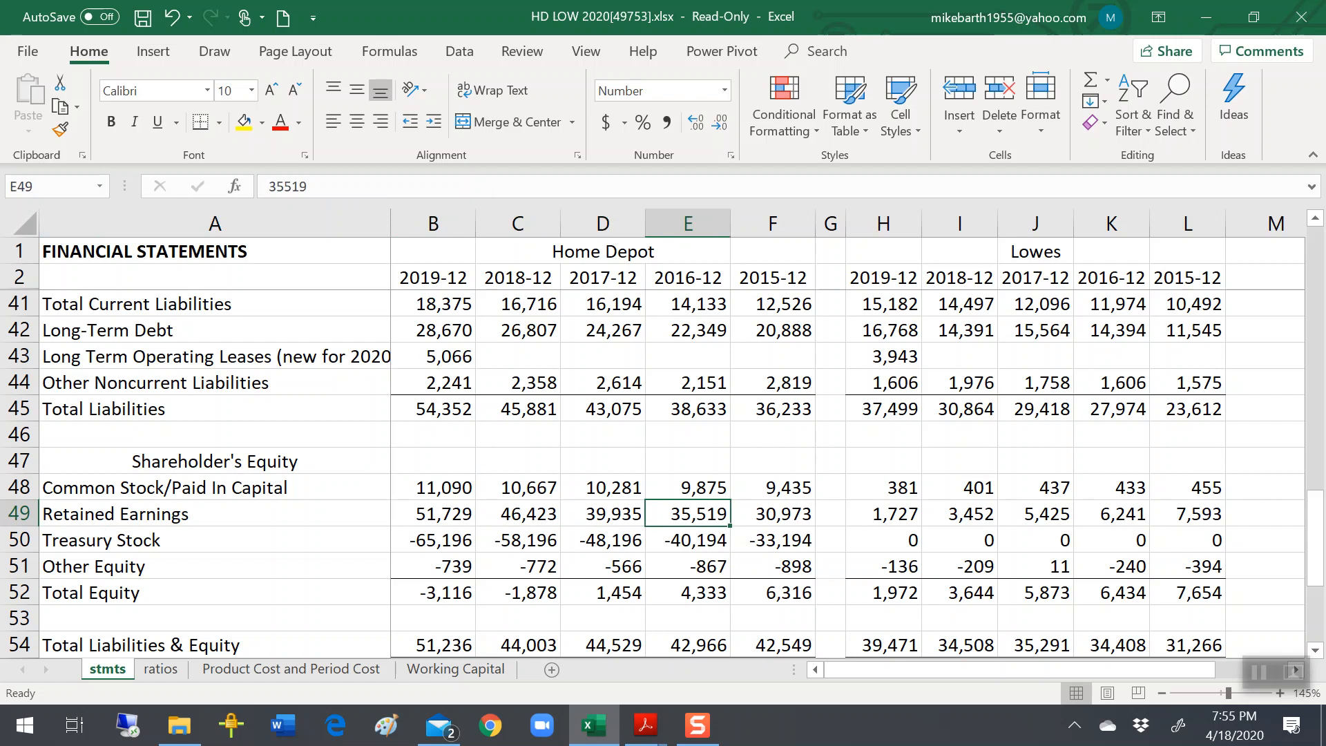
pyautogui.click(603, 514)
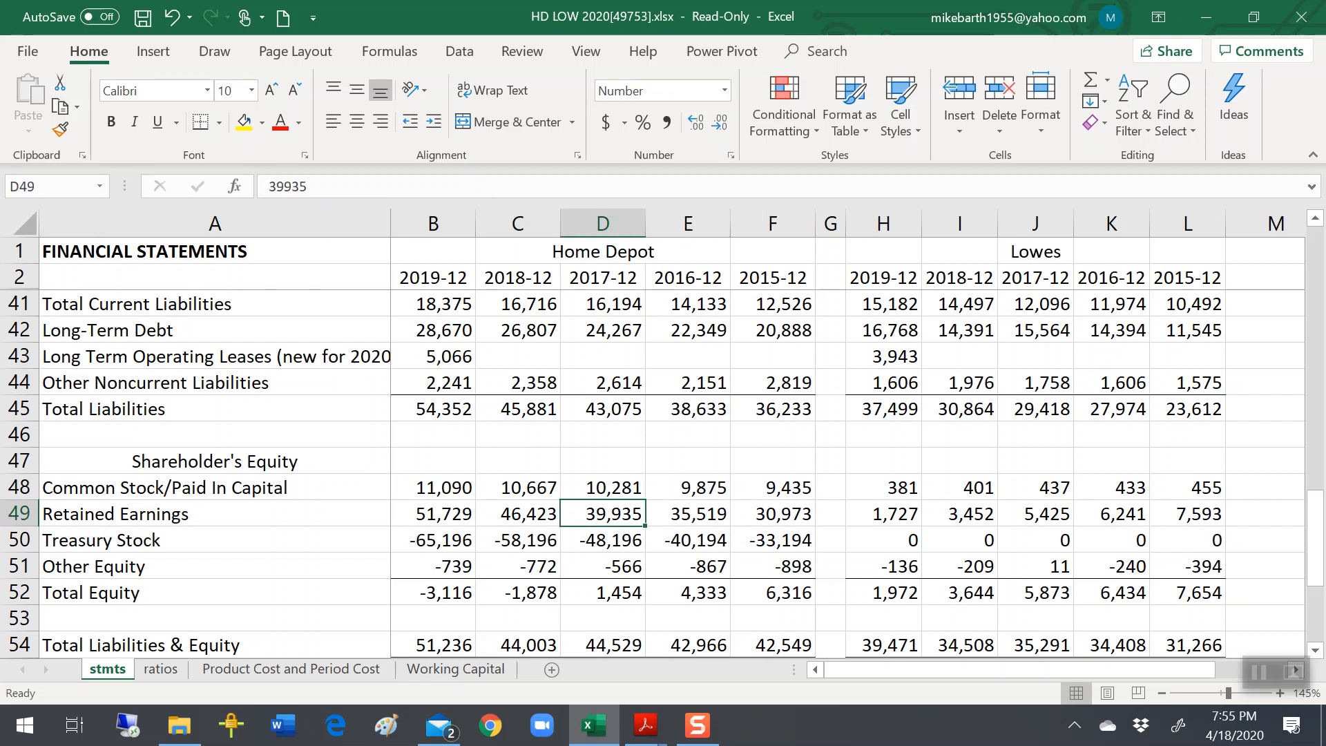
pyautogui.click(433, 487)
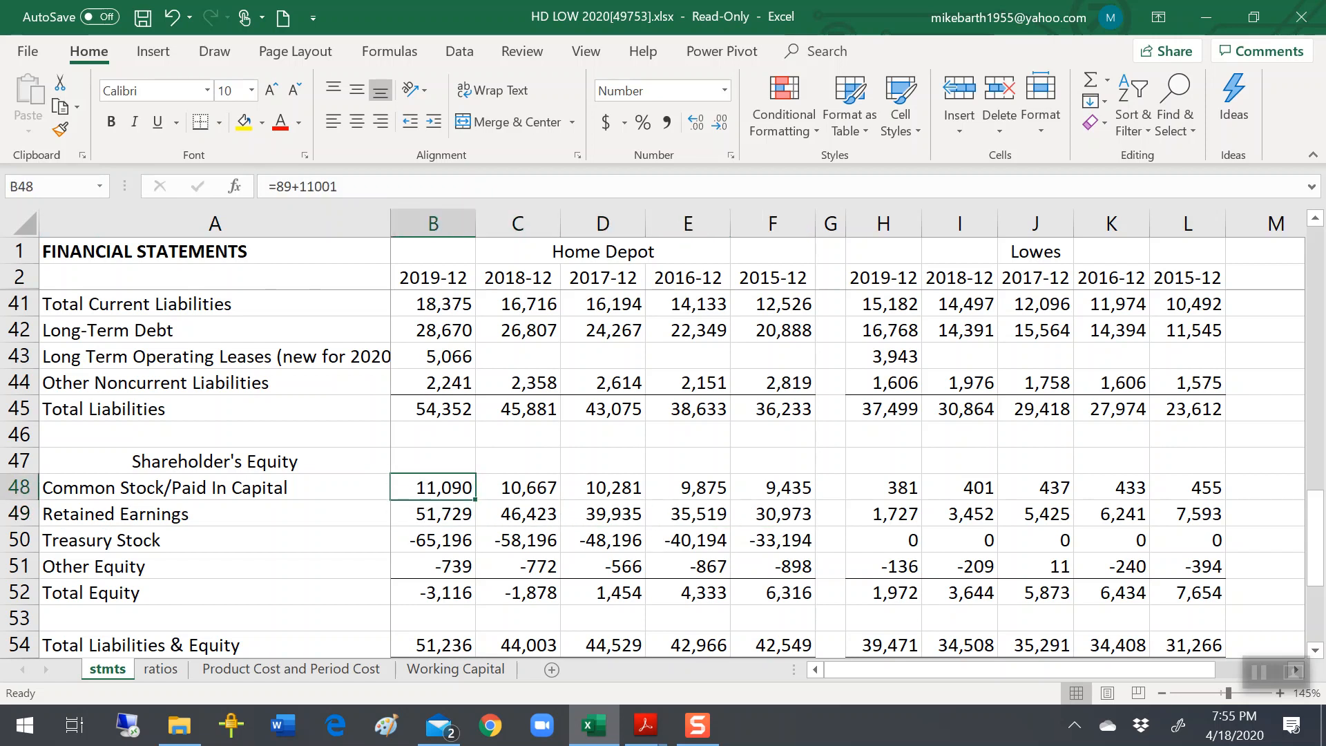
pyautogui.click(770, 514)
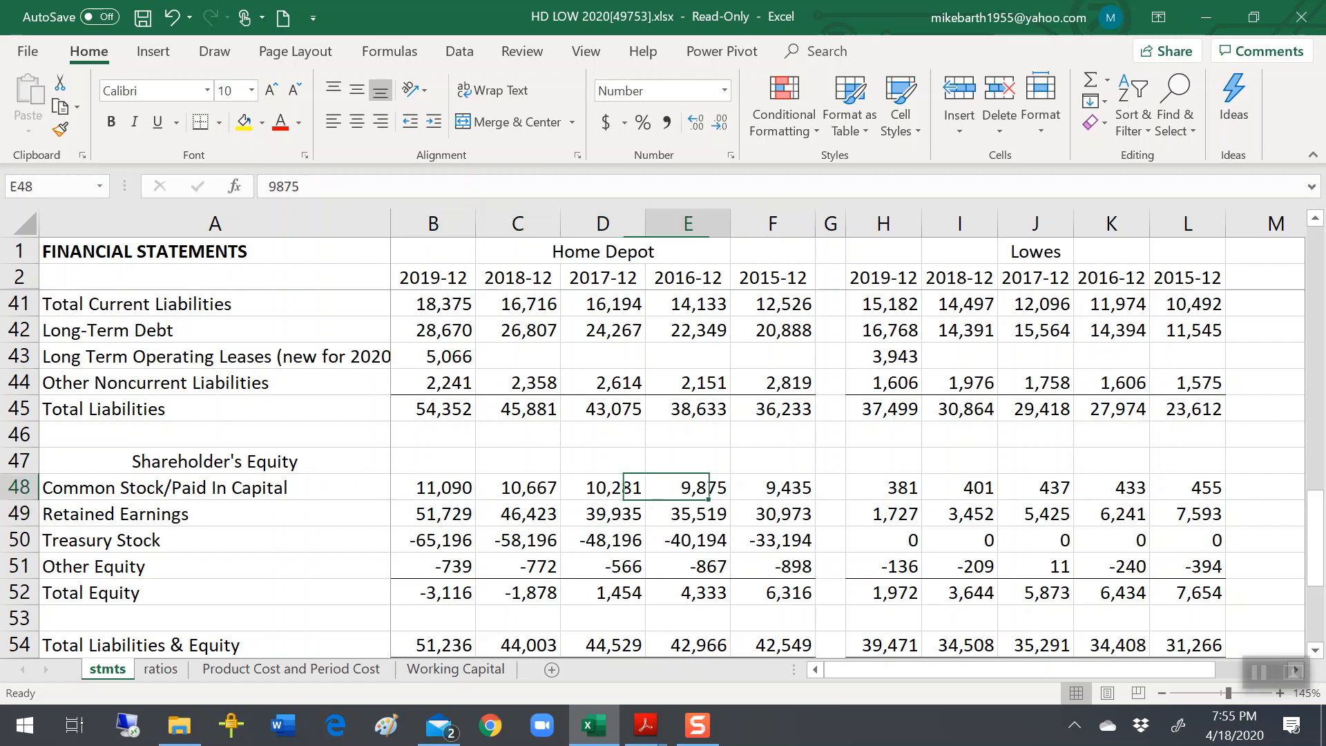
pyautogui.click(433, 487)
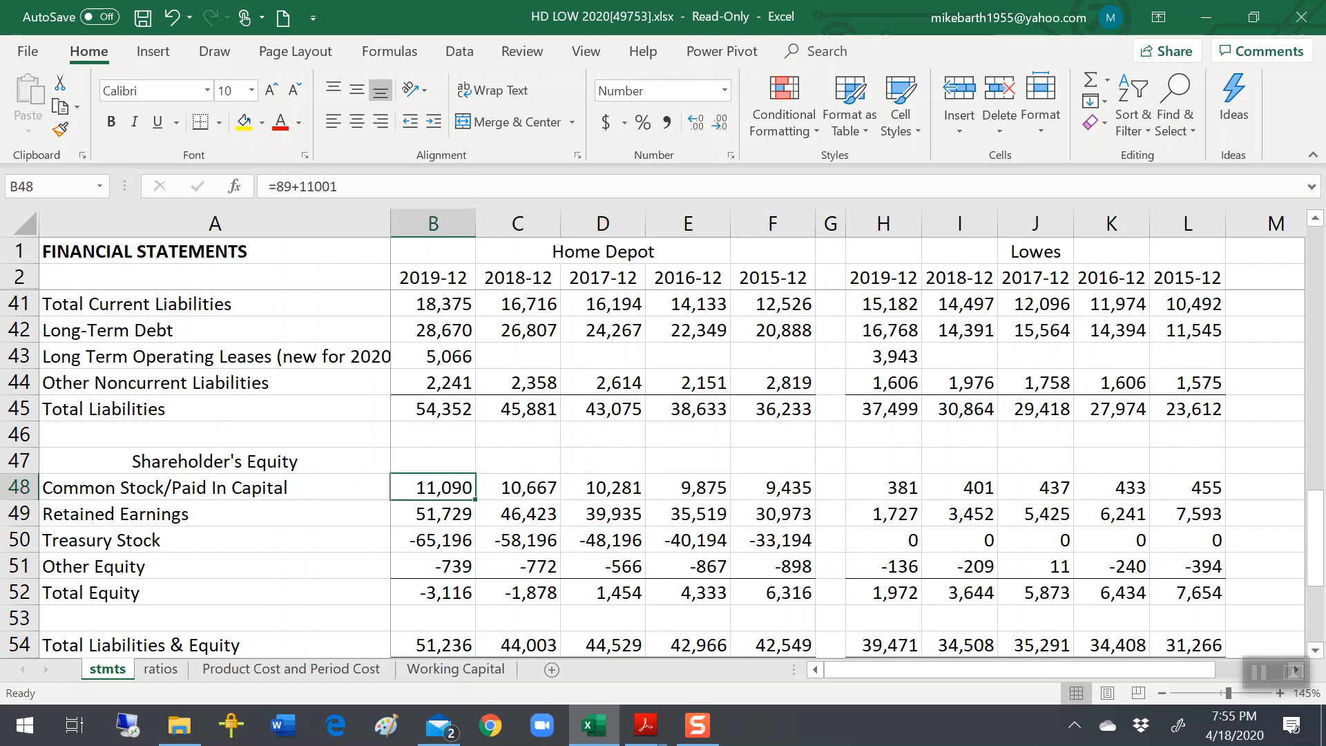
pyautogui.click(771, 540)
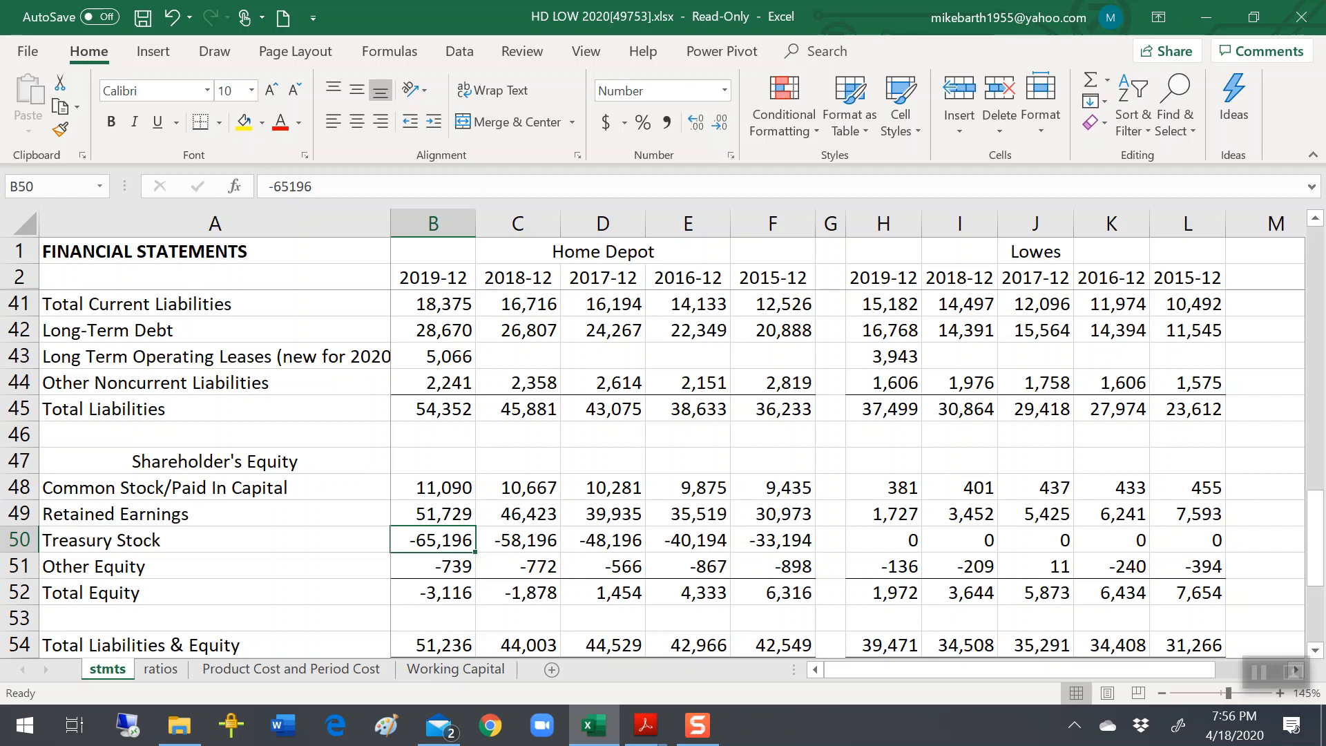
# Abandon an accidental formula edit and compare 2019 and 2015 common stock figures.
pyautogui.scroll(-3)
pyautogui.write('=B4889+10578')
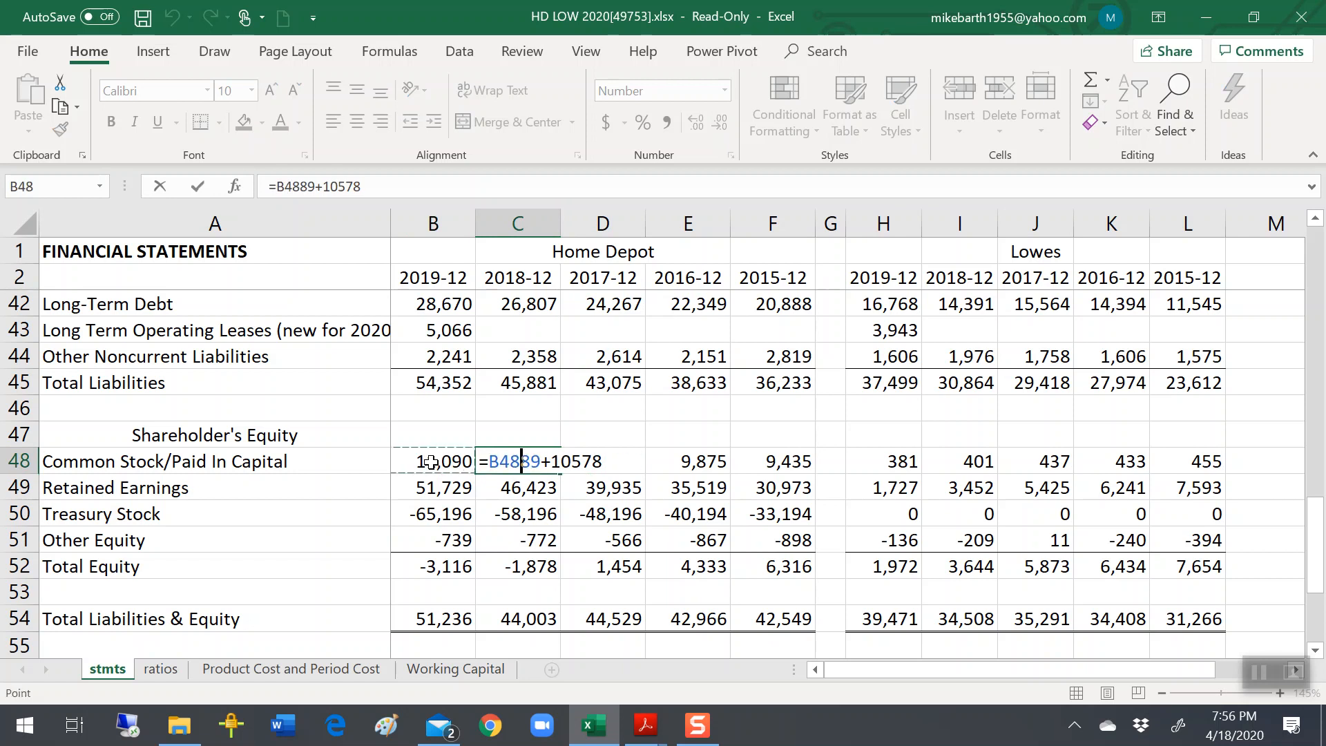
pyautogui.press('Enter')
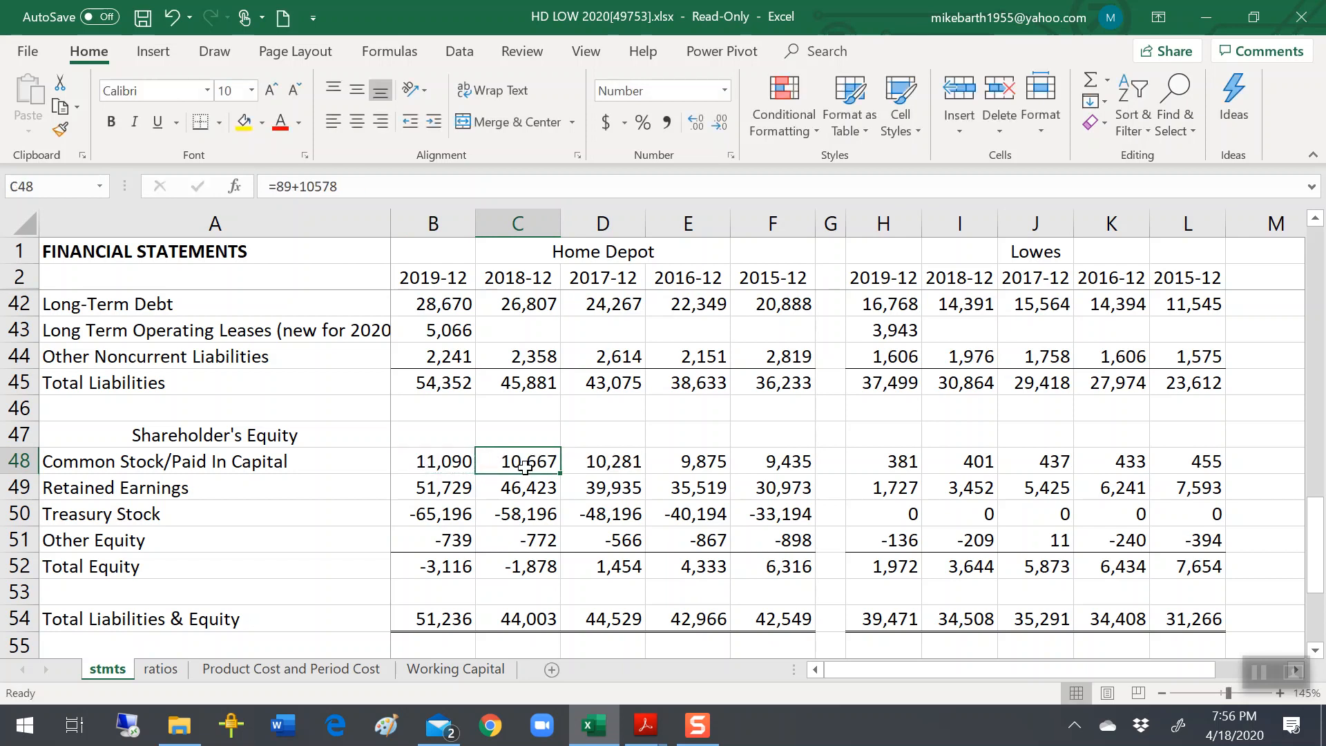
pyautogui.click(433, 461)
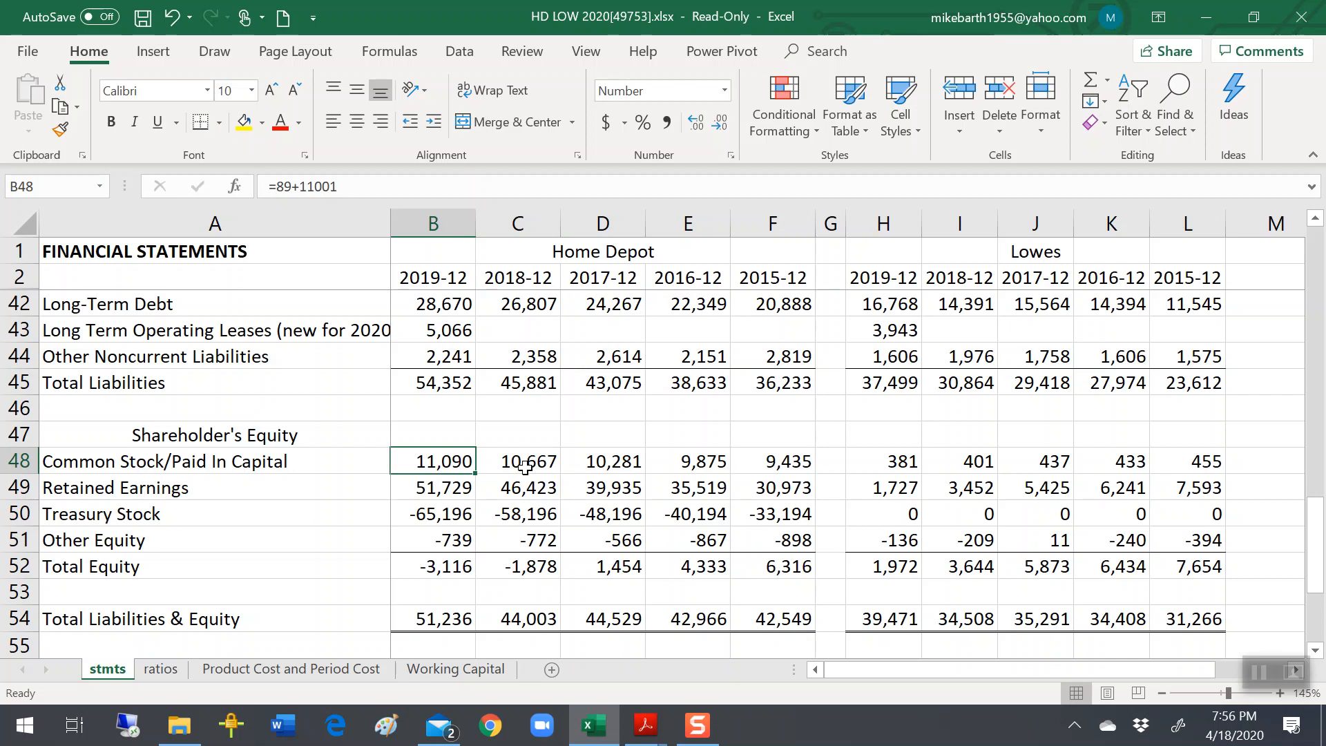
pyautogui.click(771, 461)
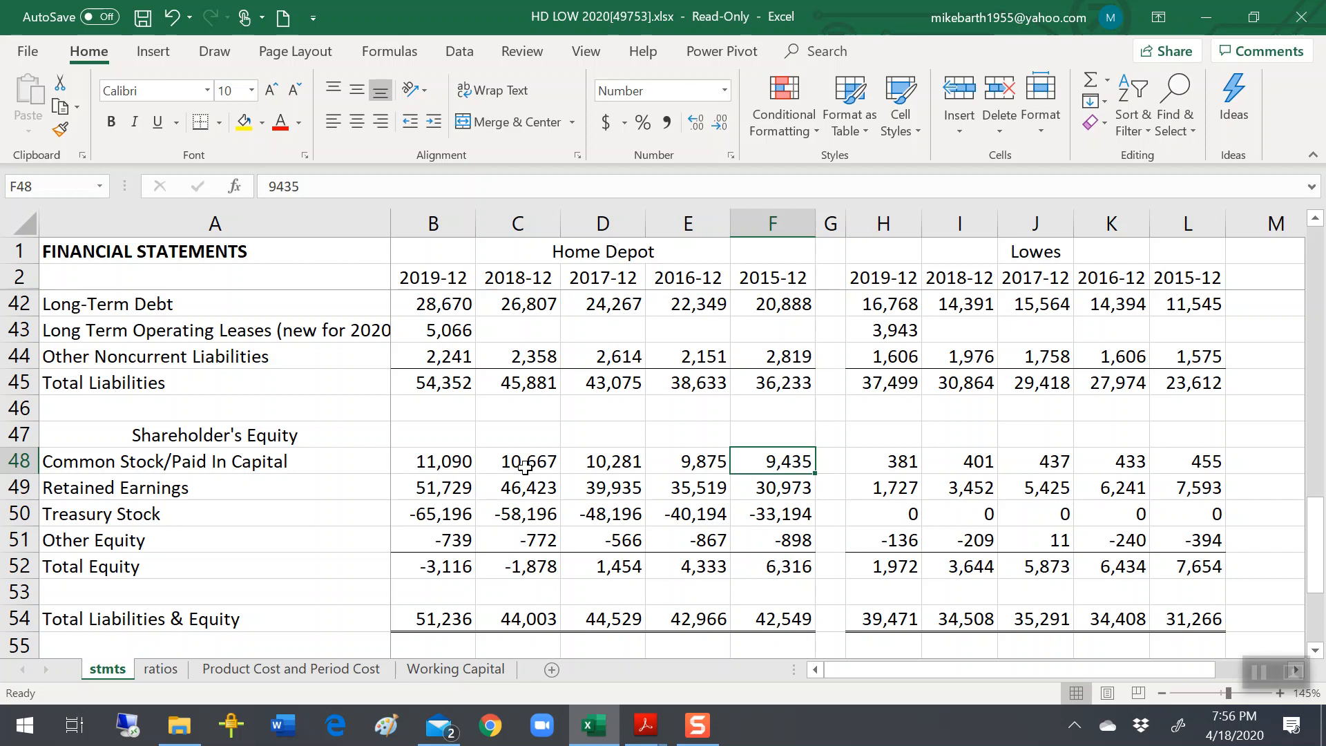
# Review the 2018 and 2019 treasury stock, retained earnings and common stock figures.
pyautogui.click(771, 513)
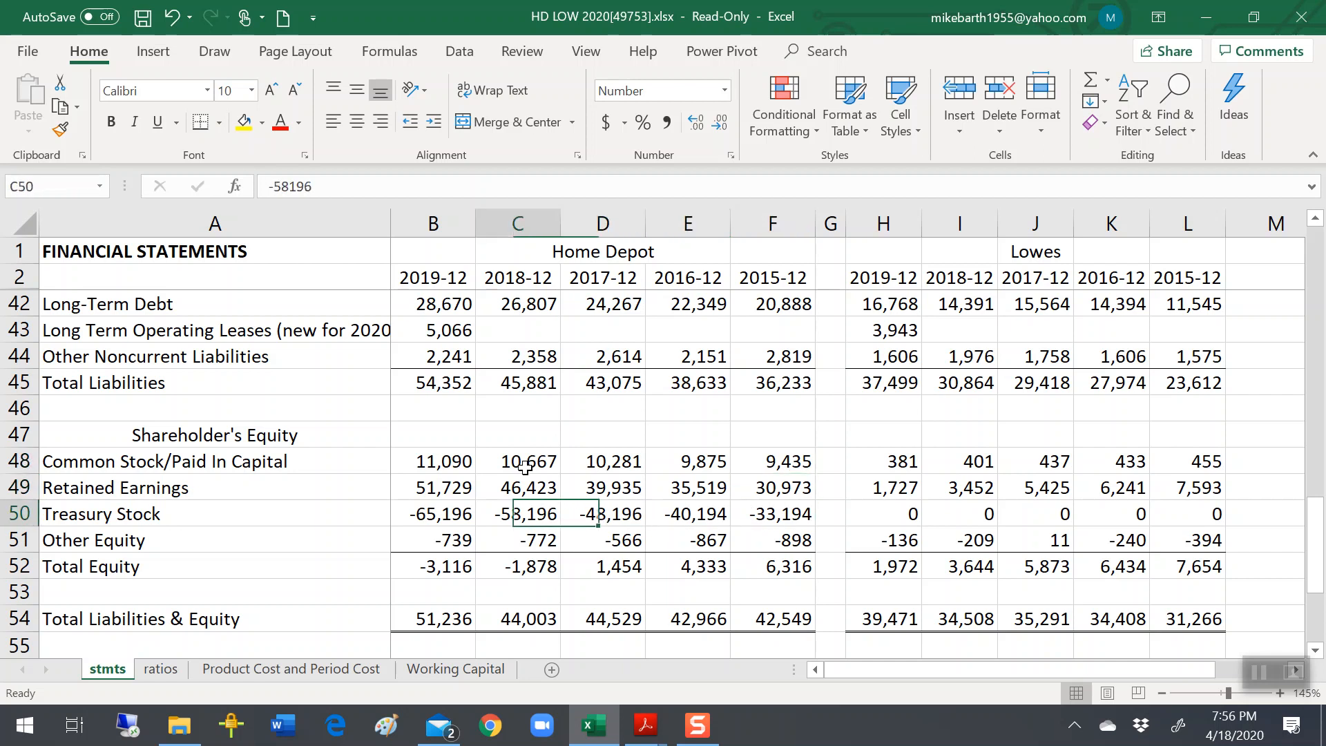
pyautogui.click(434, 513)
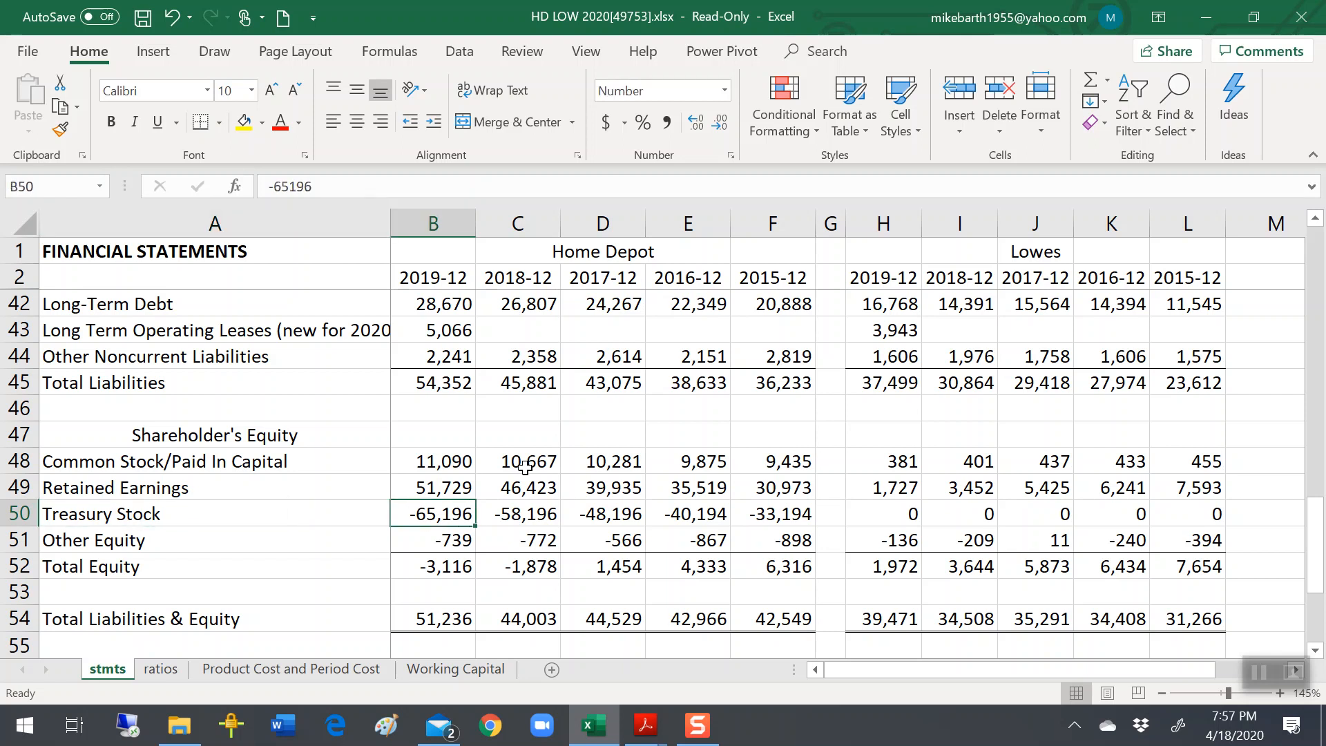
pyautogui.click(432, 487)
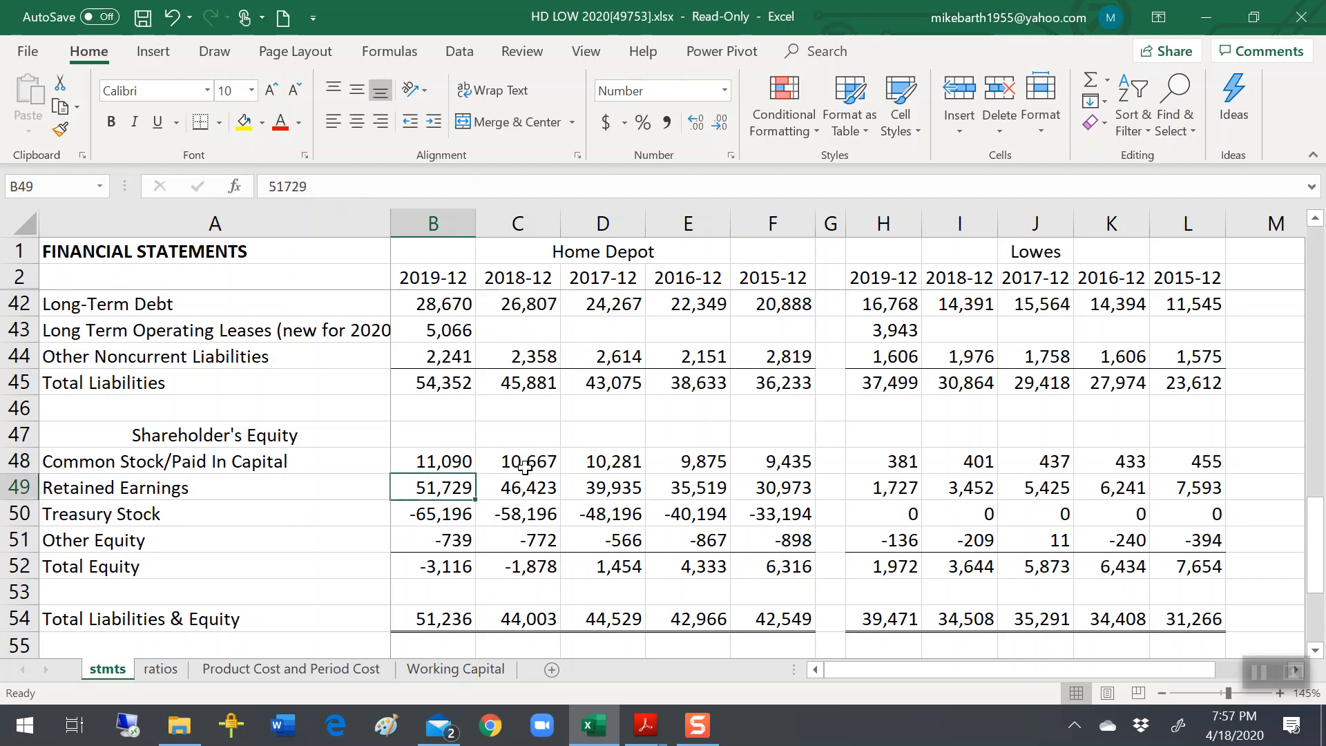
pyautogui.click(433, 513)
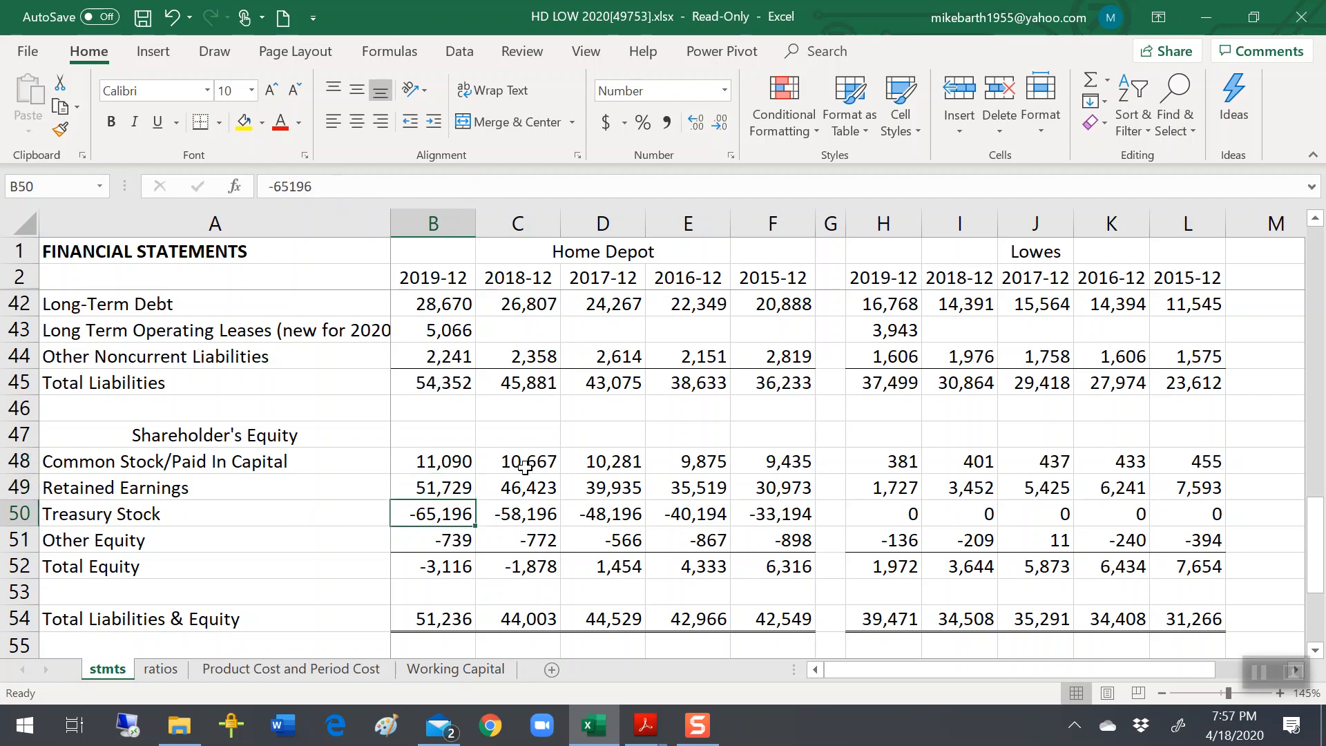
pyautogui.click(433, 461)
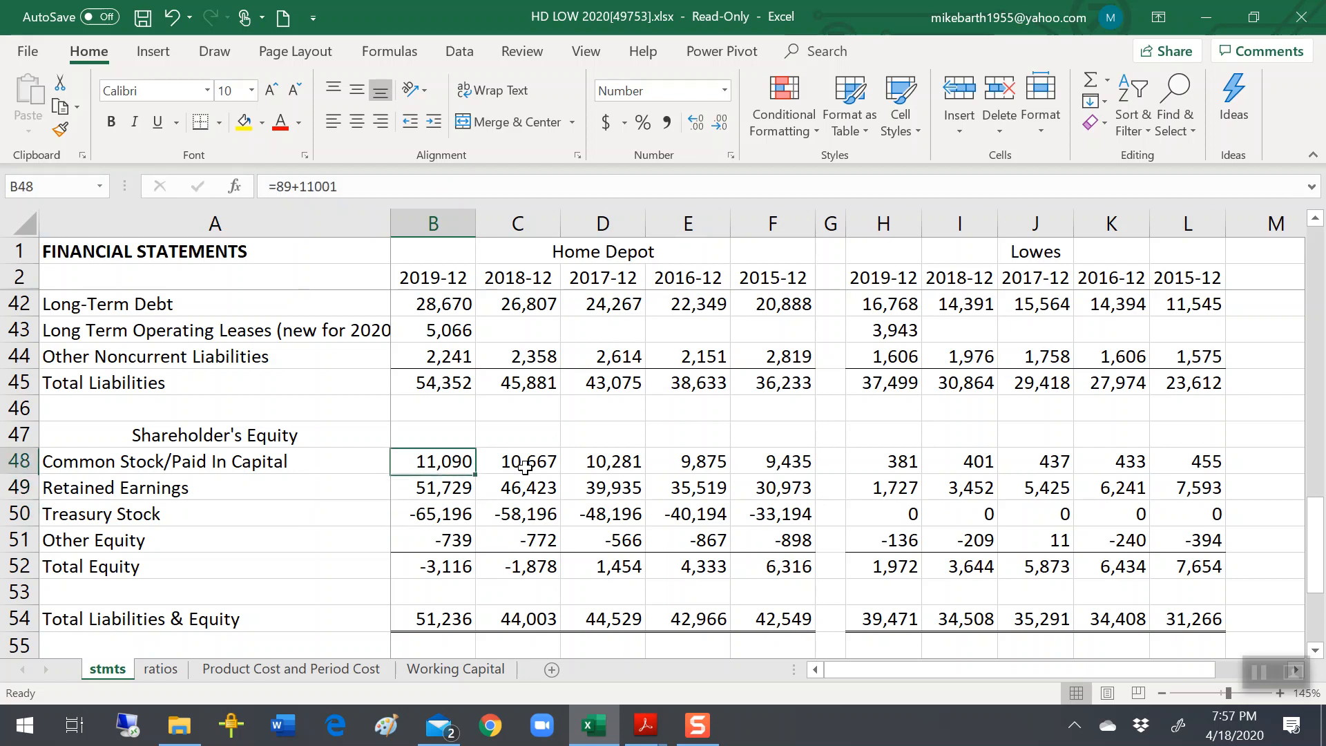
pyautogui.click(433, 487)
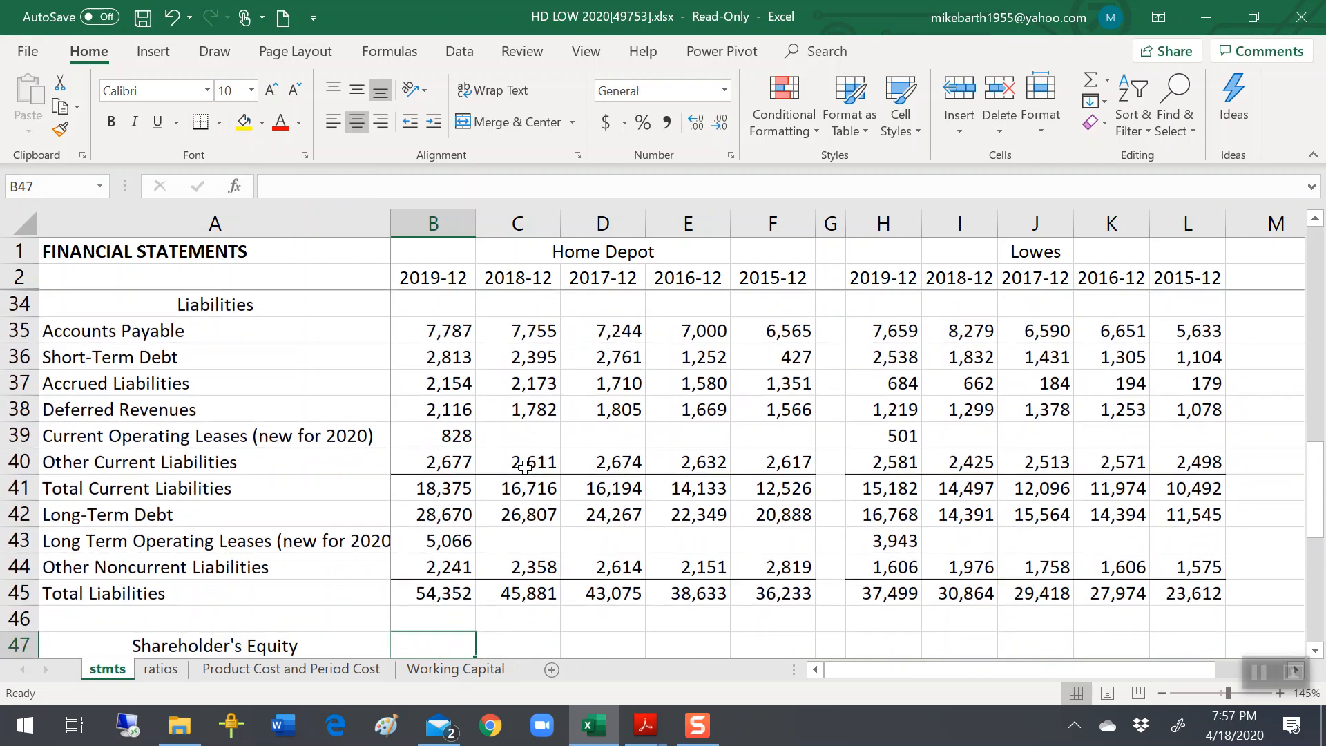
# Check Home Depot's 2019 total equity formula, then move off the totals.
pyautogui.click(434, 593)
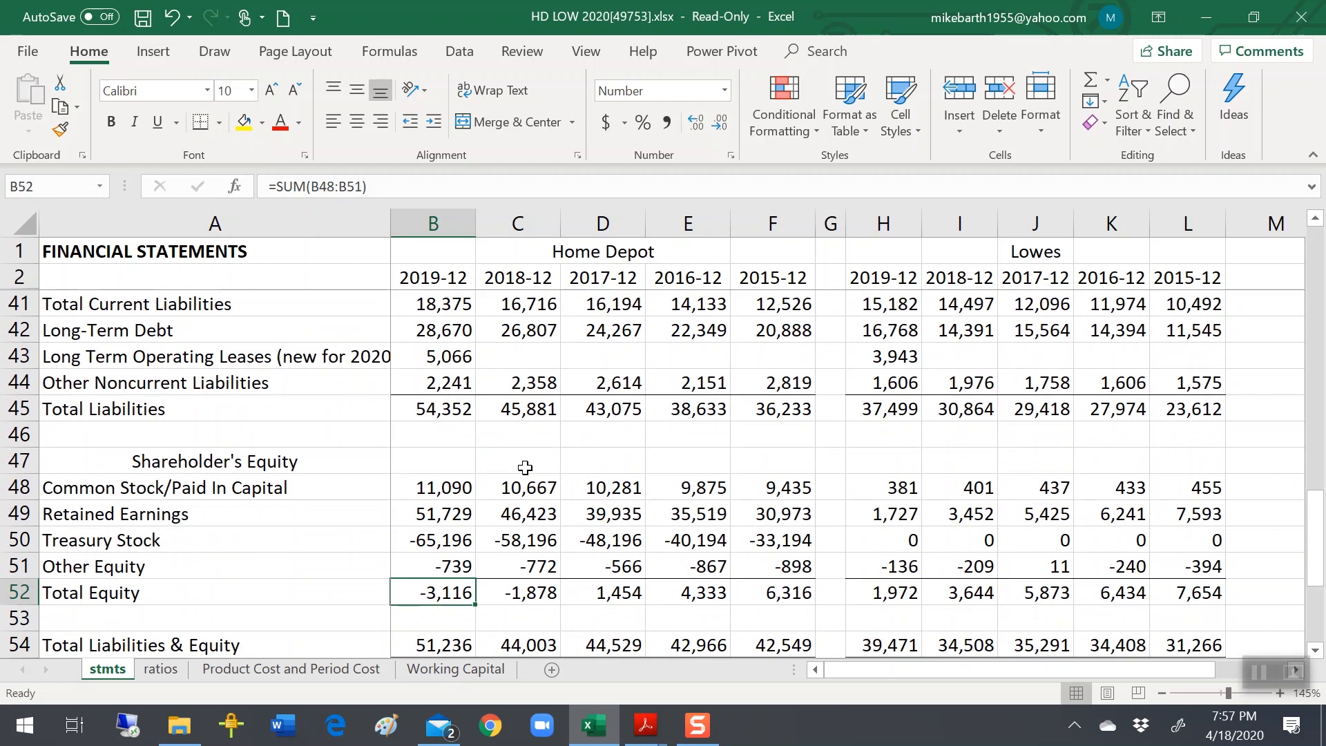
pyautogui.click(433, 619)
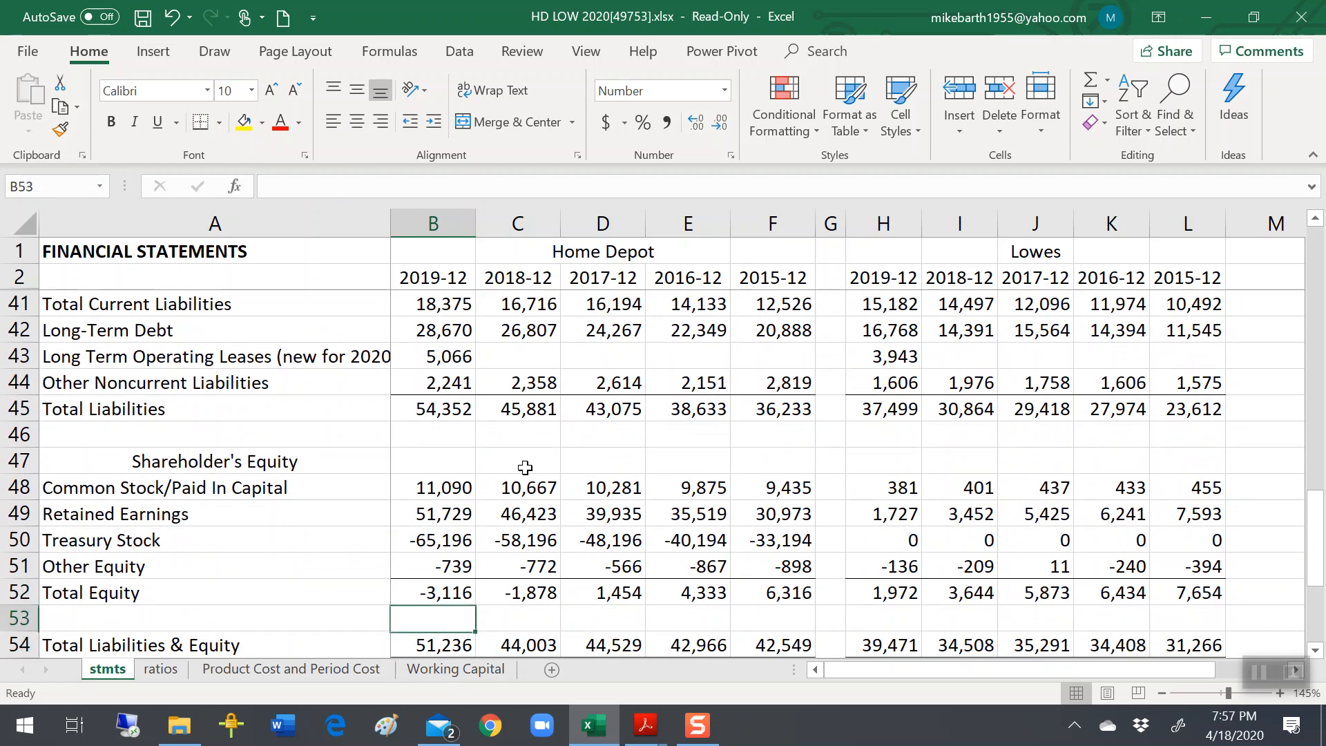
pyautogui.click(433, 487)
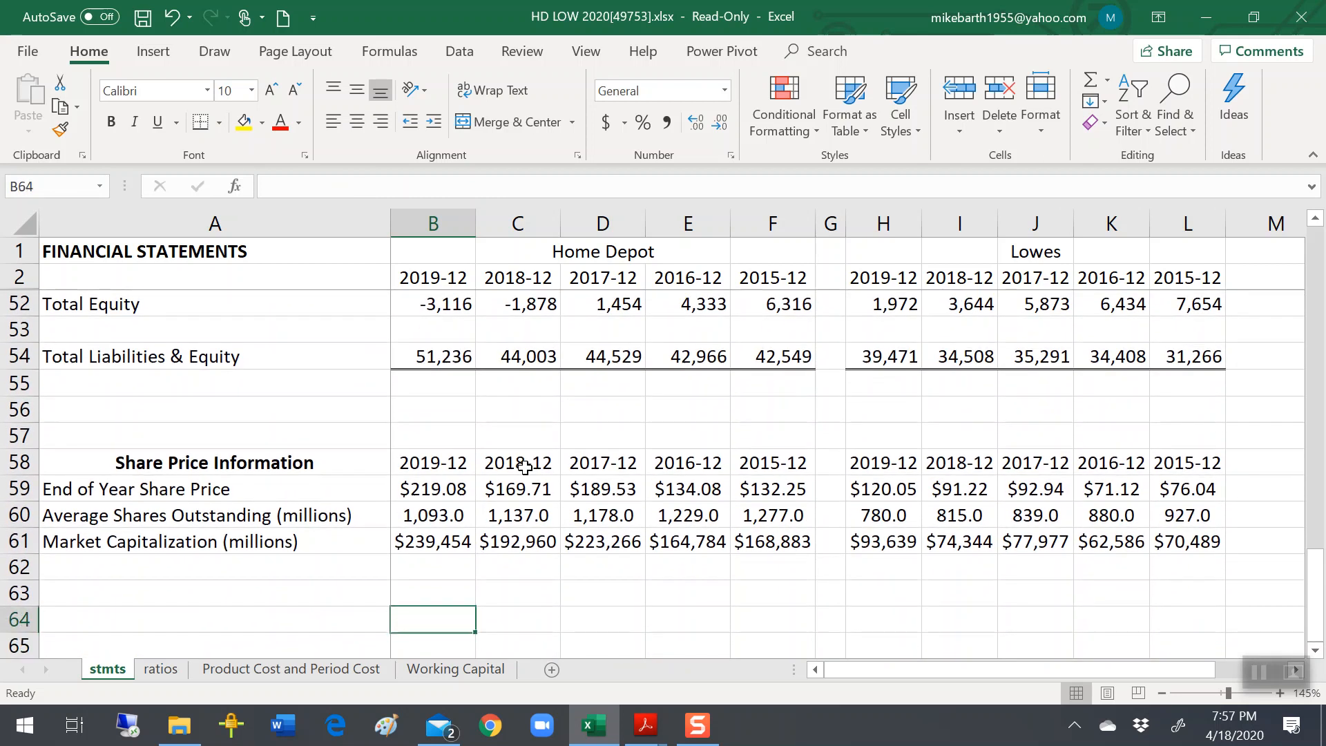
pyautogui.click(603, 490)
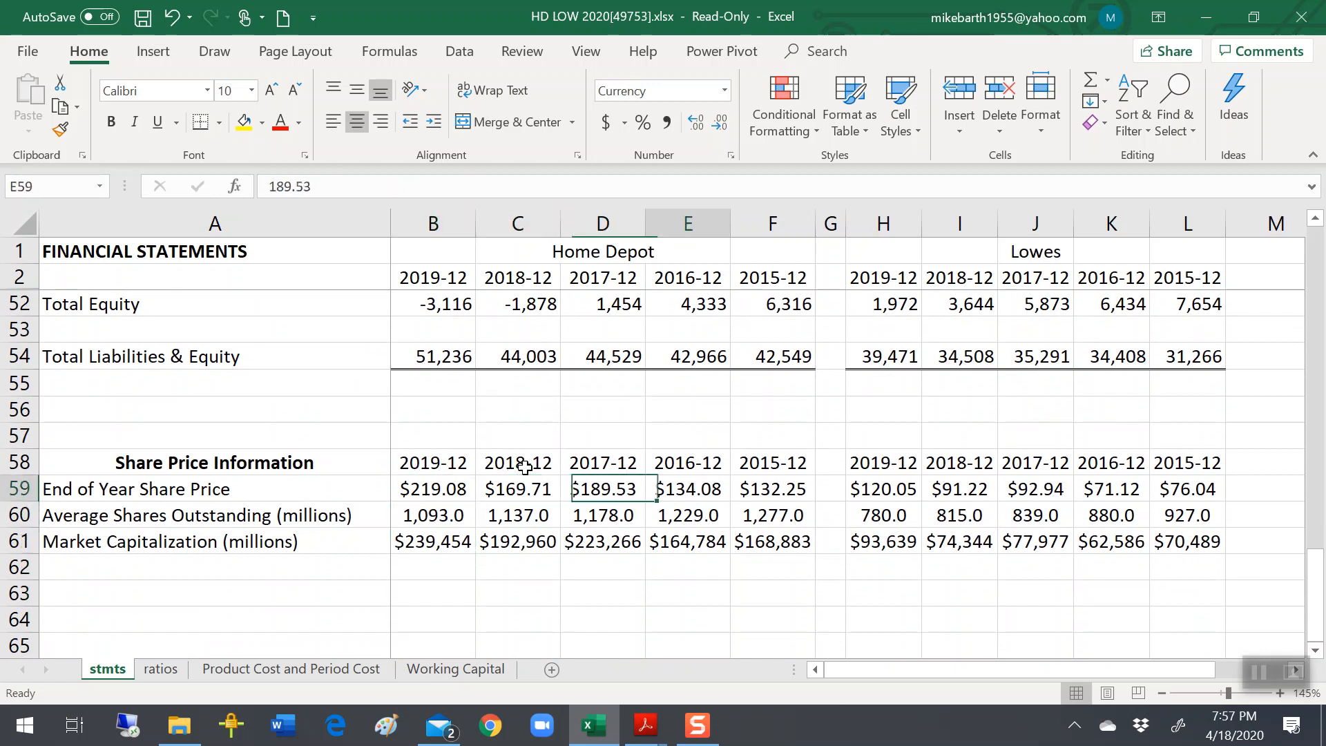
pyautogui.click(772, 489)
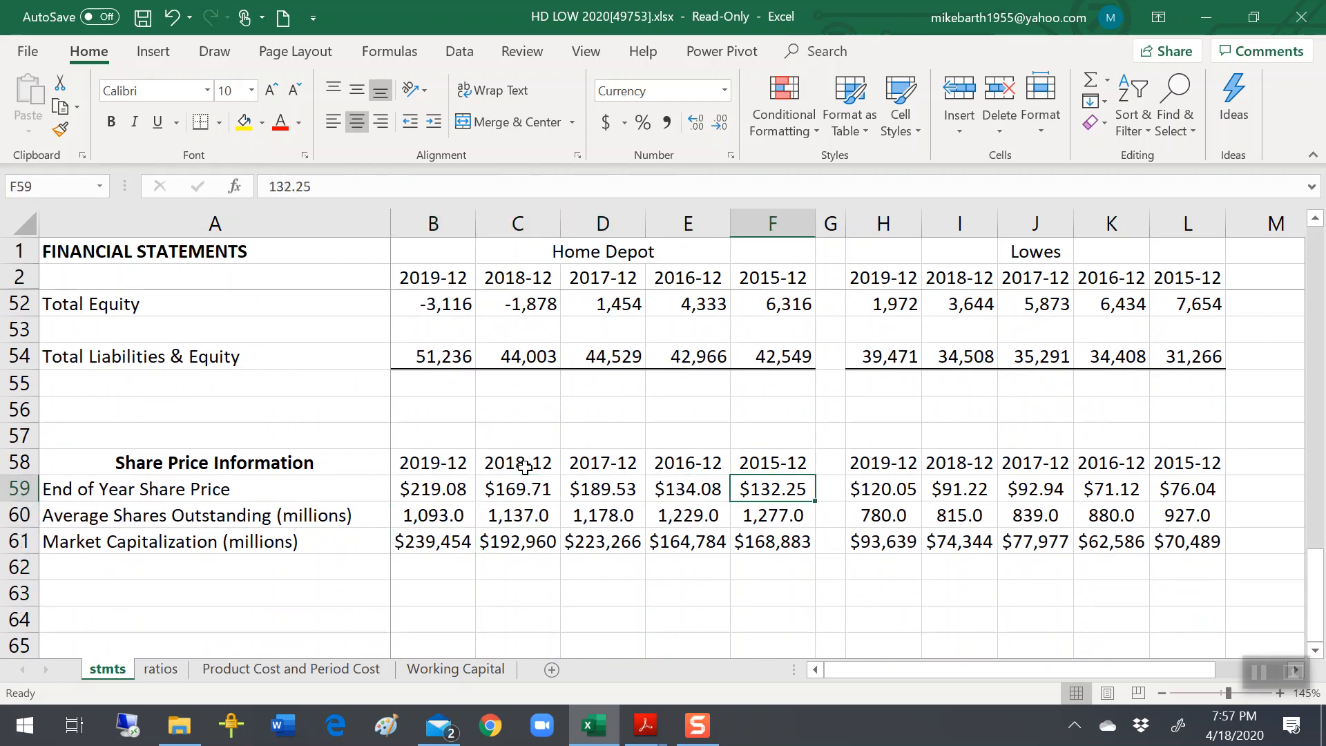
pyautogui.click(433, 489)
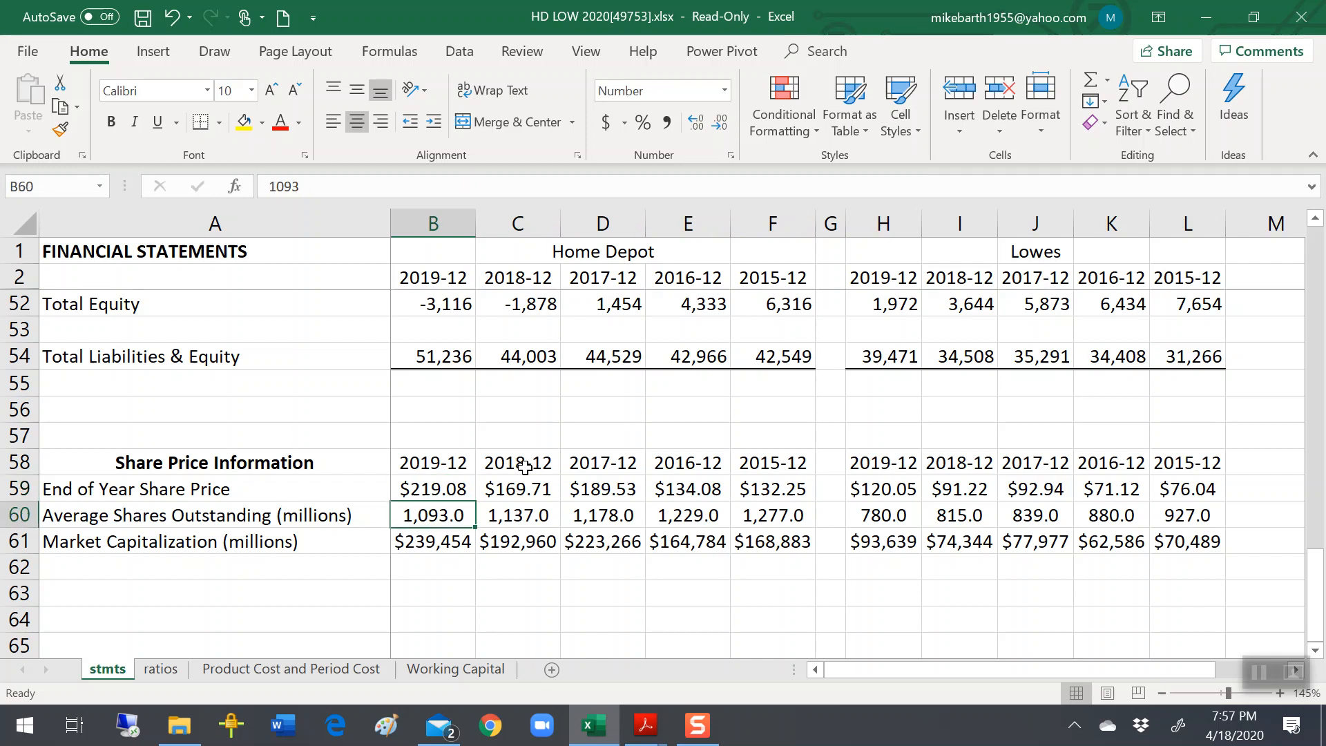
pyautogui.click(432, 542)
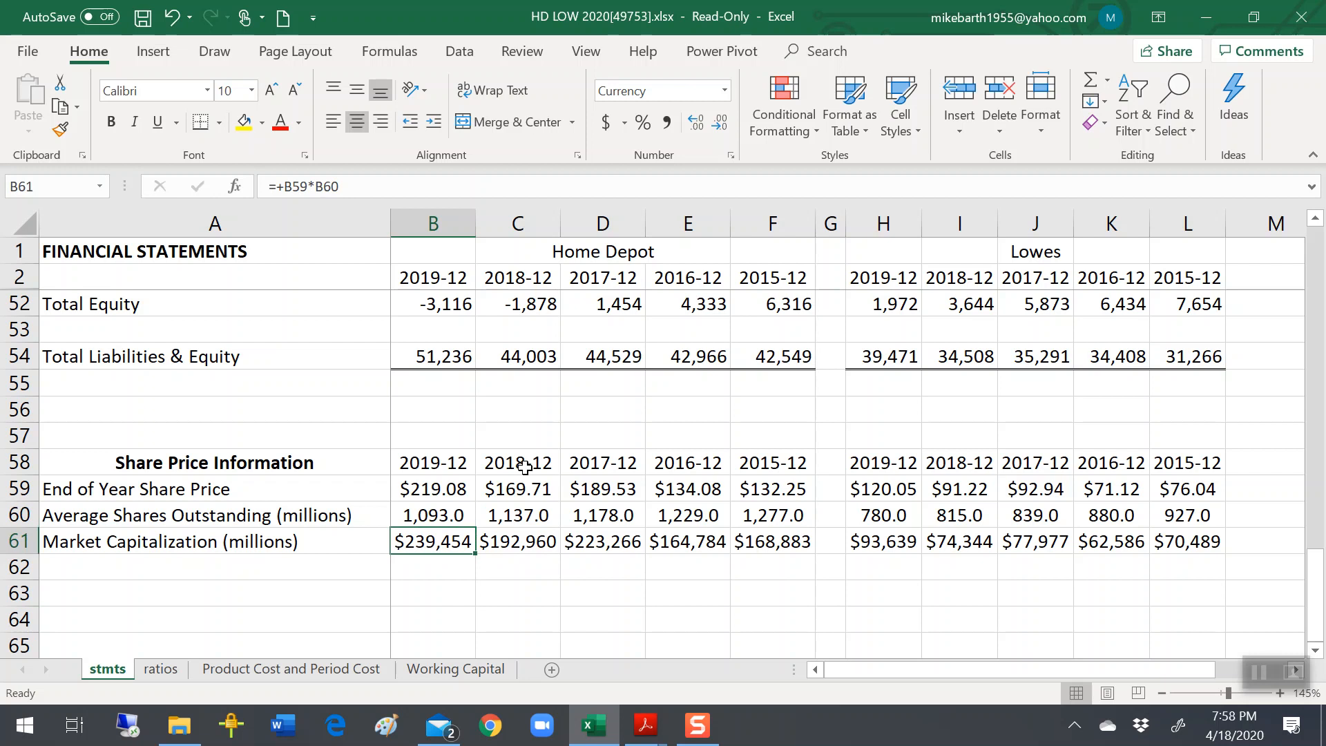
pyautogui.click(432, 489)
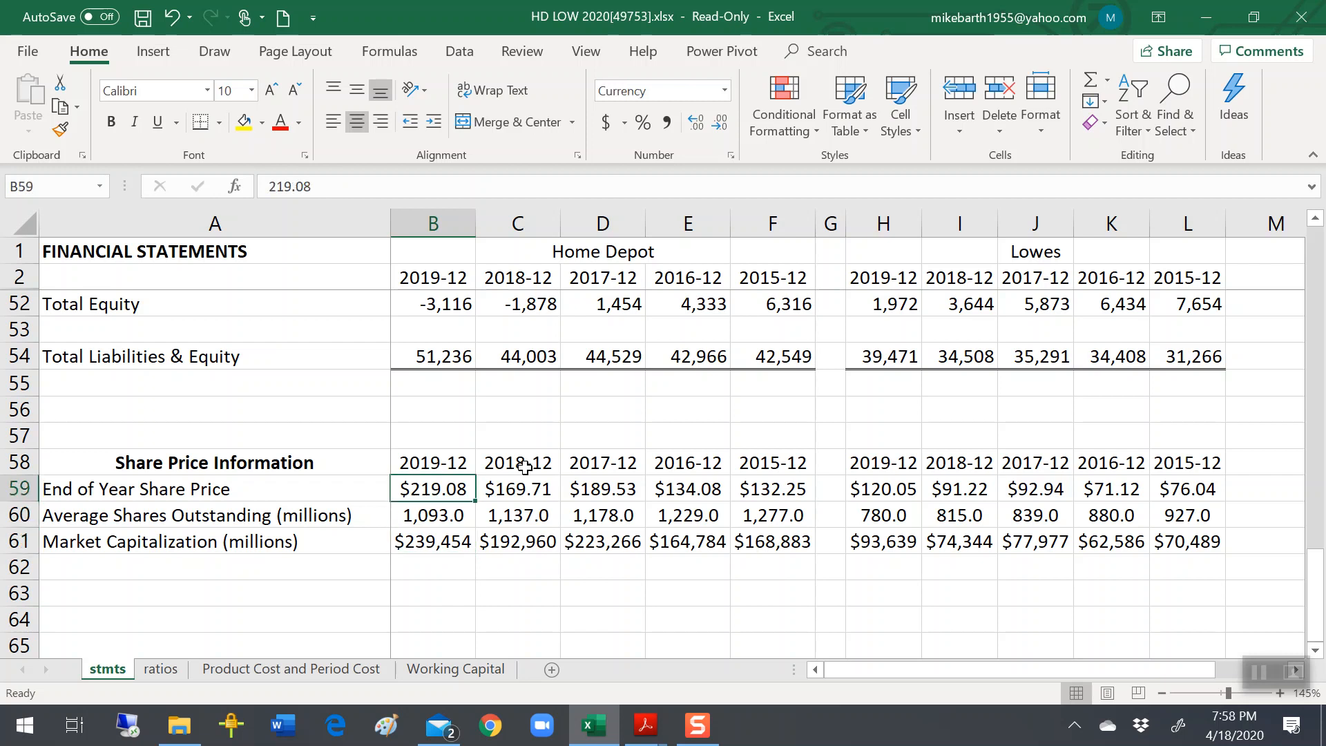
pyautogui.click(433, 542)
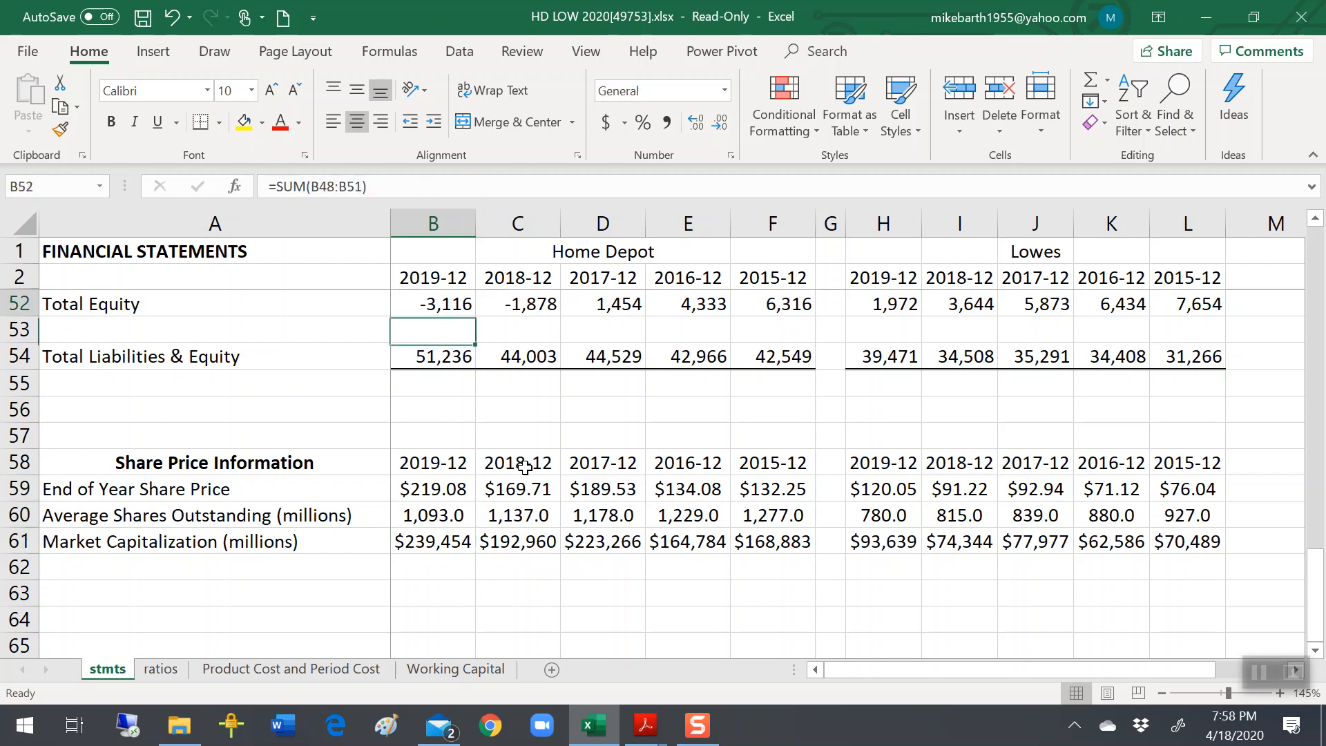
pyautogui.click(432, 304)
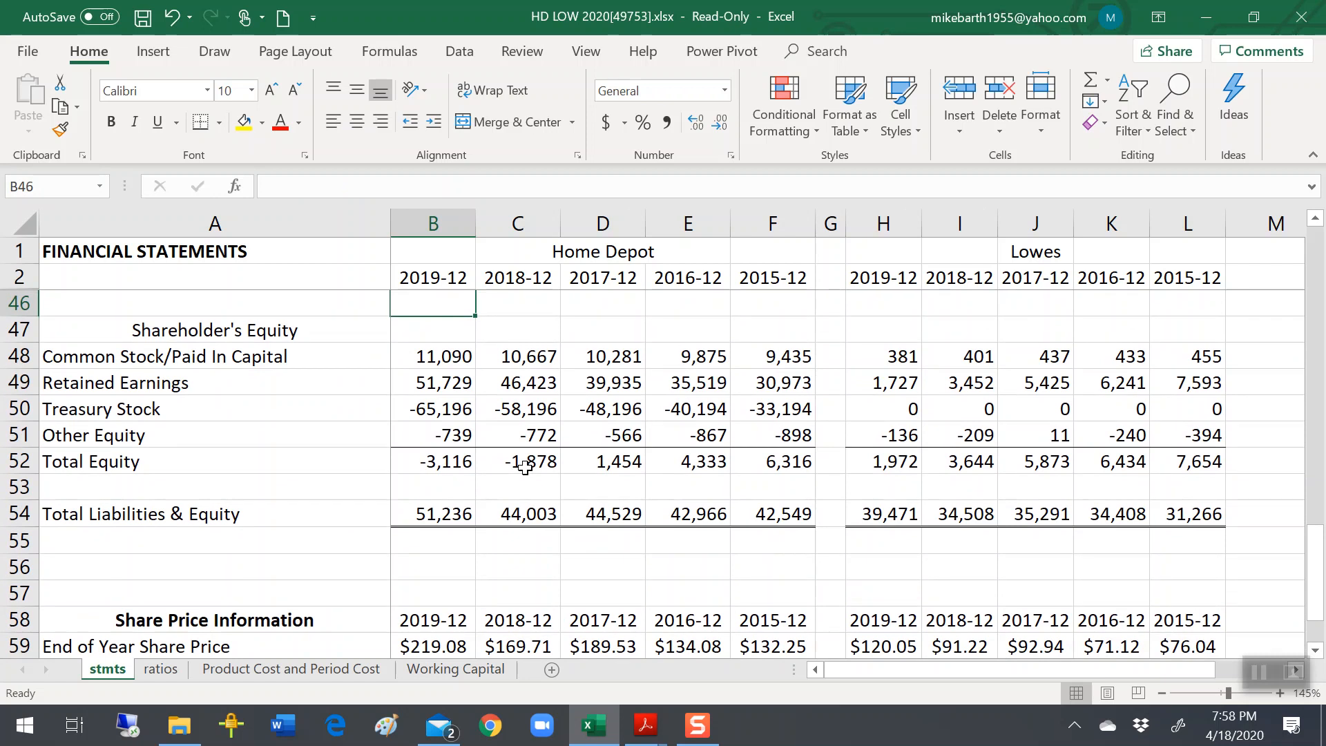
pyautogui.click(432, 356)
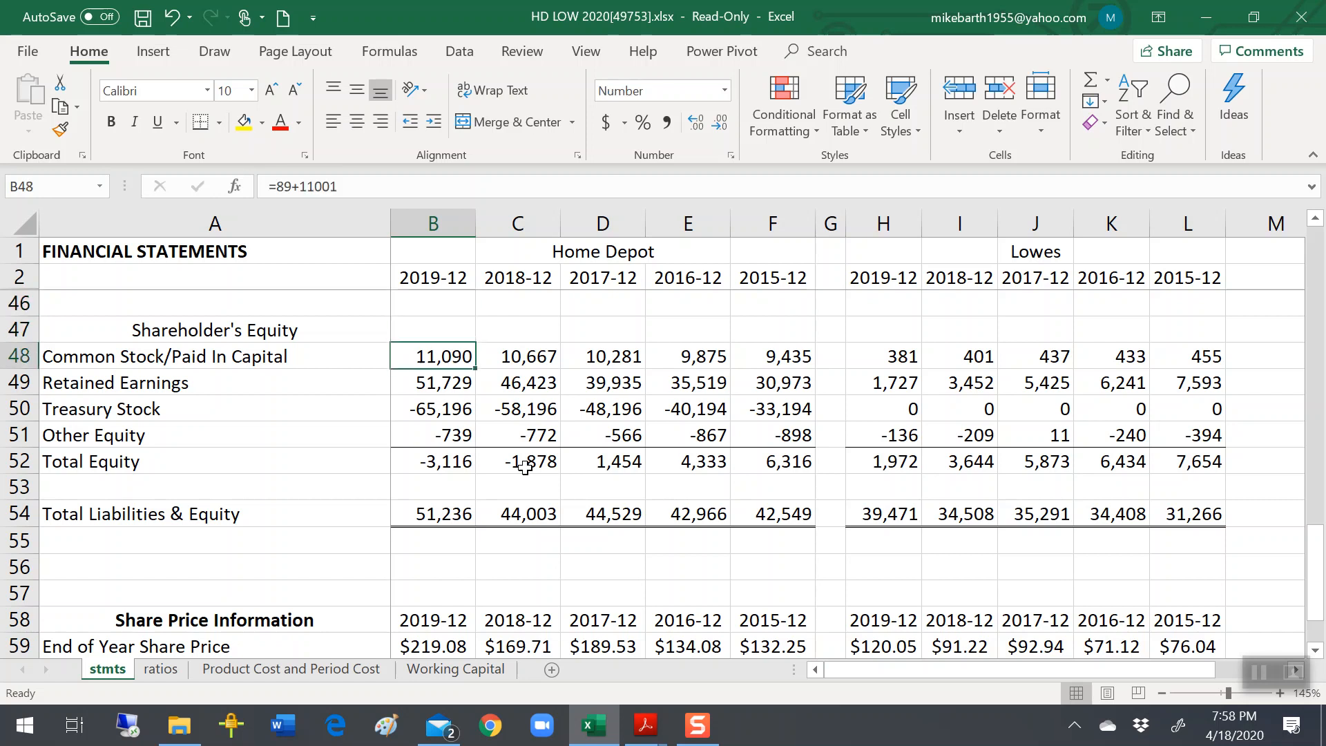
pyautogui.scroll(-3)
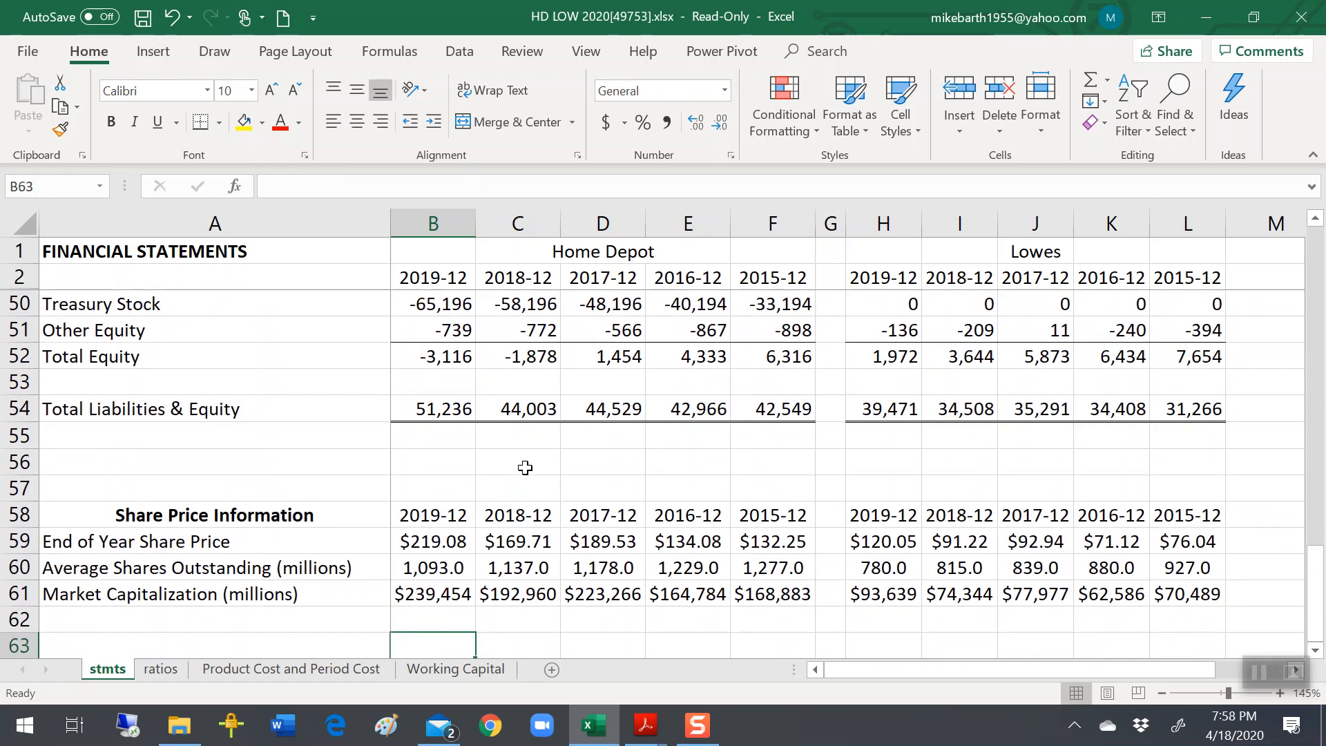
pyautogui.click(432, 542)
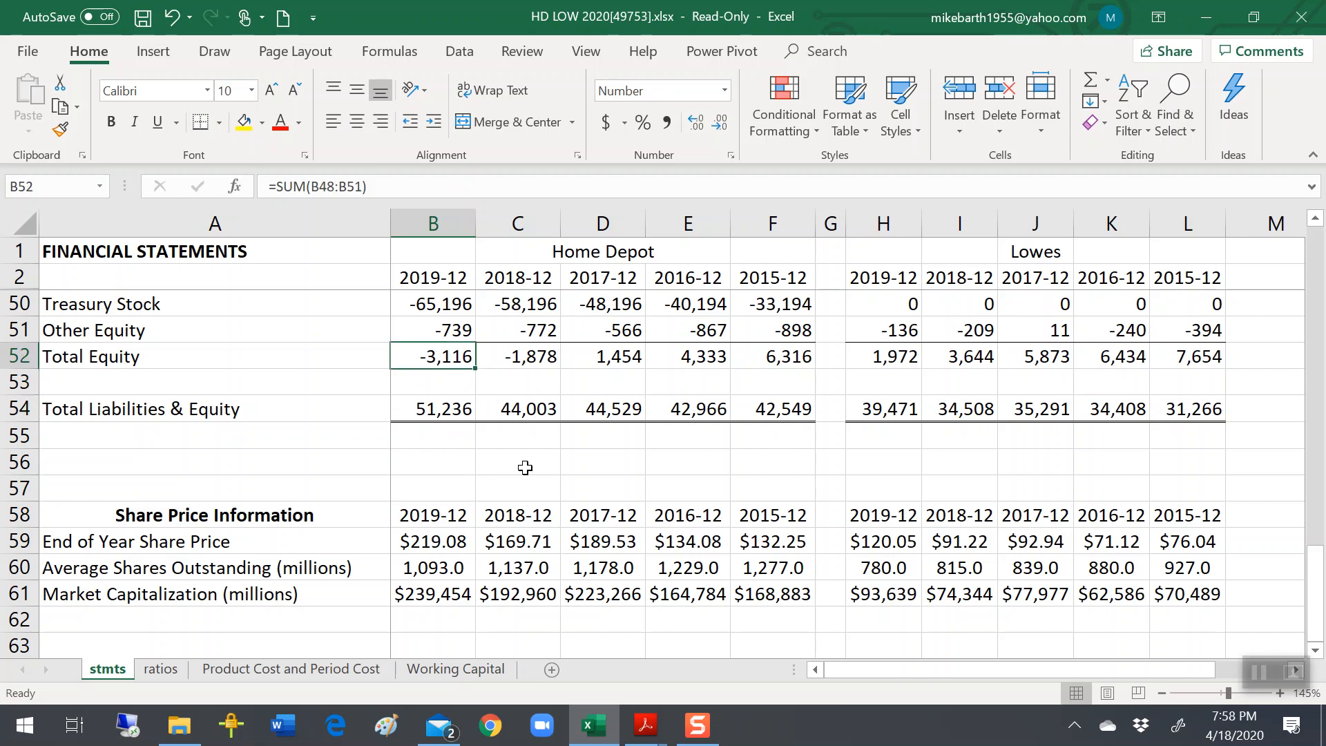
pyautogui.click(433, 382)
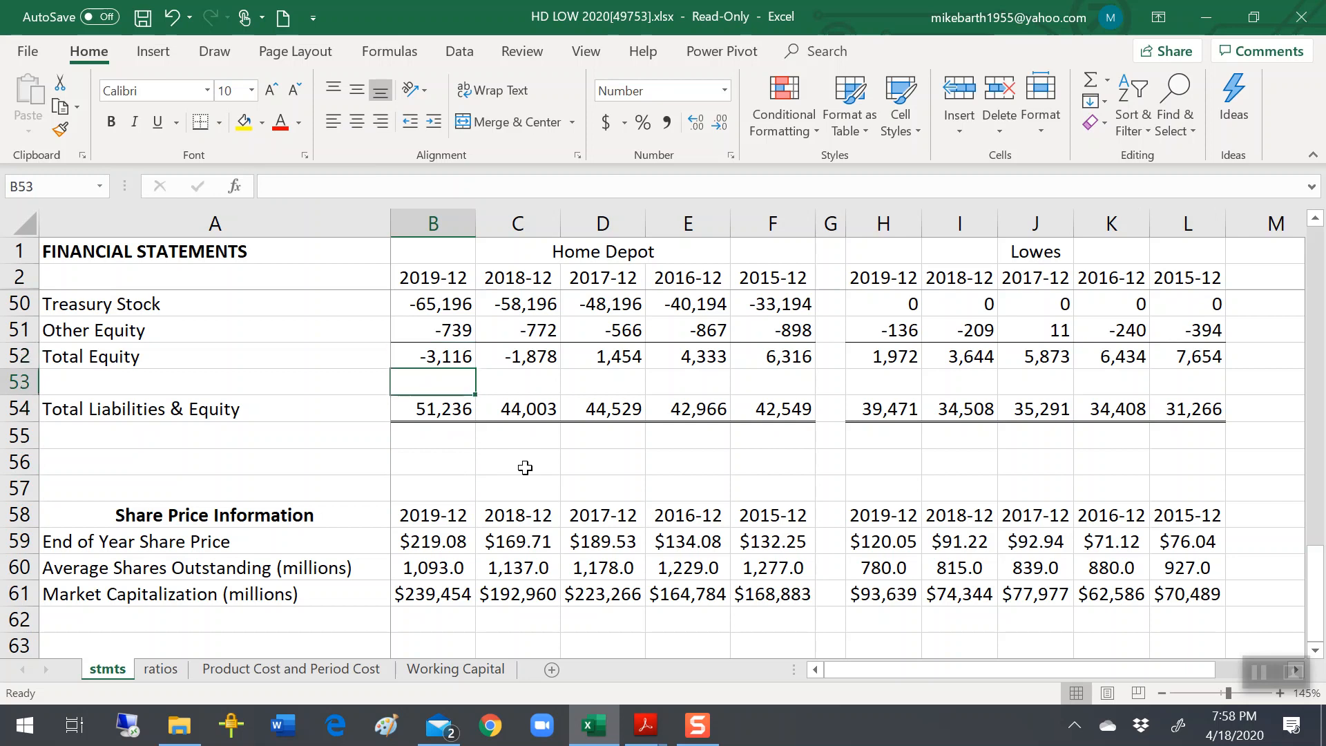
pyautogui.click(433, 514)
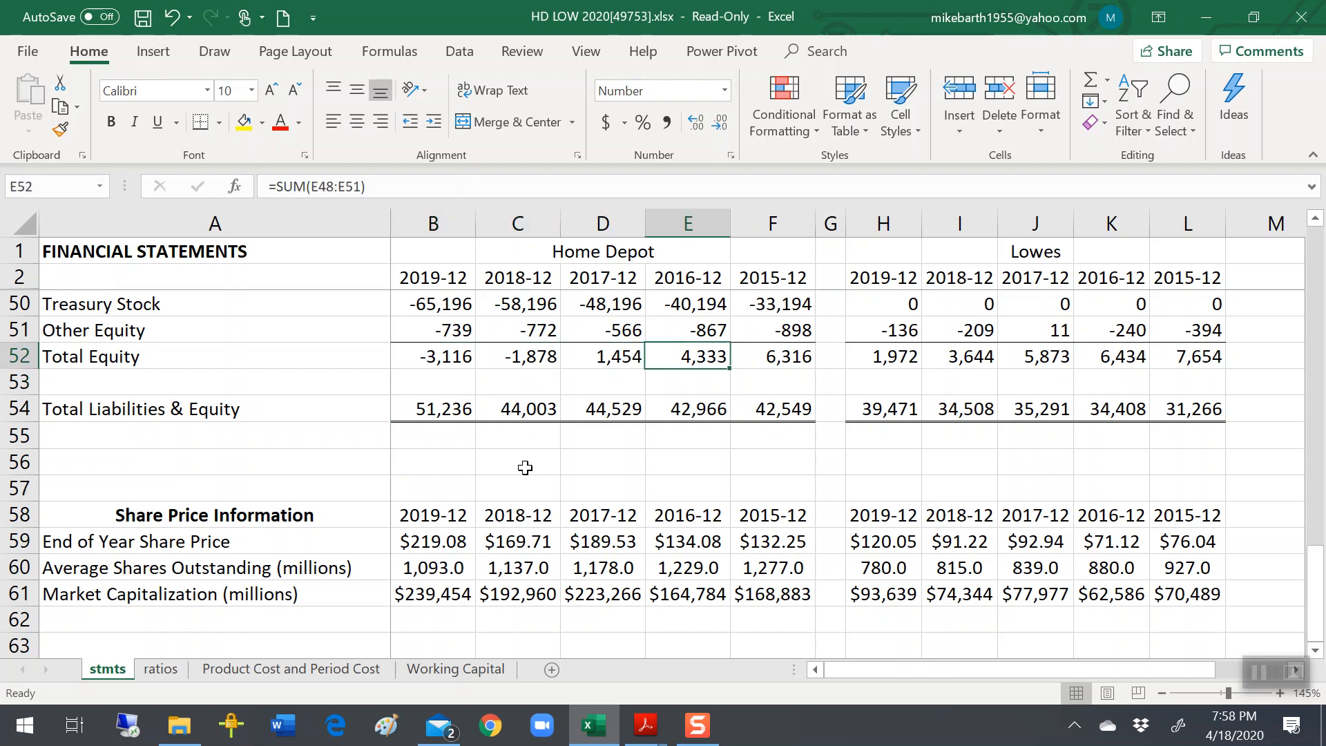
pyautogui.click(771, 357)
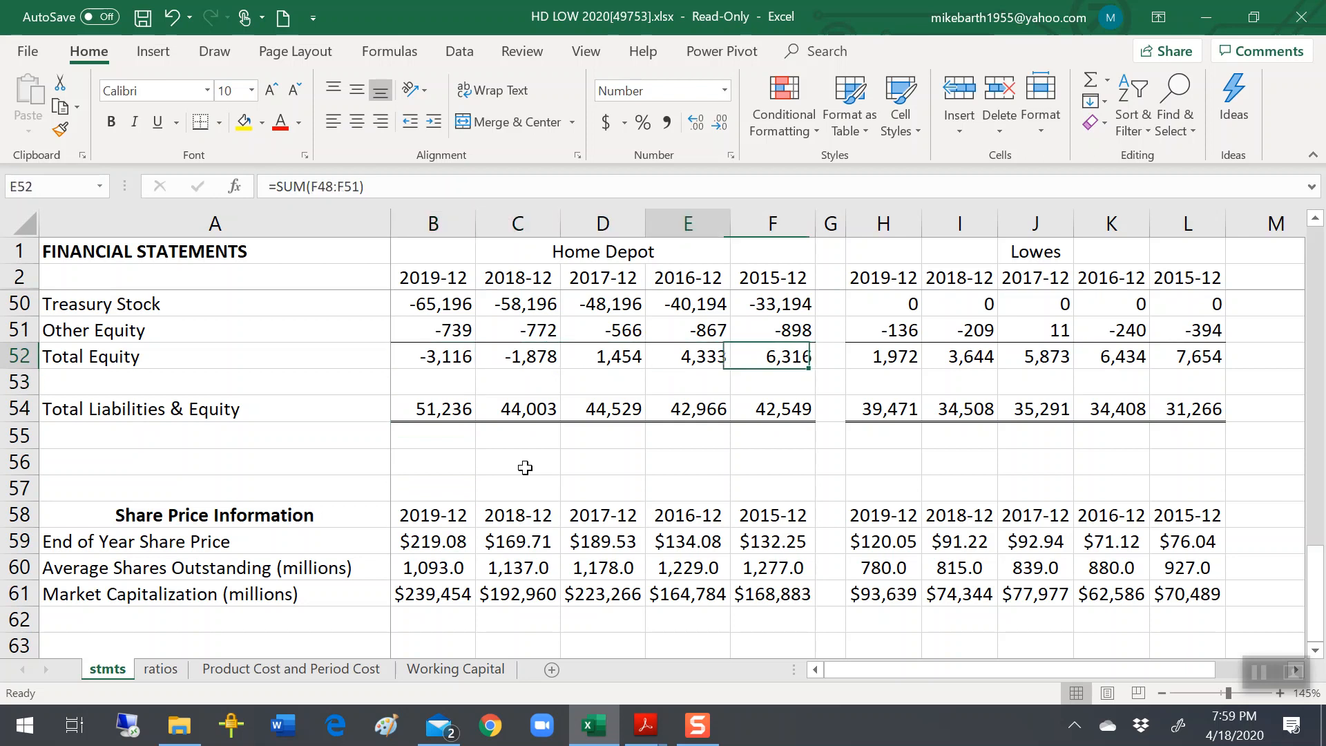
pyautogui.click(602, 356)
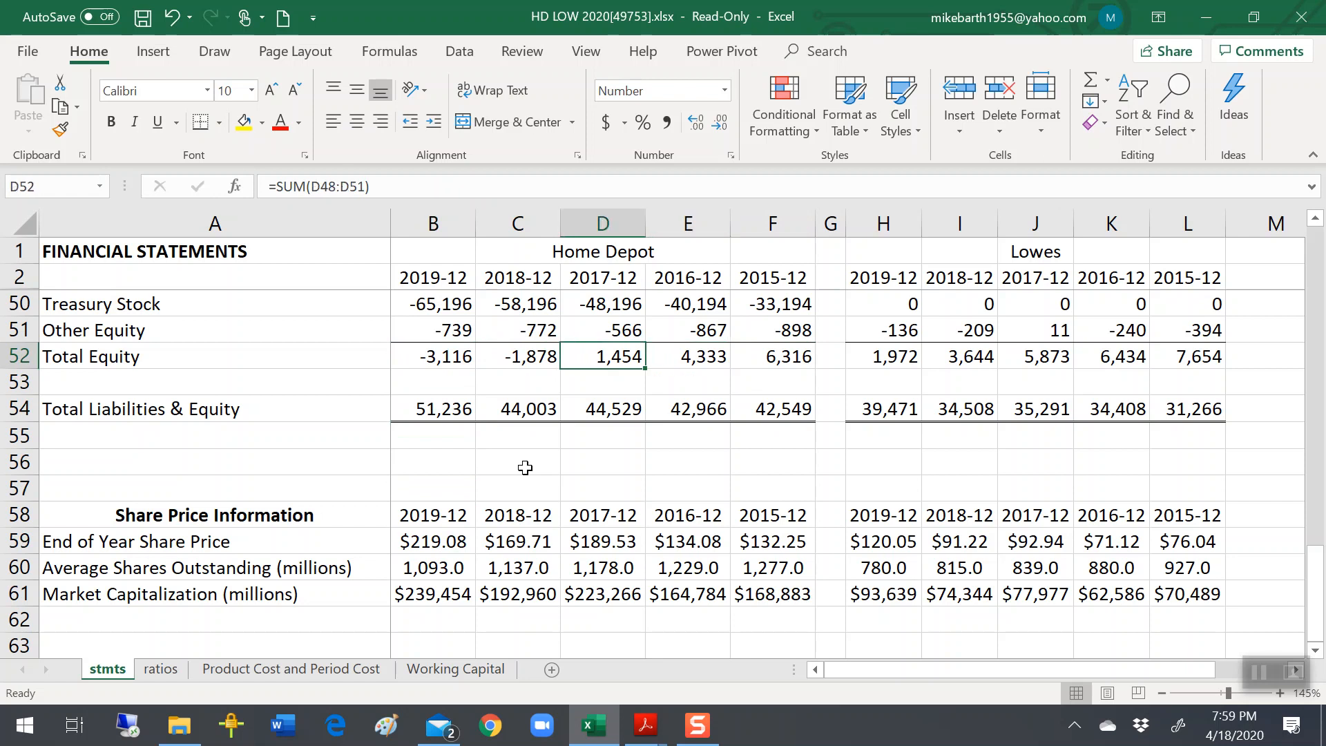
pyautogui.click(517, 356)
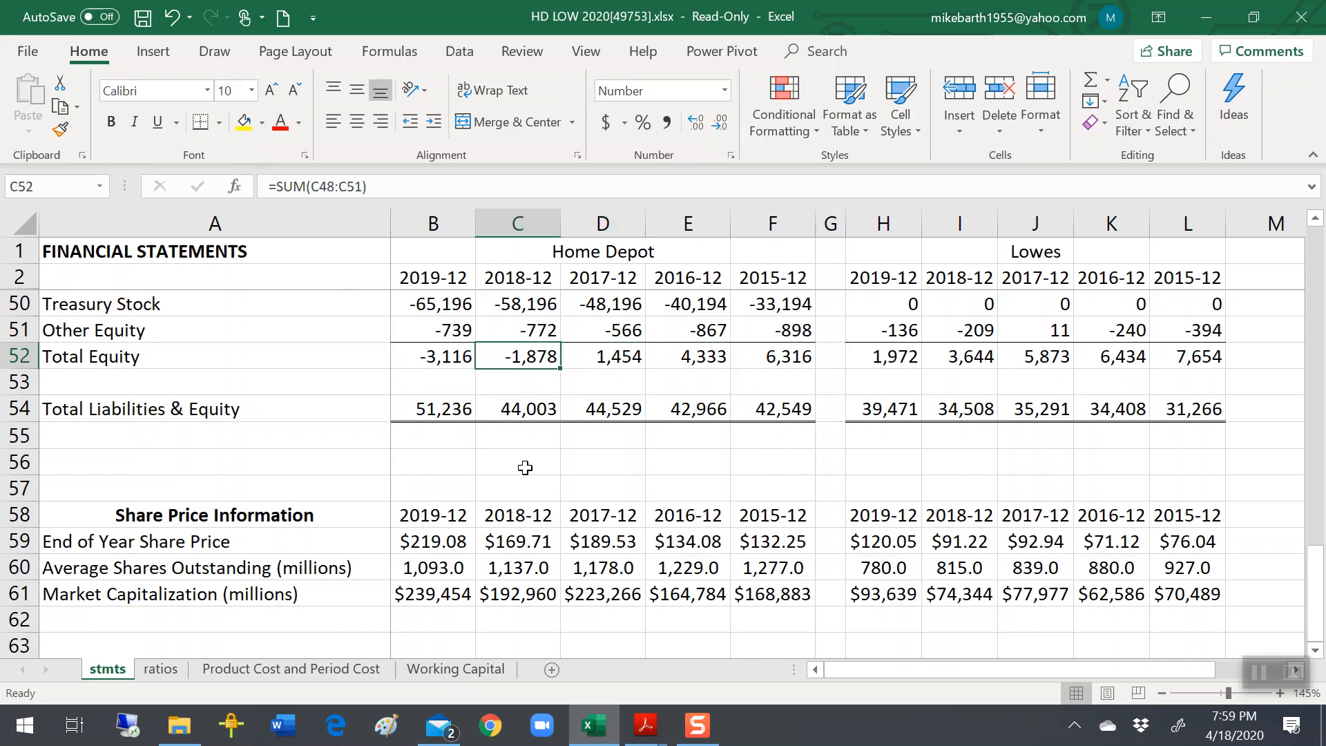
pyautogui.click(433, 356)
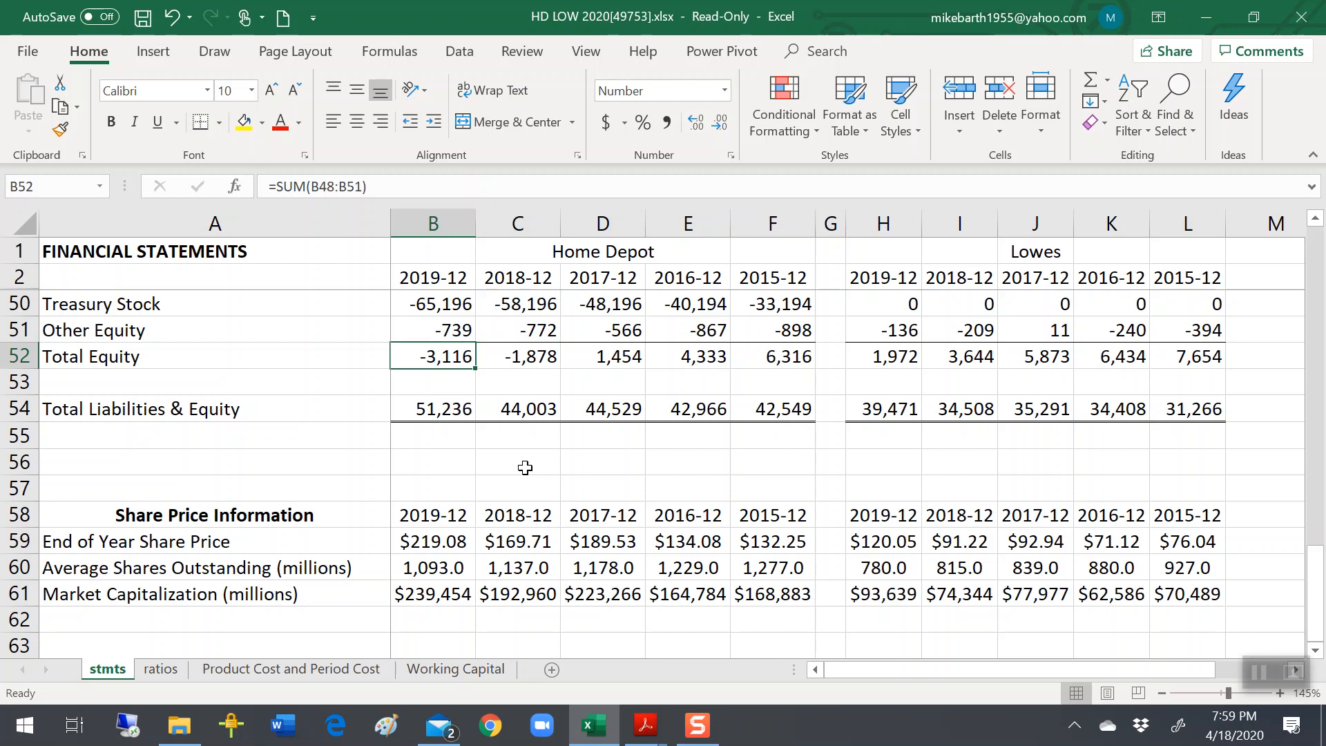
pyautogui.click(433, 408)
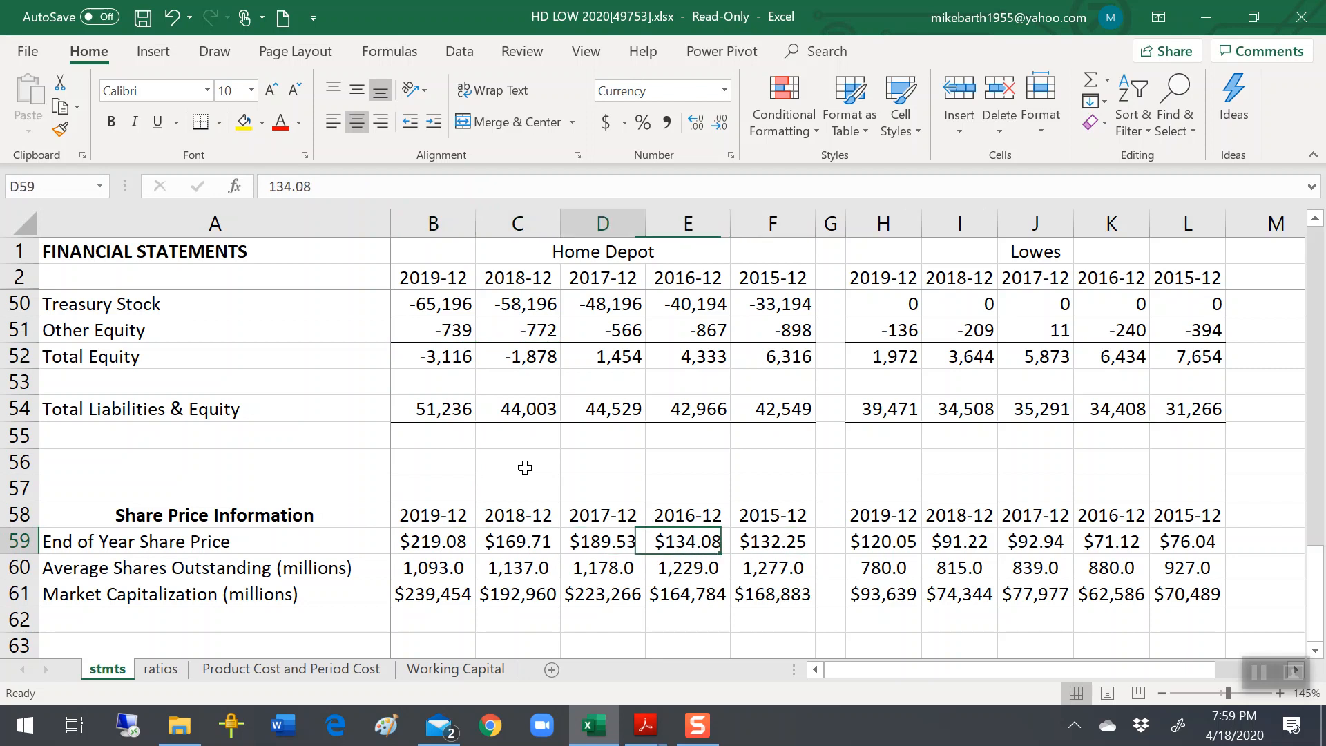
pyautogui.click(517, 542)
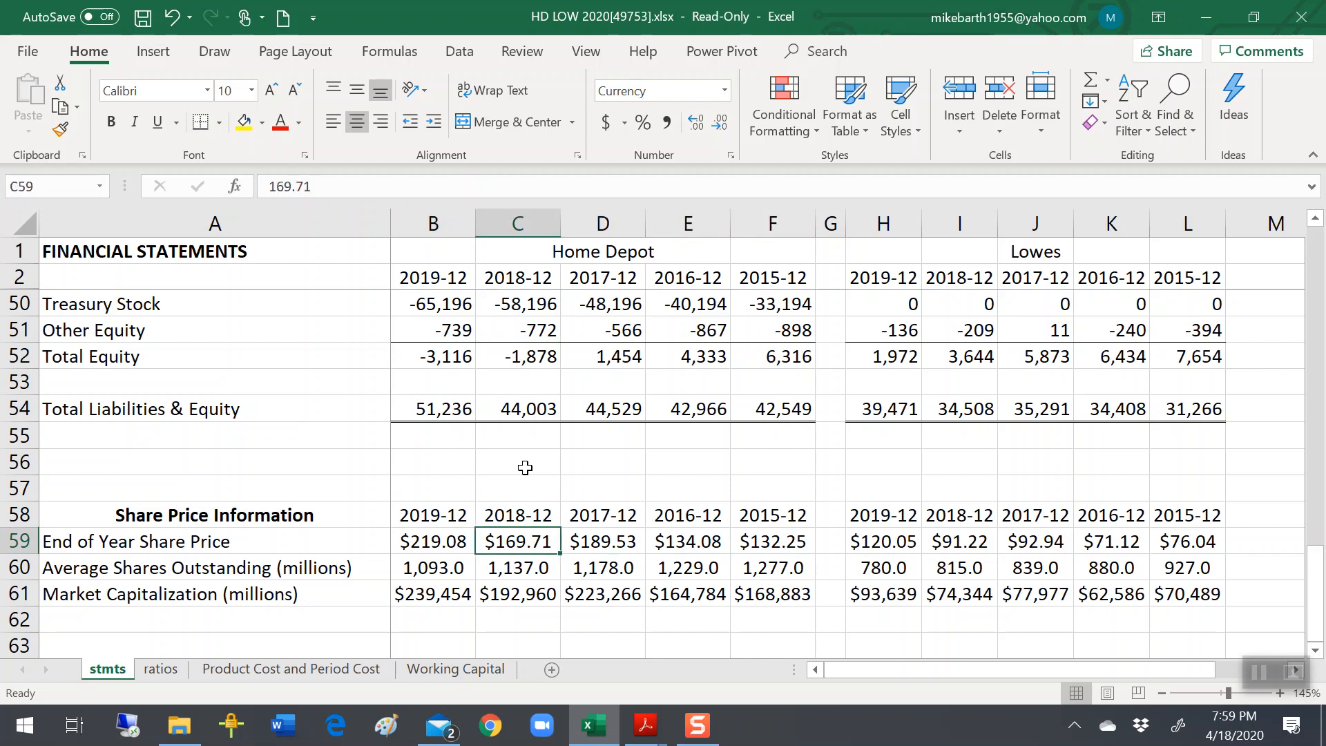
pyautogui.click(433, 542)
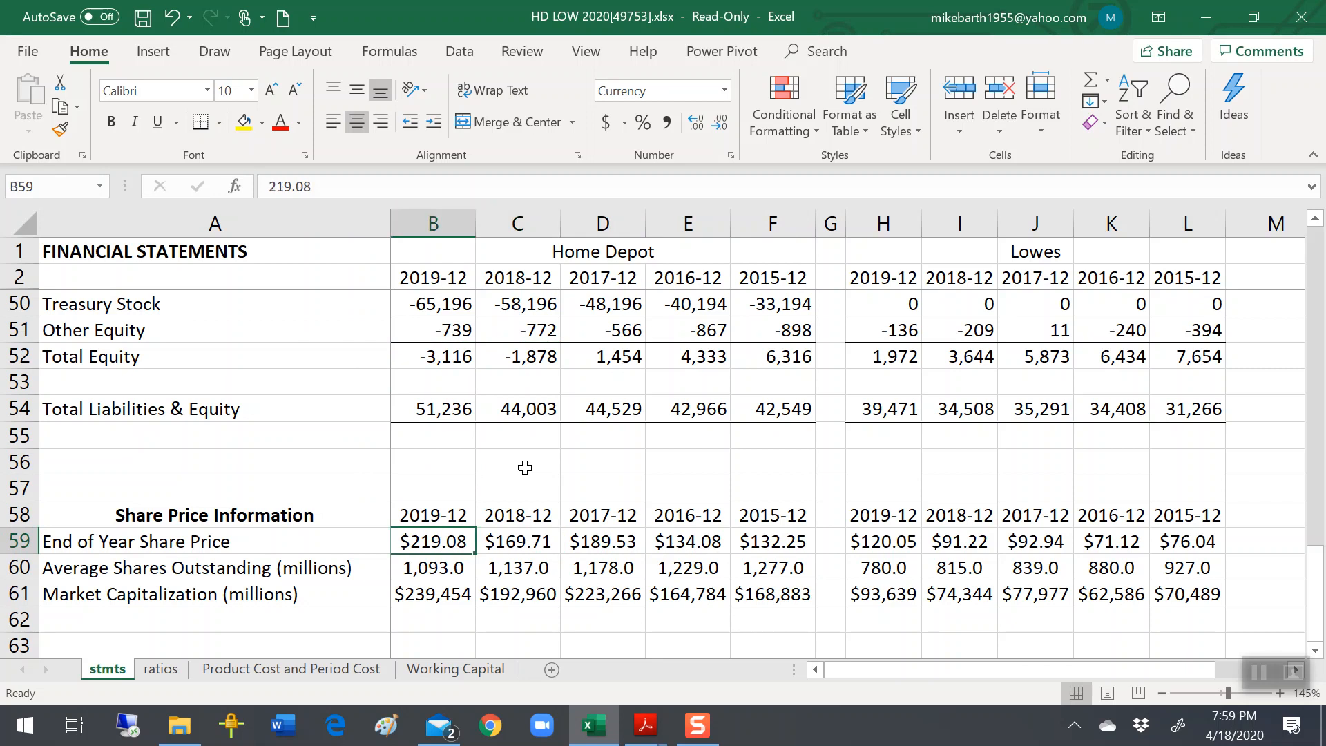
pyautogui.click(433, 592)
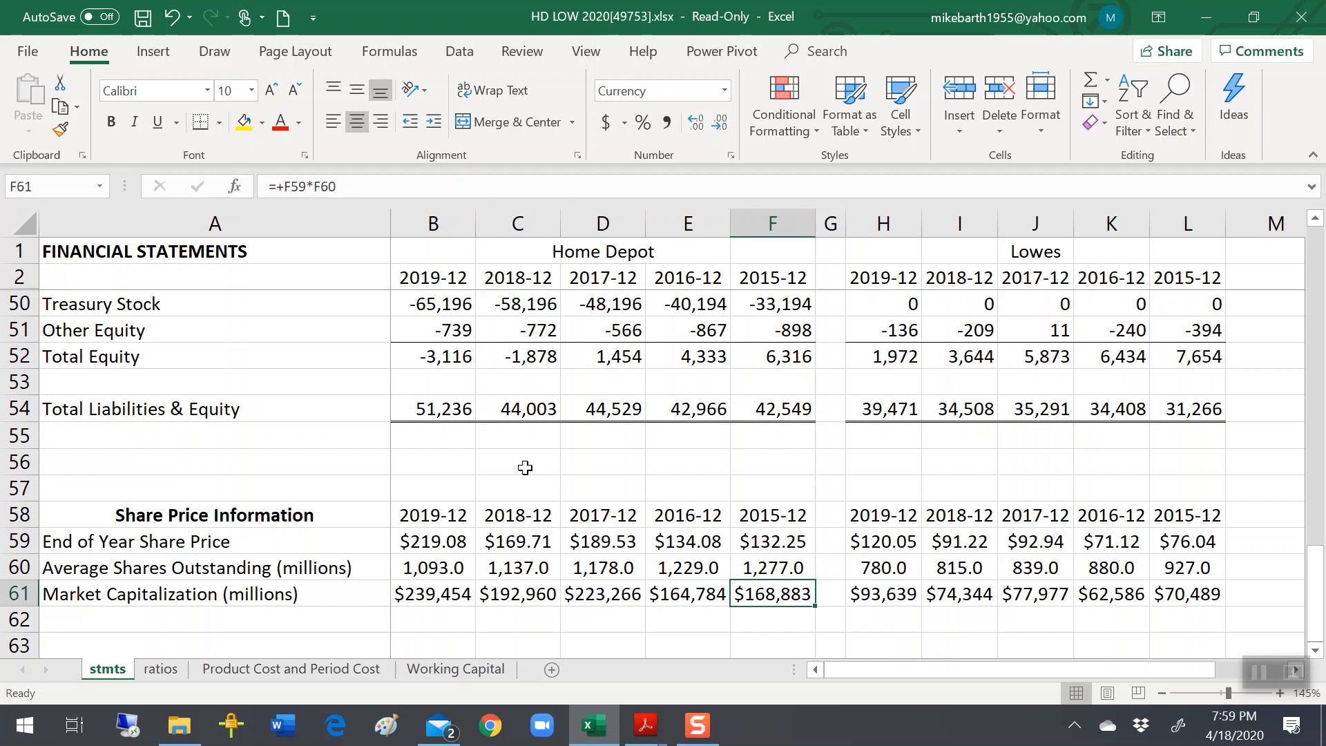
pyautogui.click(602, 594)
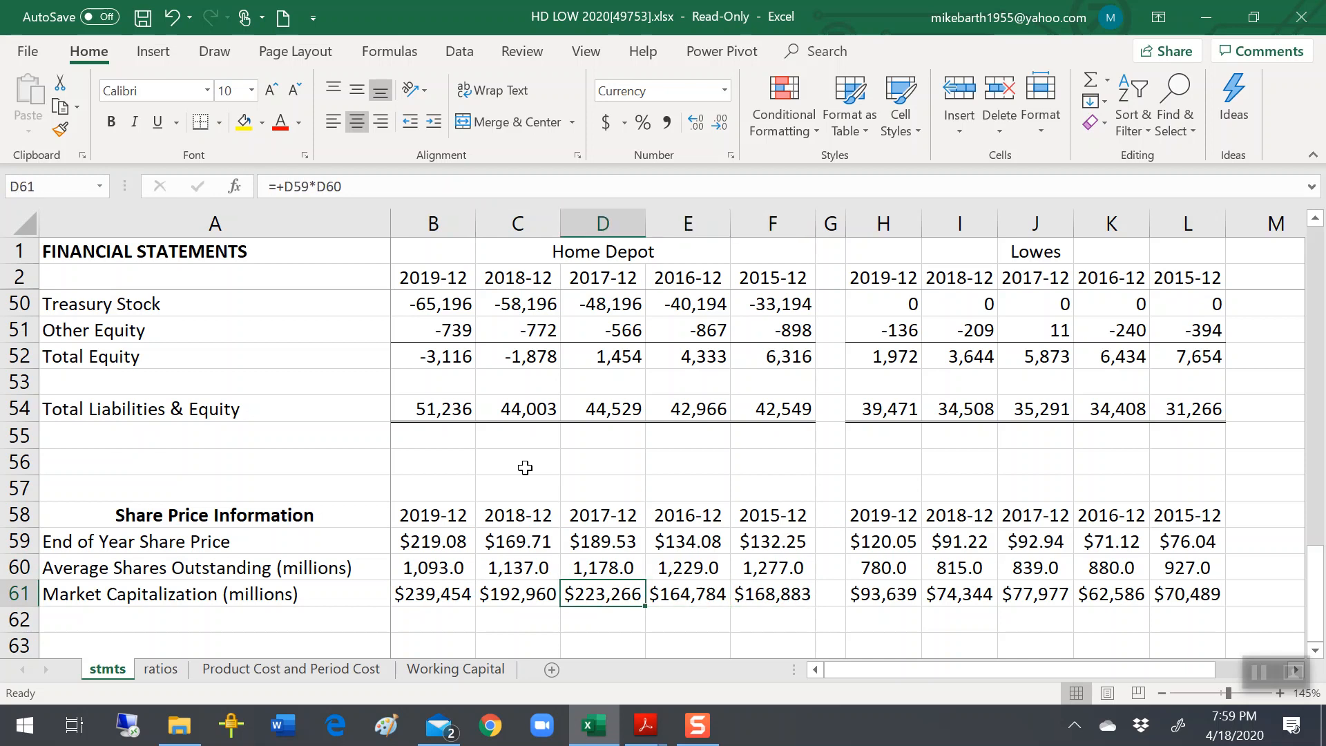
pyautogui.click(433, 593)
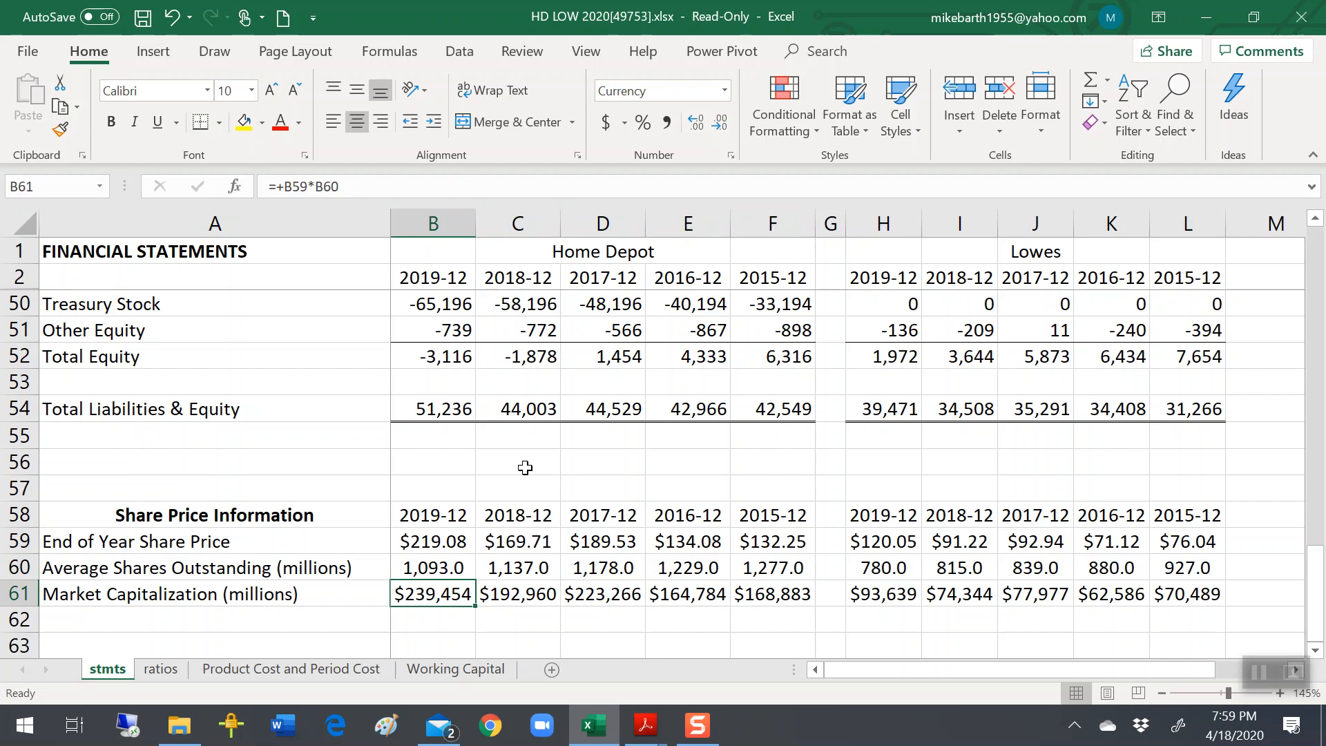
pyautogui.click(432, 542)
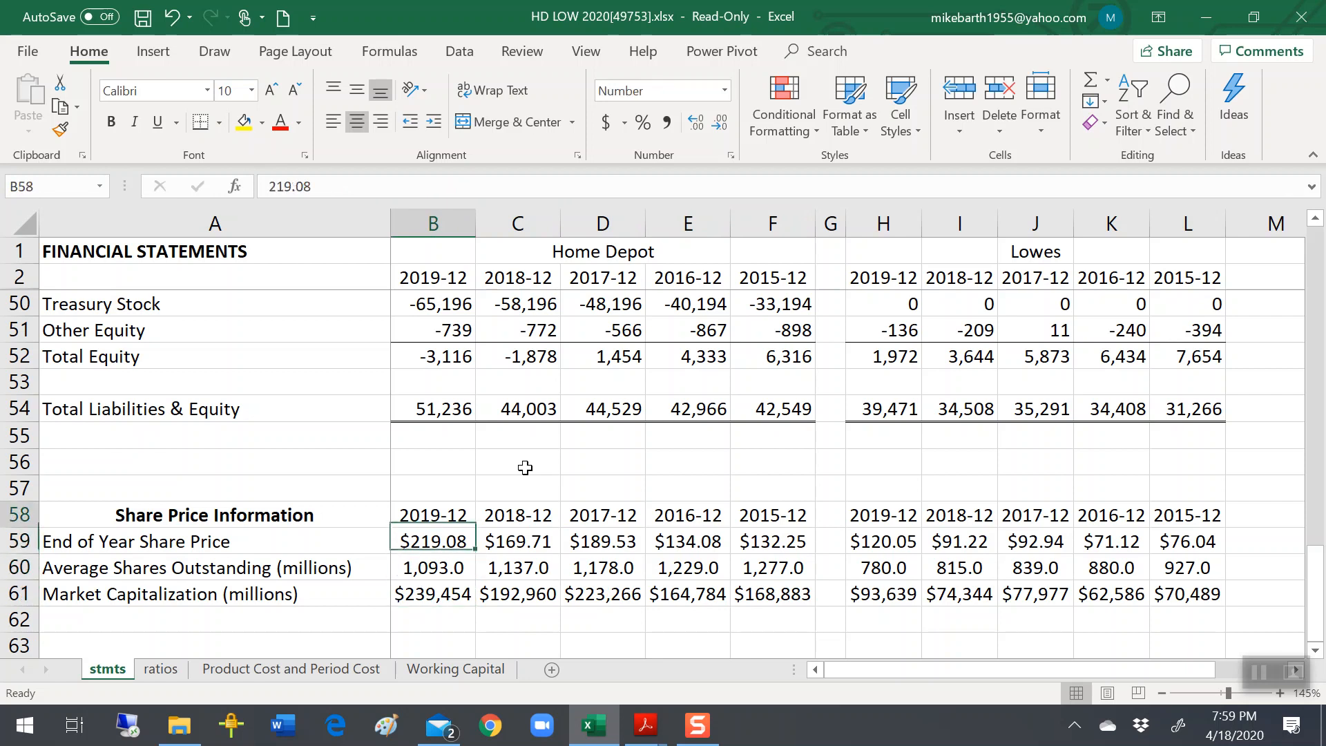
pyautogui.click(432, 408)
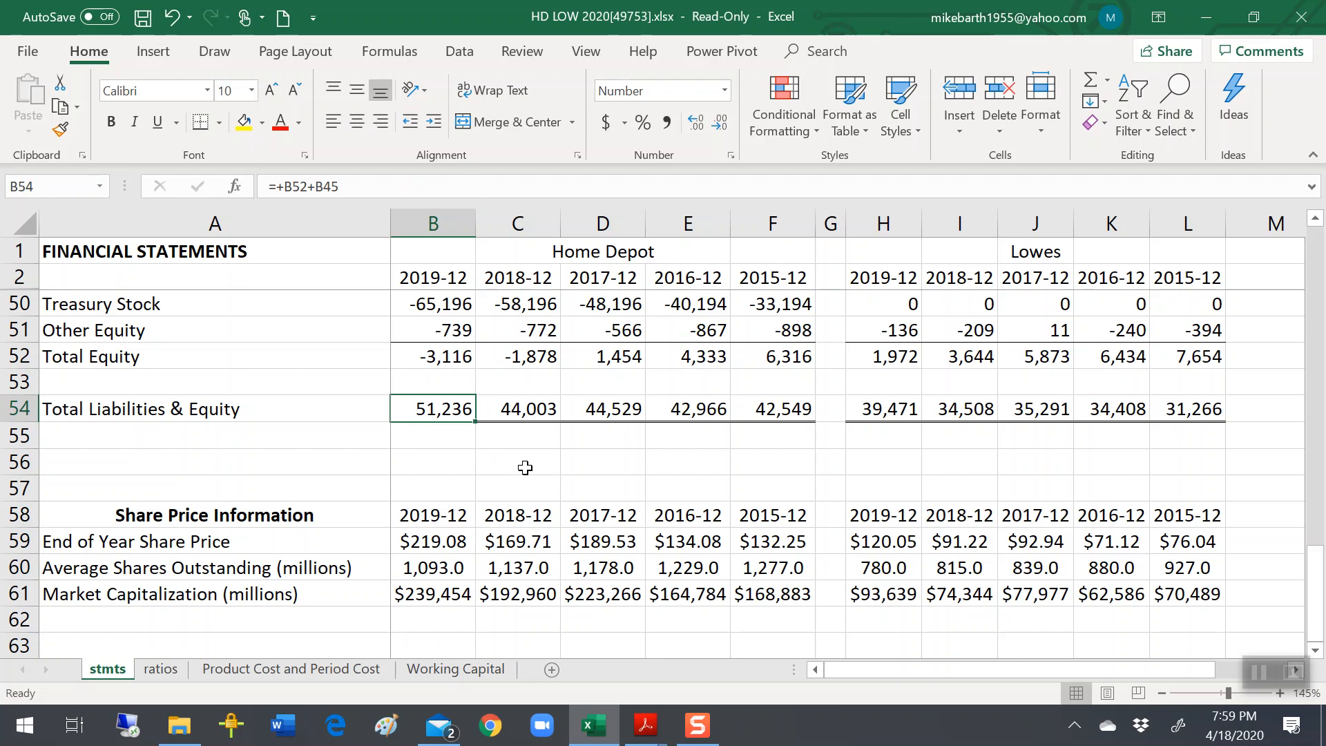
pyautogui.click(432, 381)
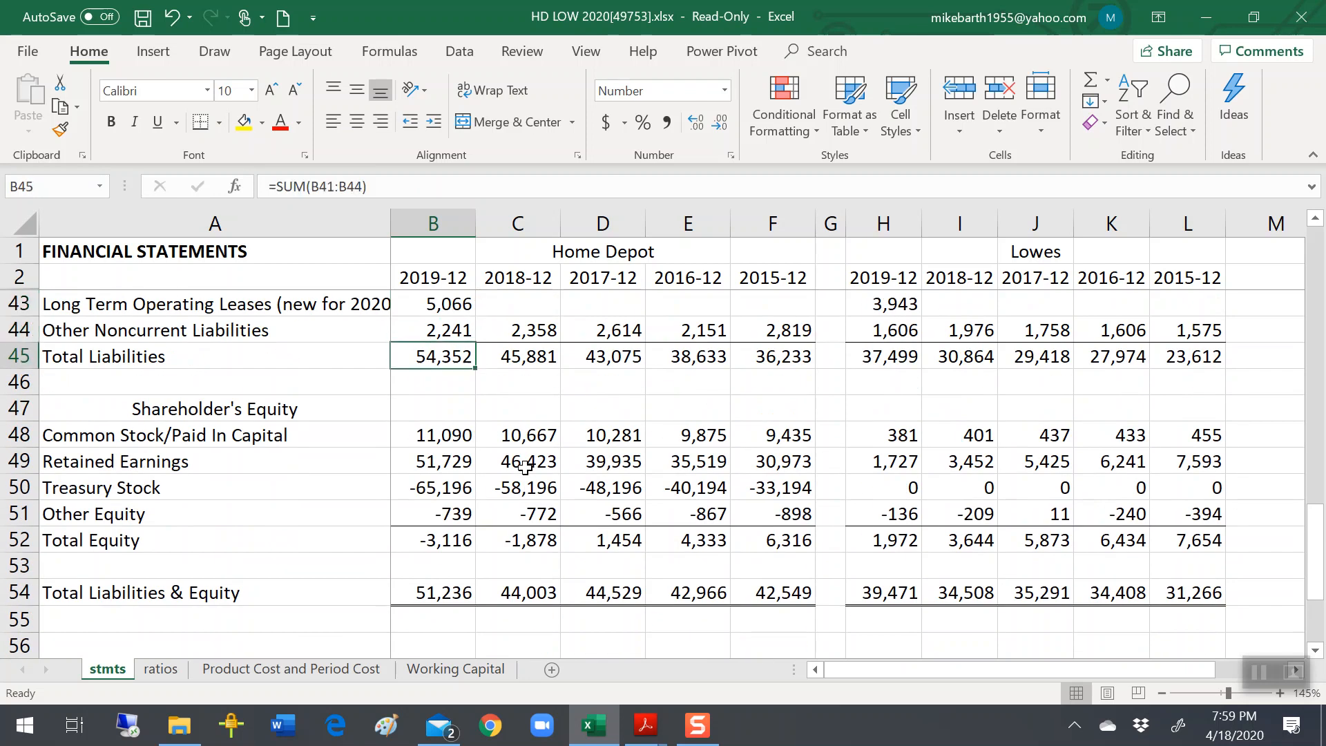
pyautogui.click(215, 435)
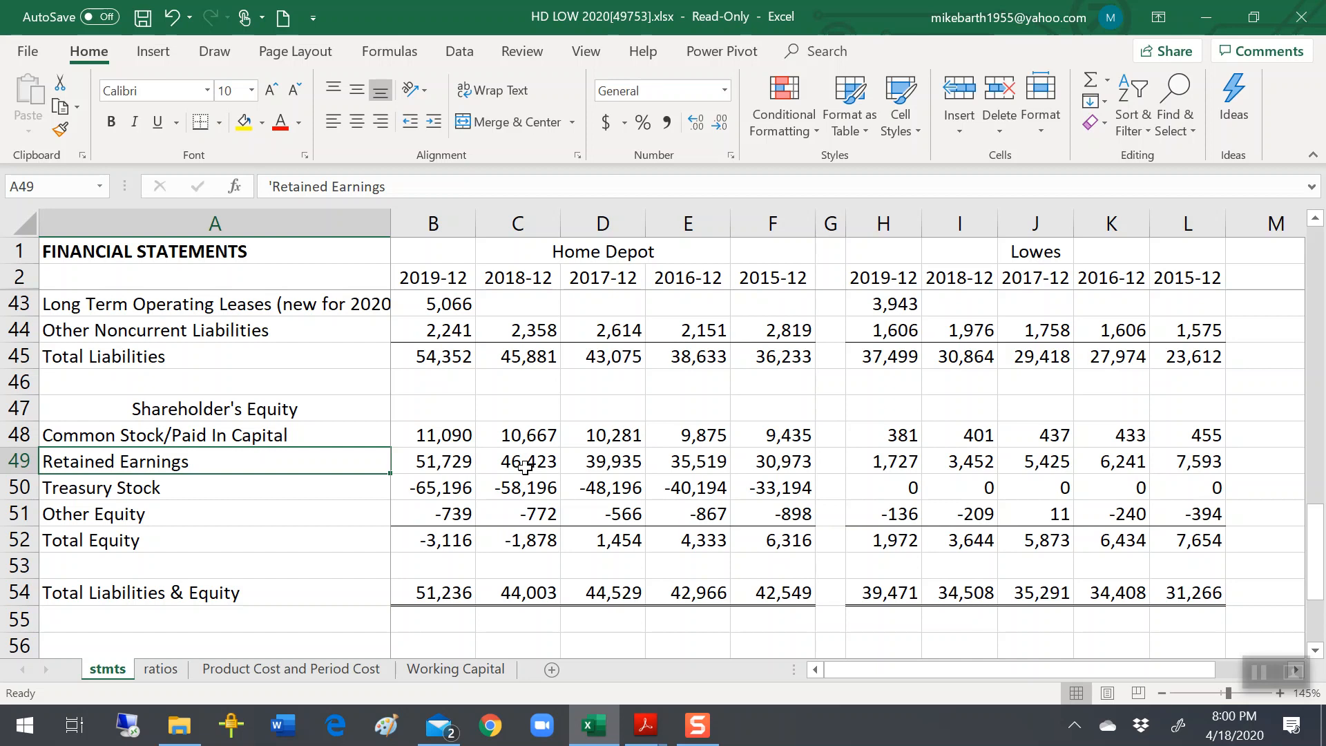
pyautogui.click(214, 487)
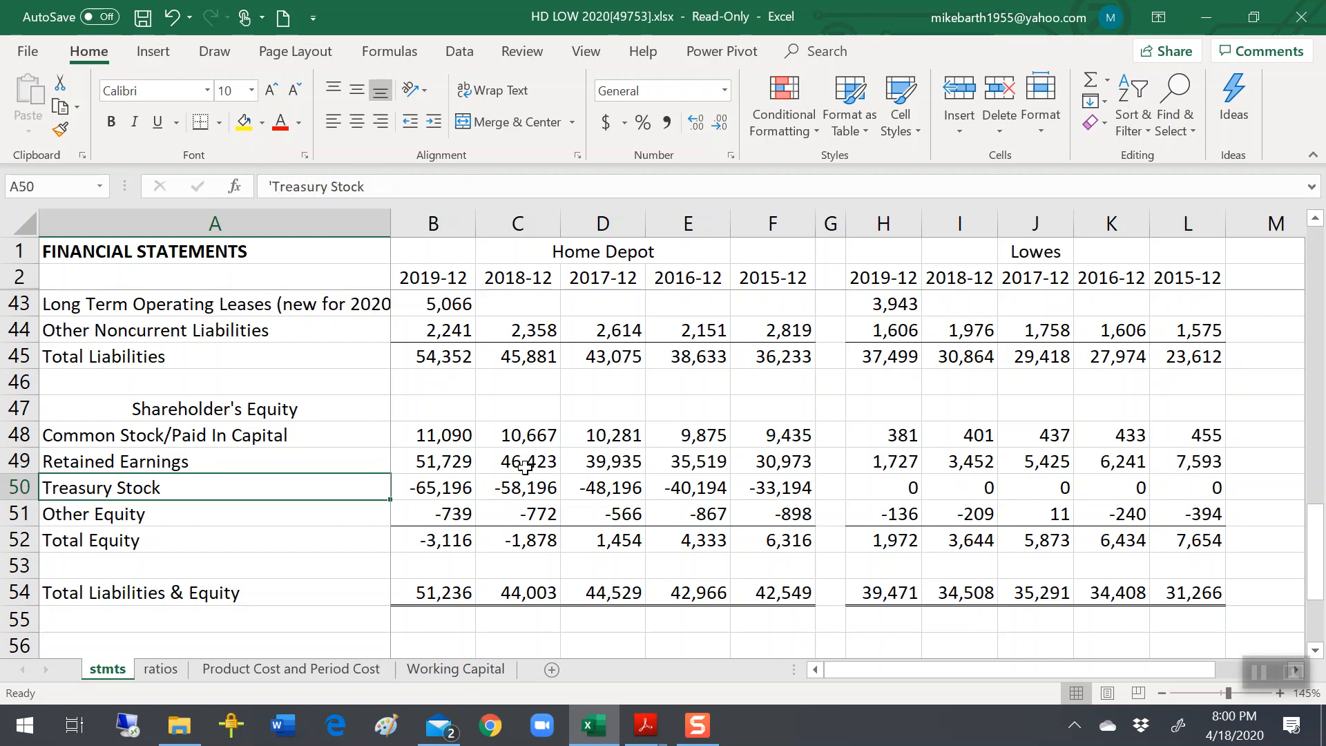
pyautogui.click(602, 487)
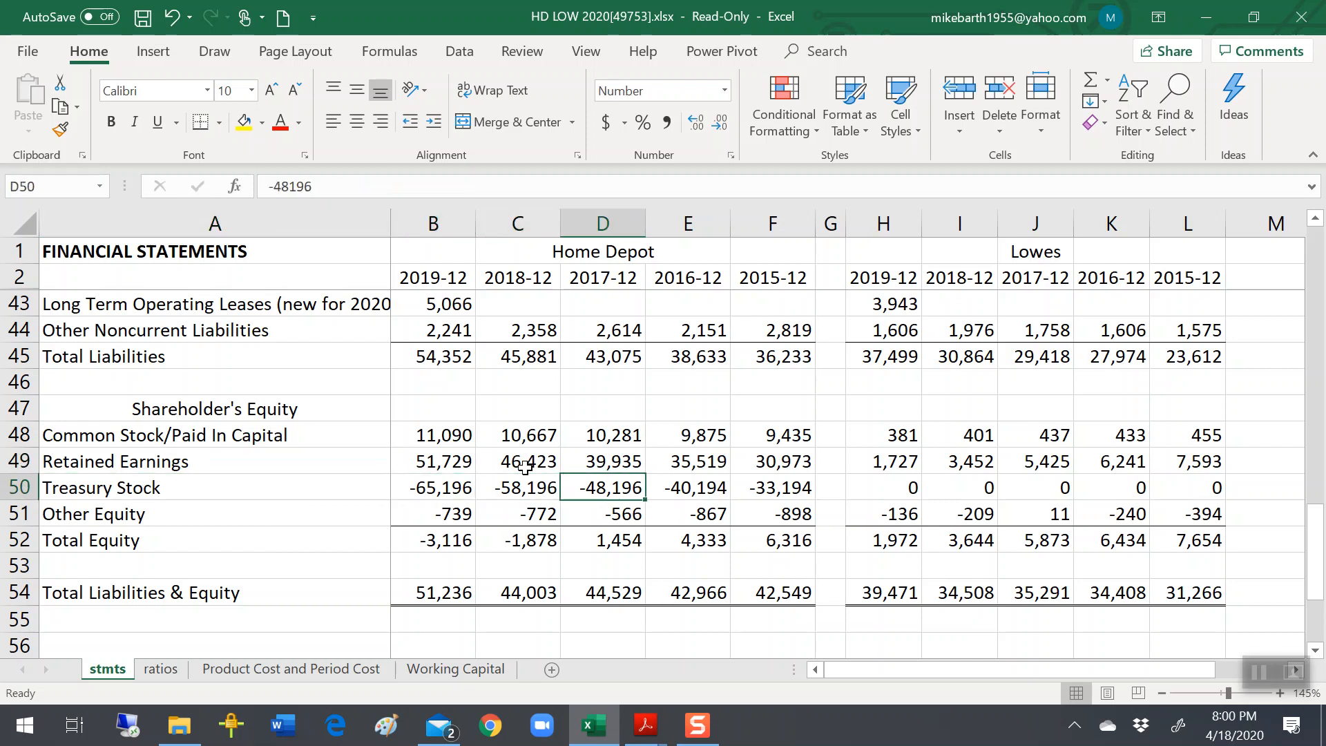
pyautogui.click(771, 487)
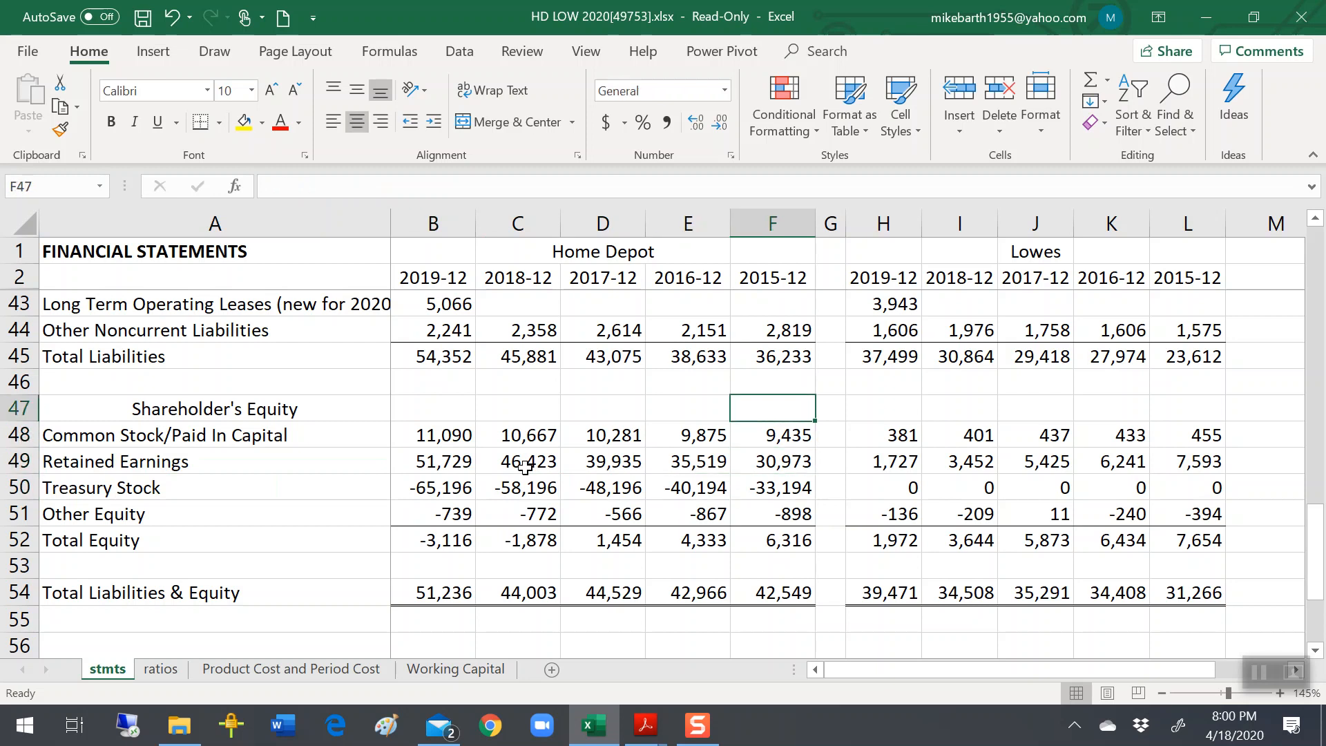
pyautogui.click(882, 435)
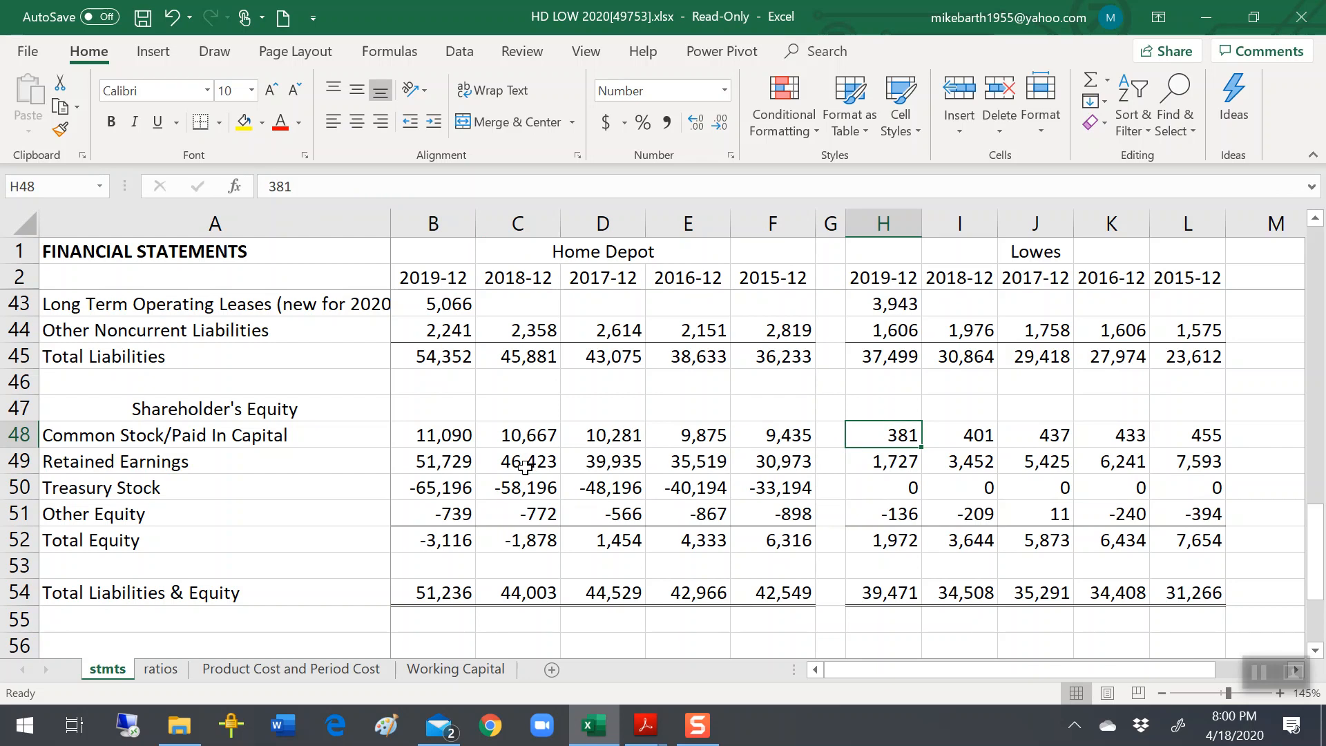
pyautogui.click(959, 434)
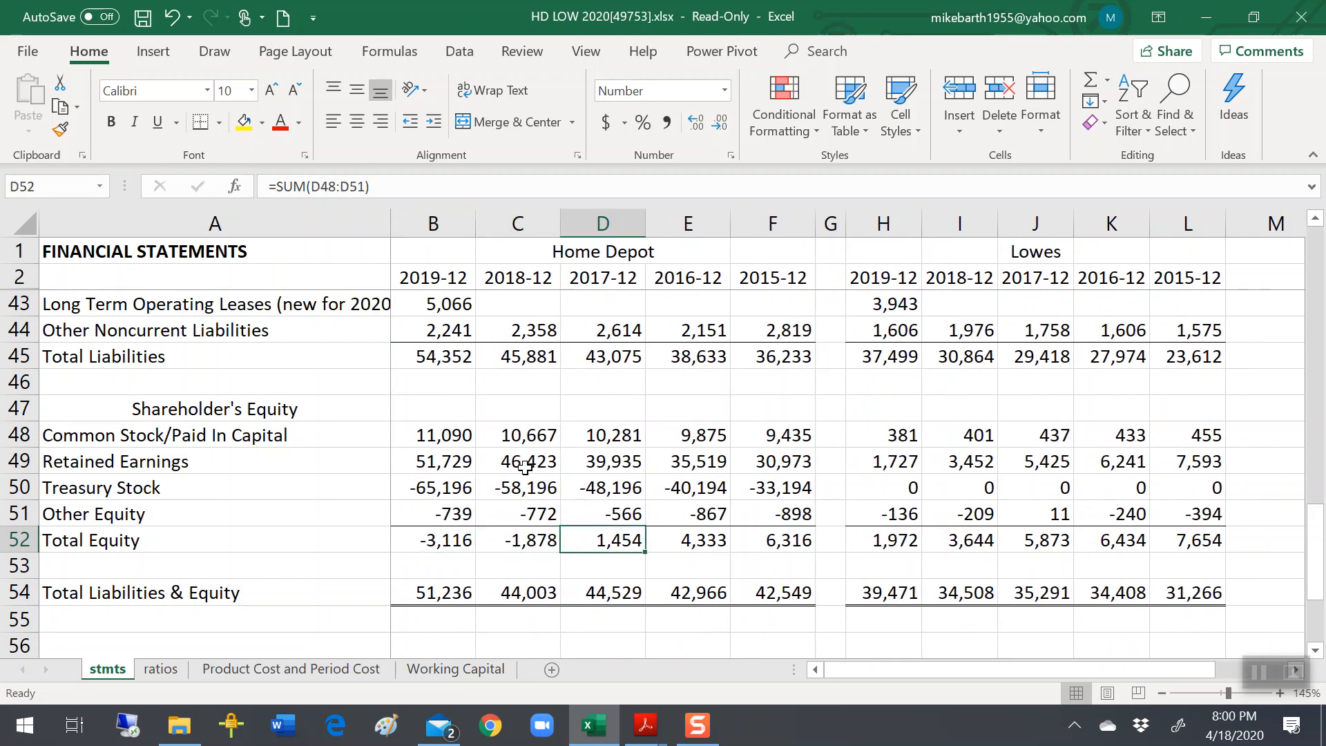
pyautogui.click(882, 513)
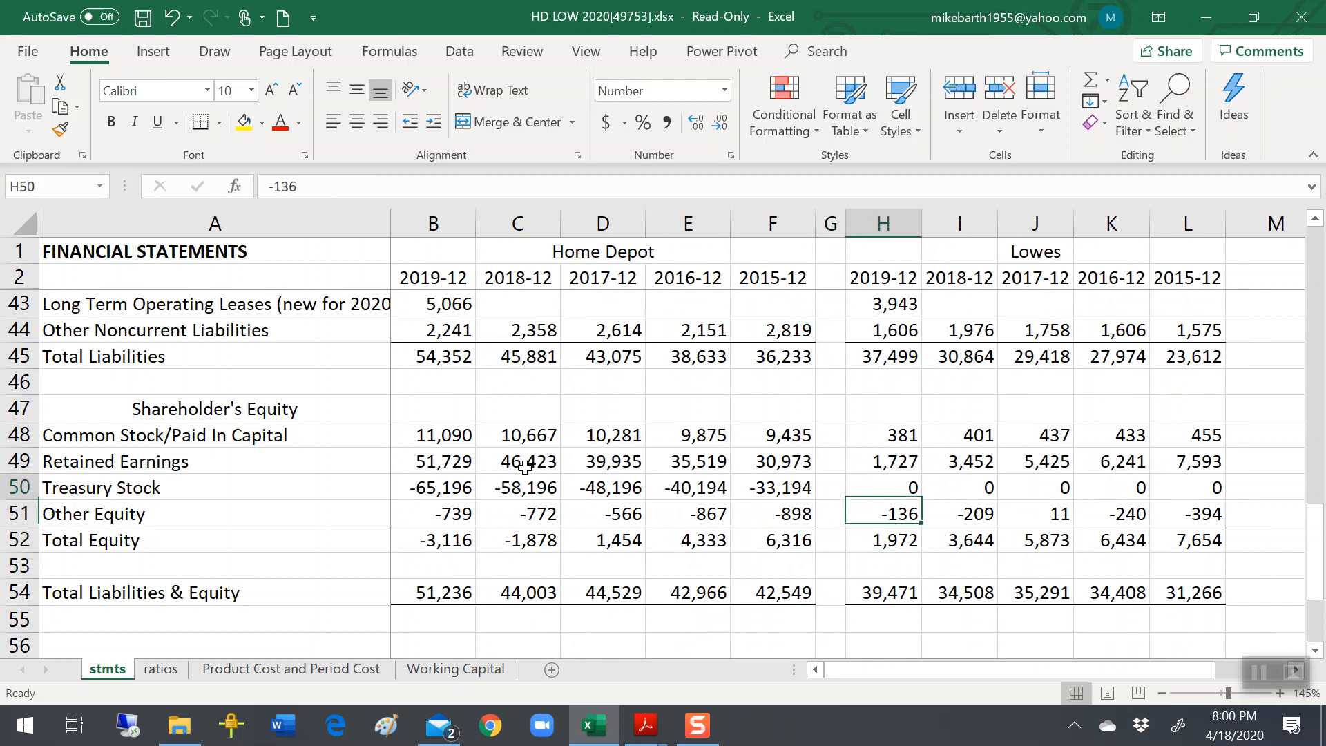
pyautogui.click(882, 487)
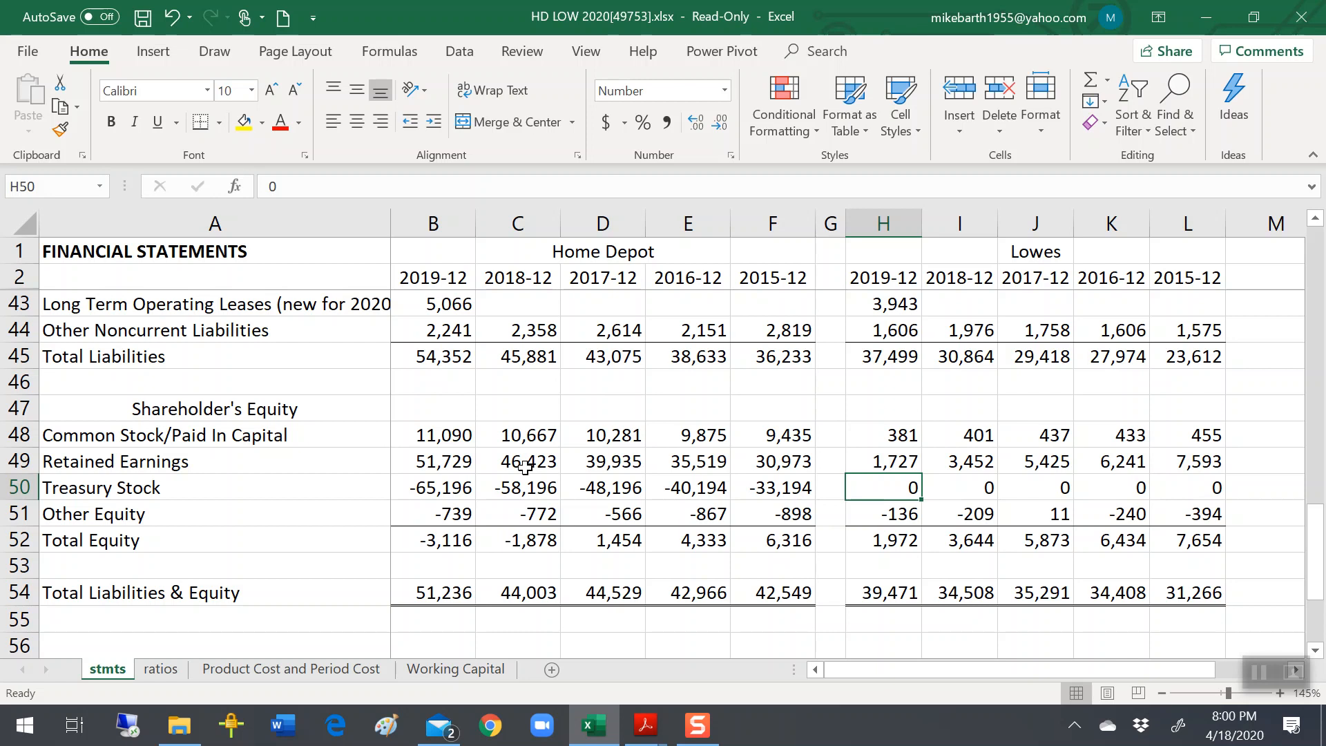
pyautogui.click(883, 461)
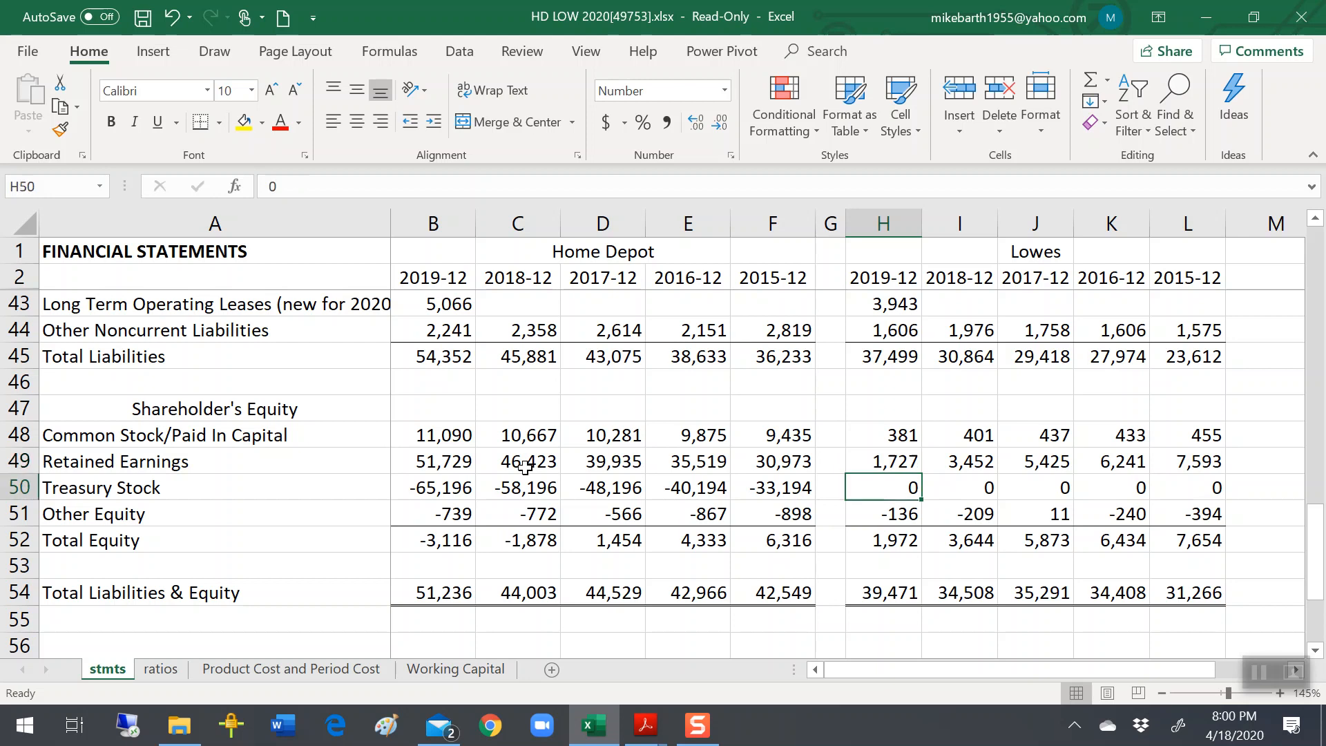
pyautogui.click(772, 487)
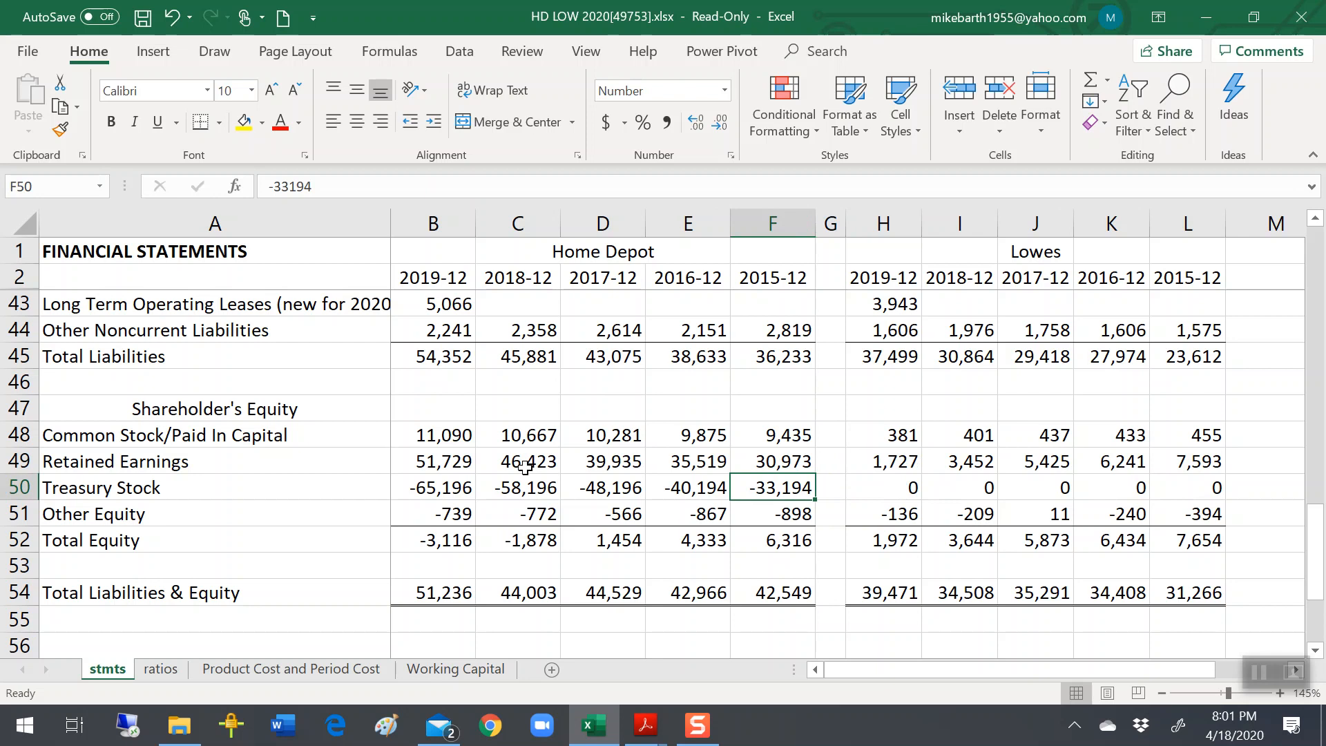
# Enter the ratio formula =F48/(F49+F48) in G50 beside 2015-12 Treasury Stock.
pyautogui.click(830, 487)
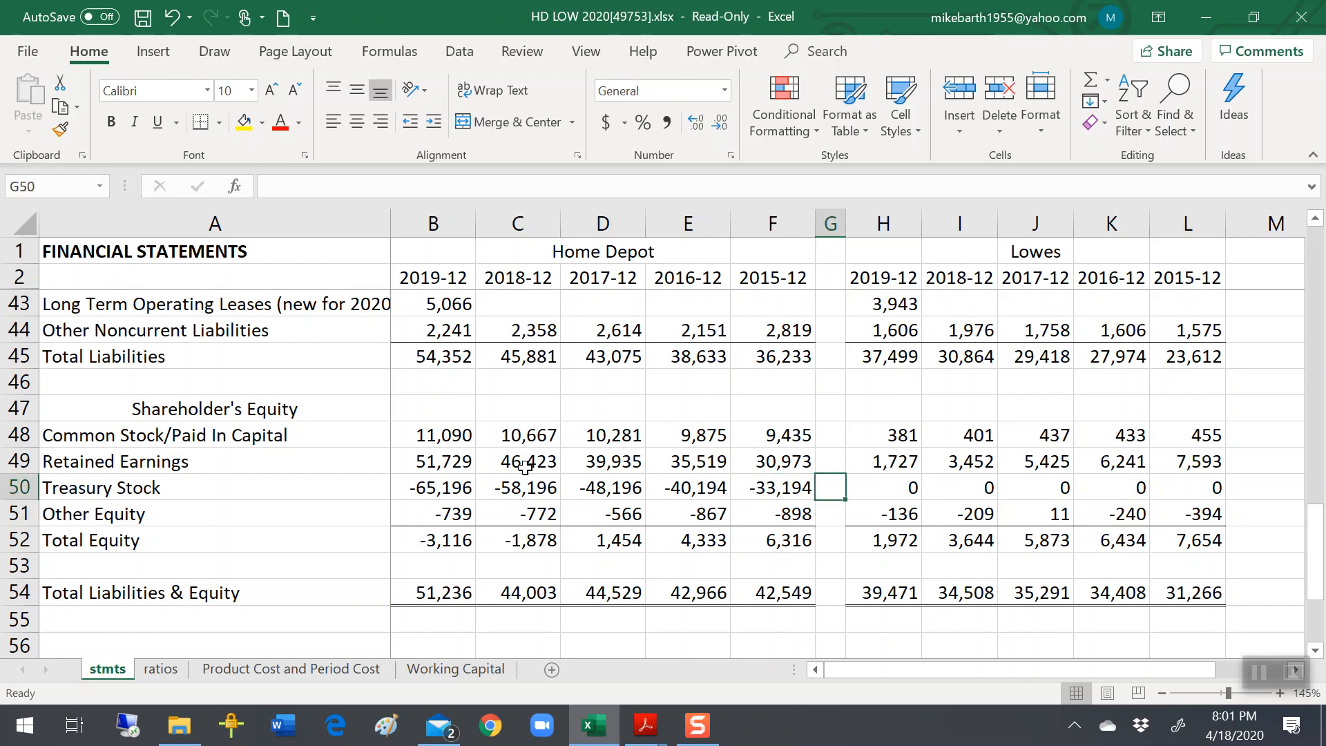
pyautogui.write('=F48')
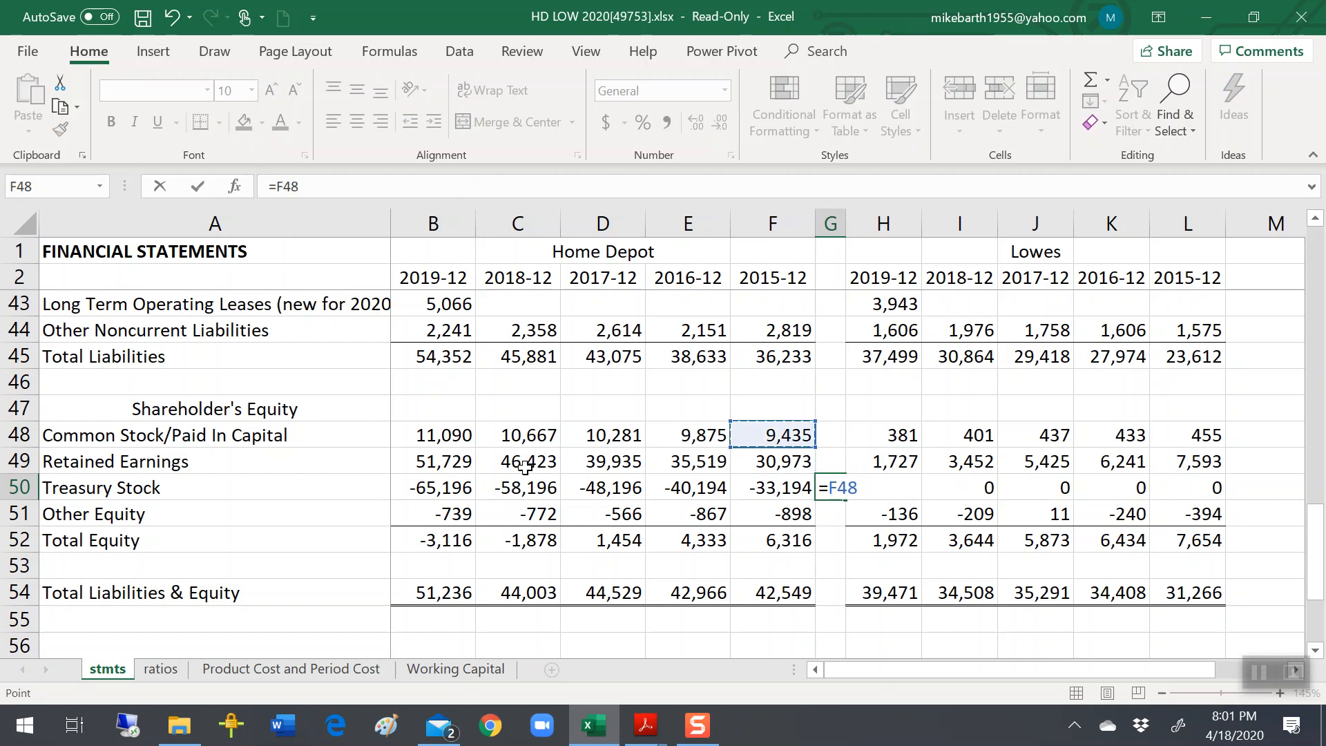
pyautogui.write('/(')
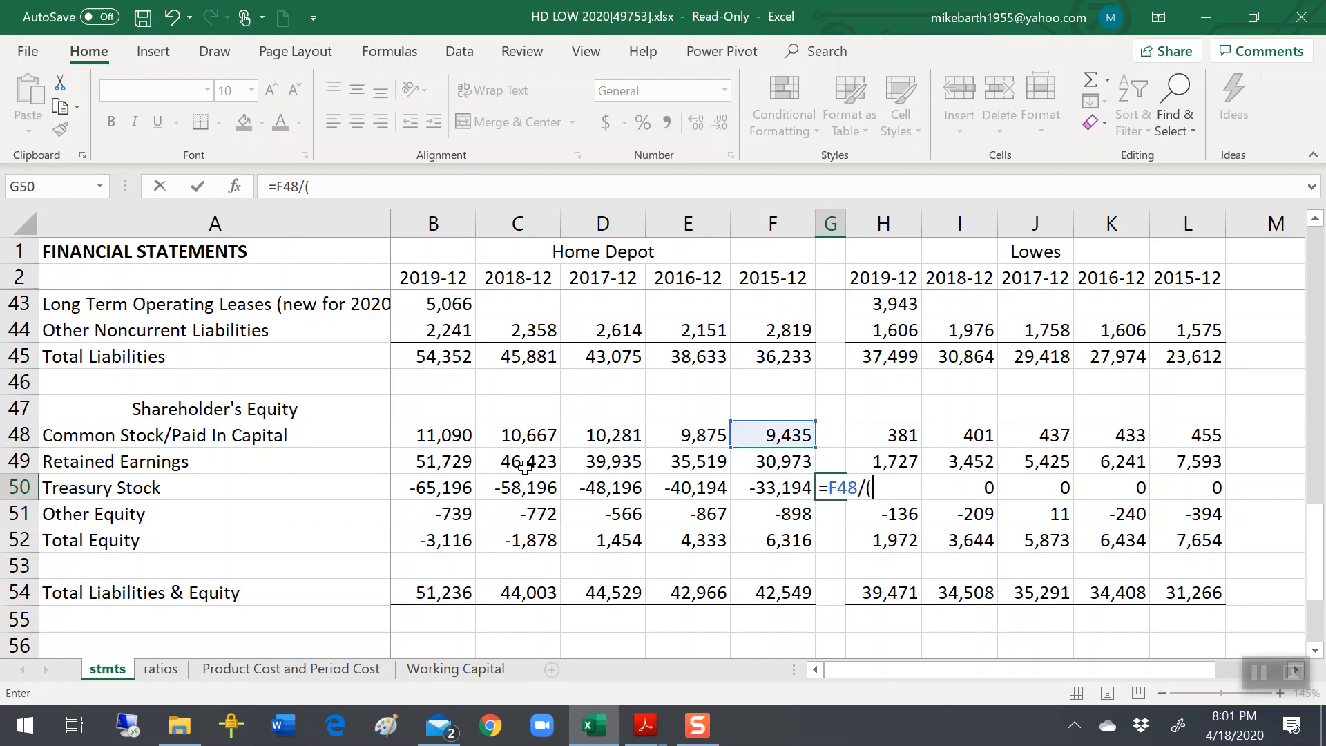
pyautogui.click(771, 461)
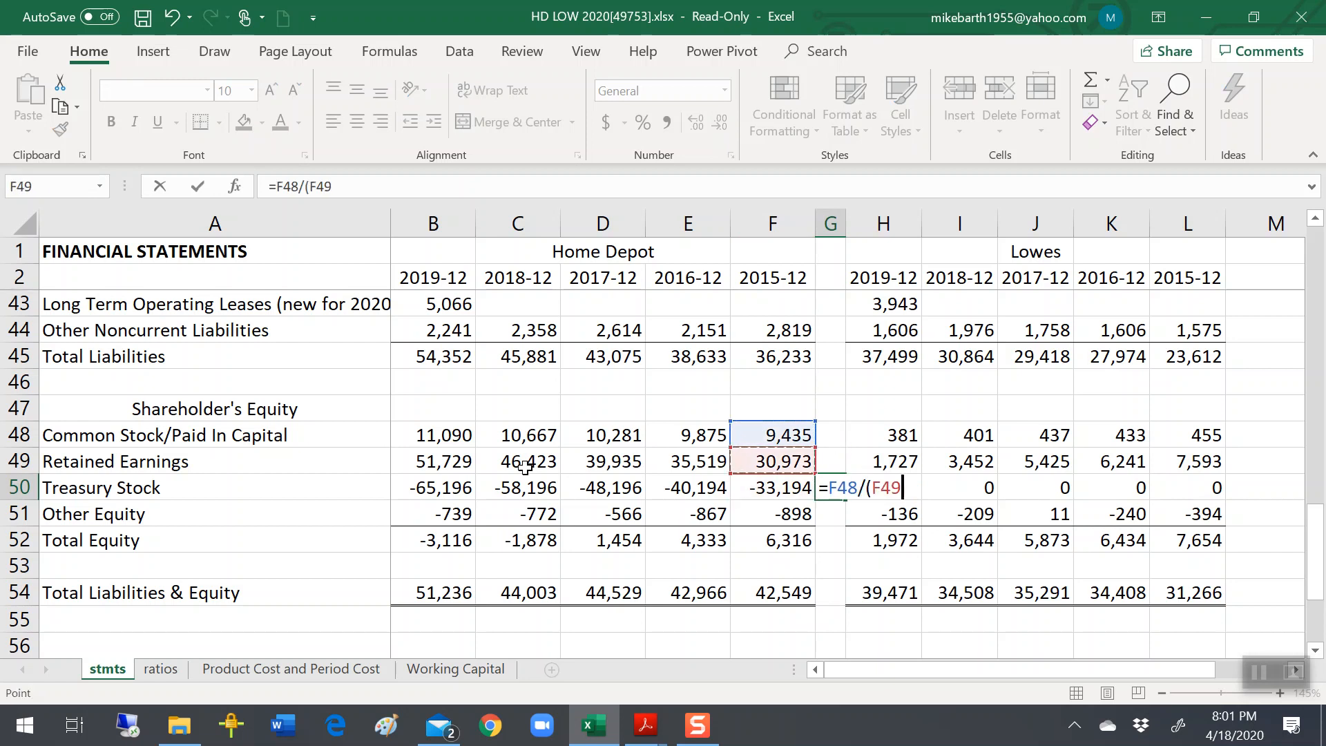
pyautogui.write('+')
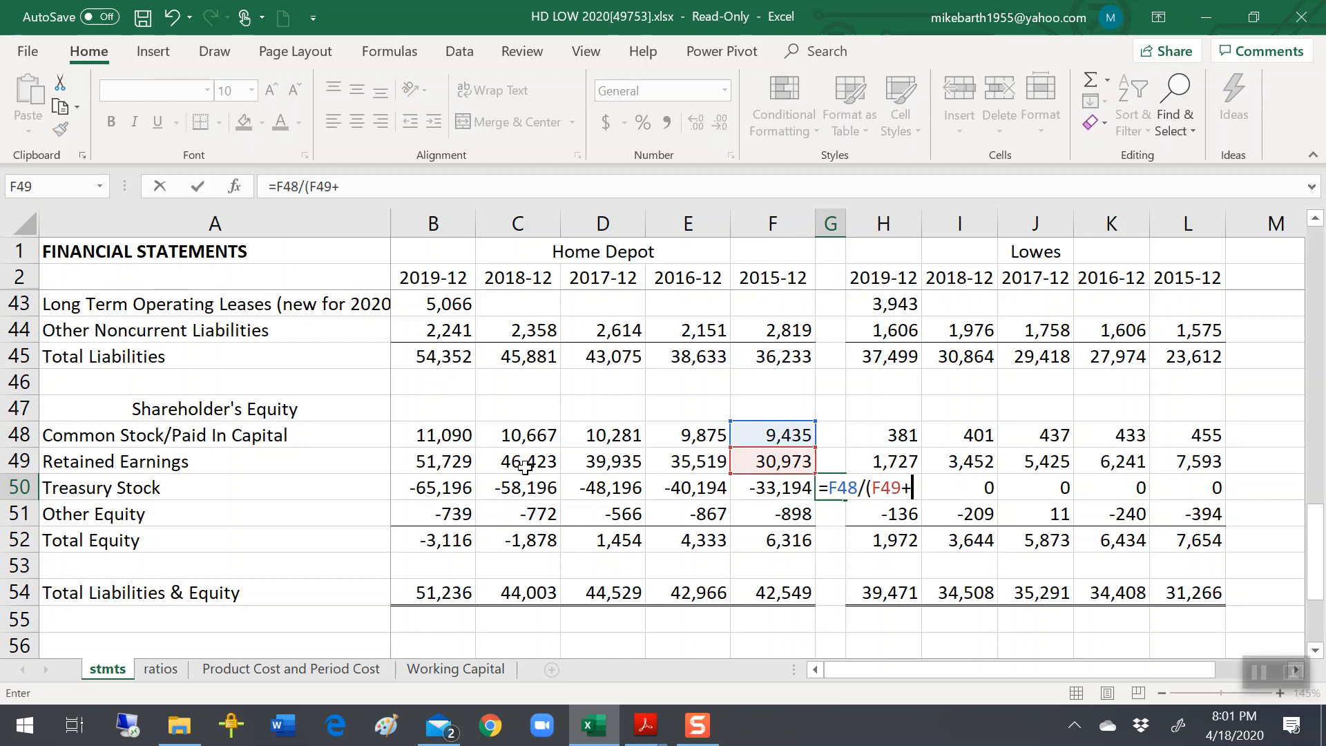
pyautogui.click(771, 434)
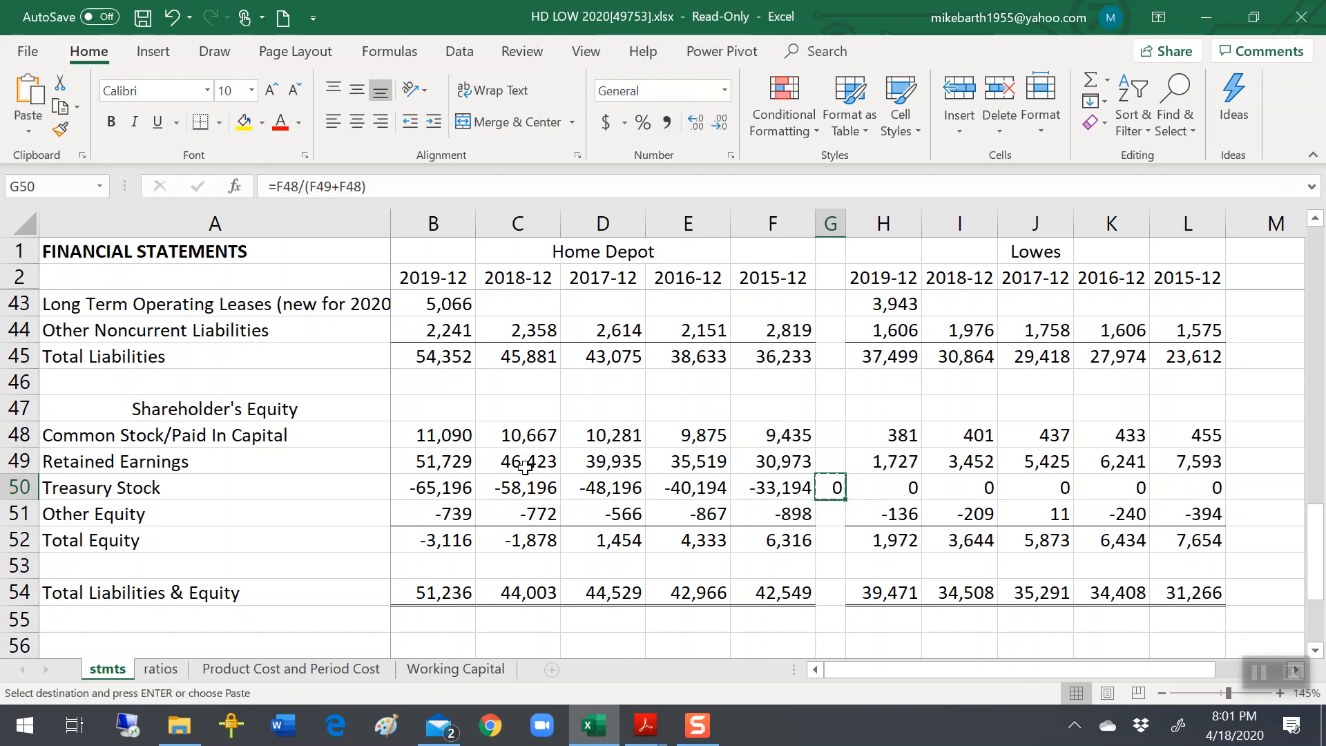
pyautogui.press('Escape')
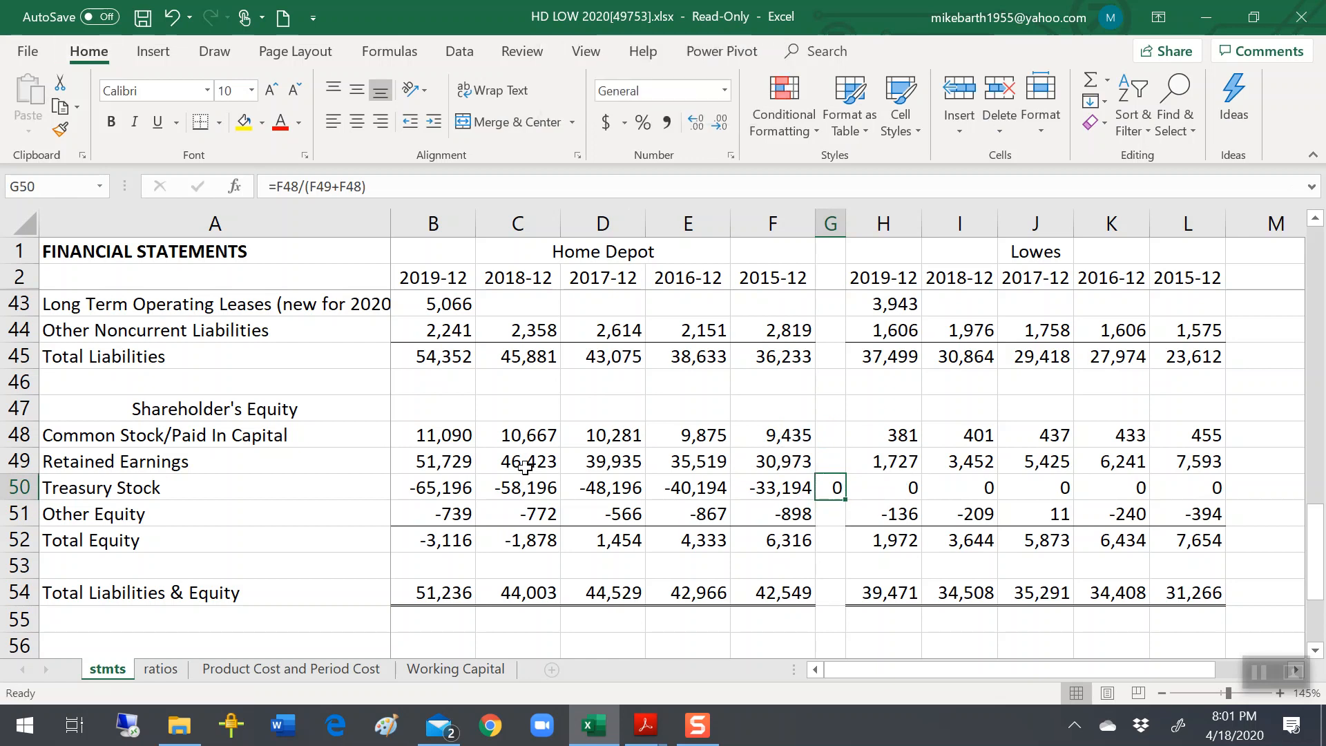
# Format the G50 ratio with Percent Style so it displays 23%.
pyautogui.click(772, 434)
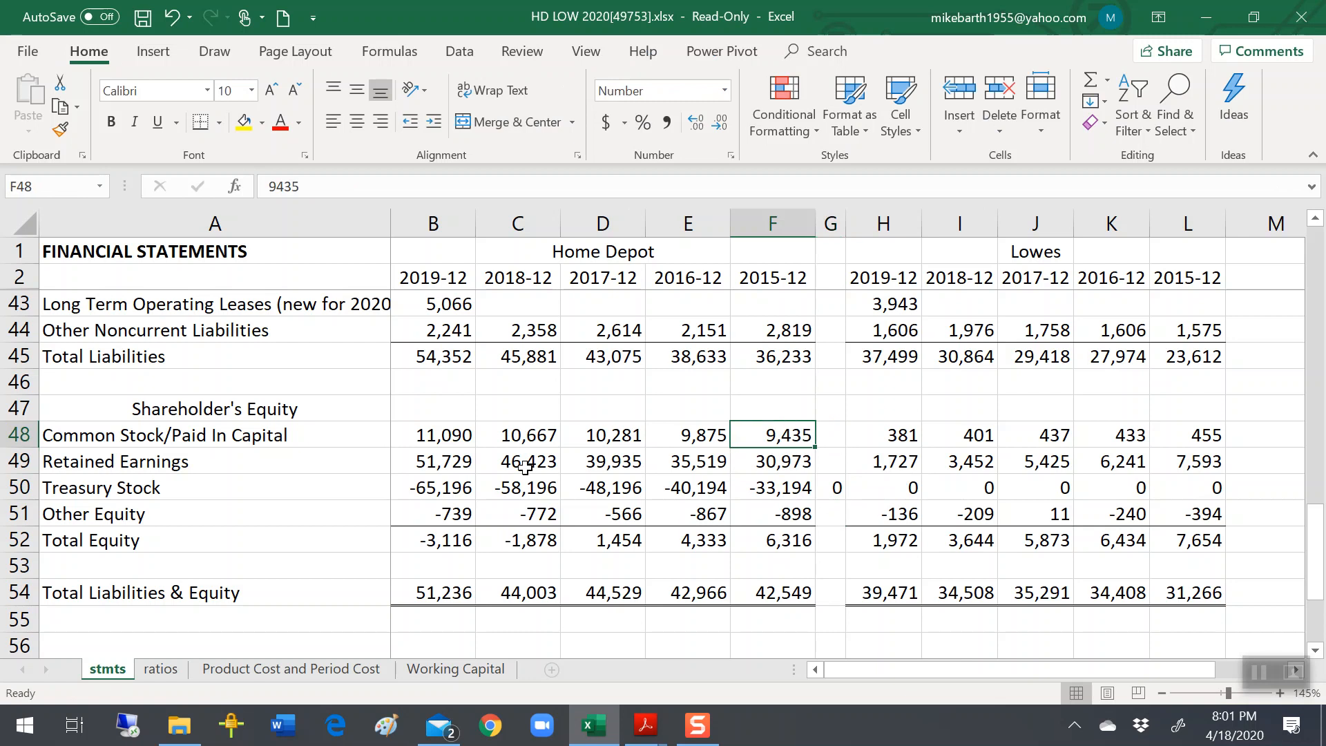
pyautogui.click(830, 461)
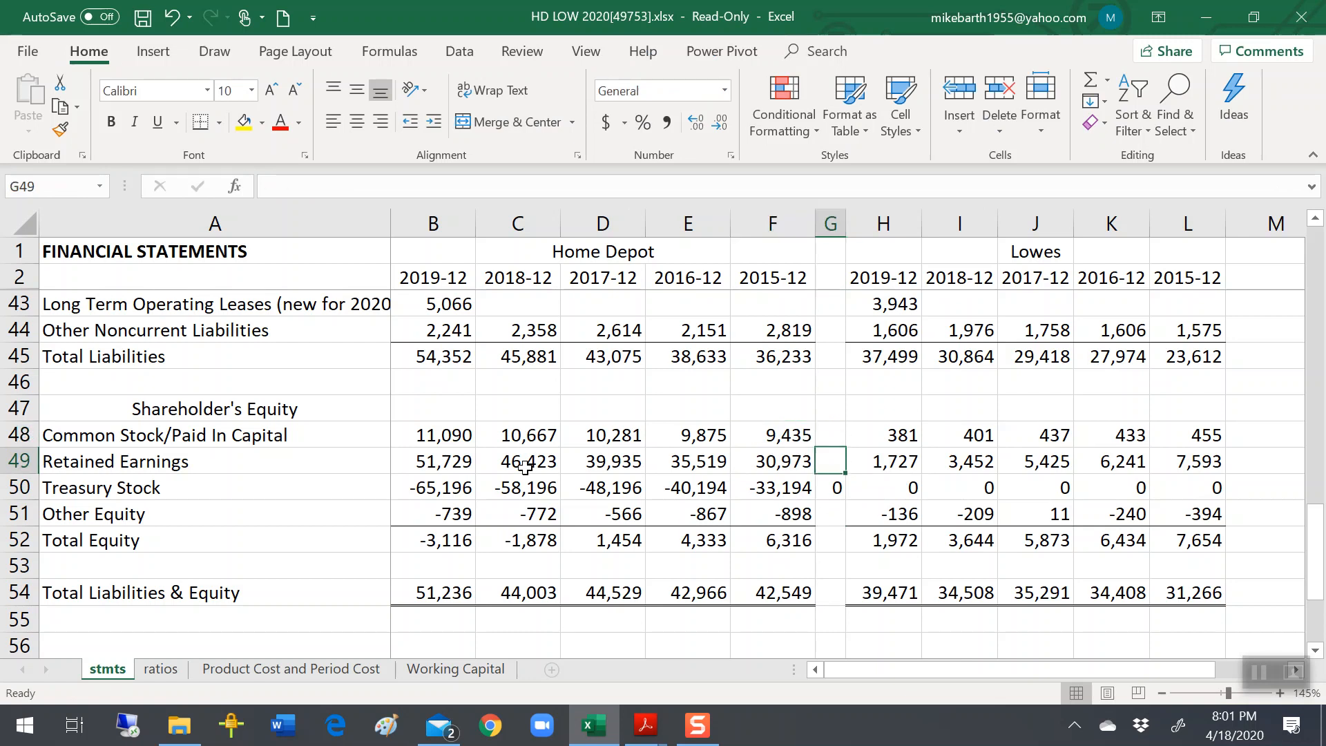
pyautogui.click(829, 487)
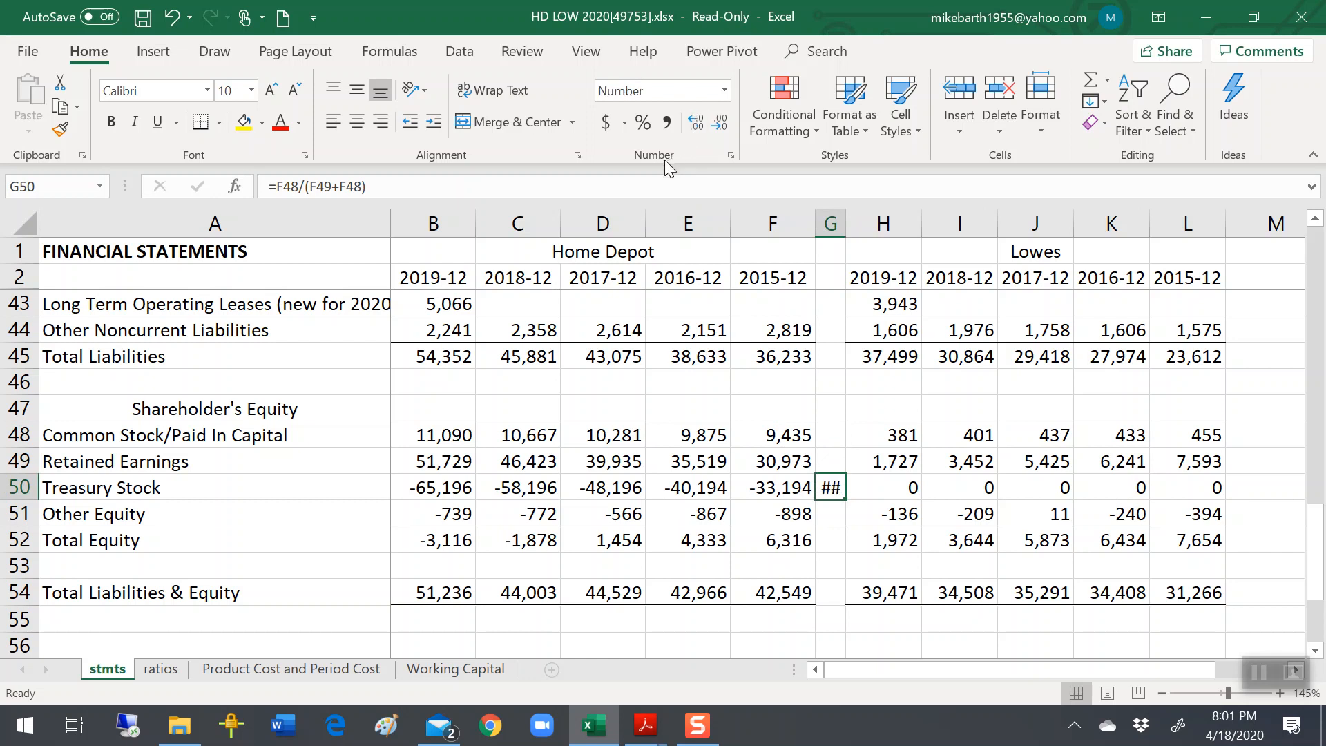
pyautogui.click(644, 123)
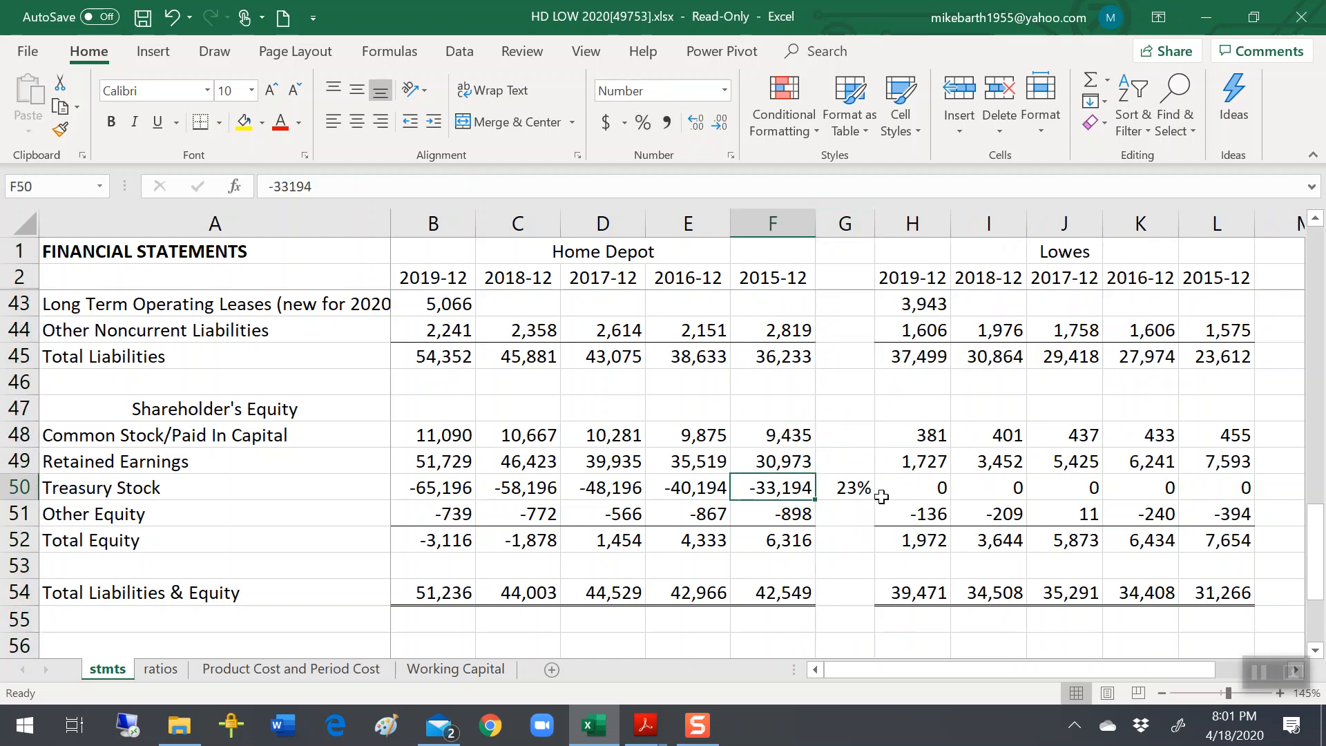
pyautogui.click(771, 461)
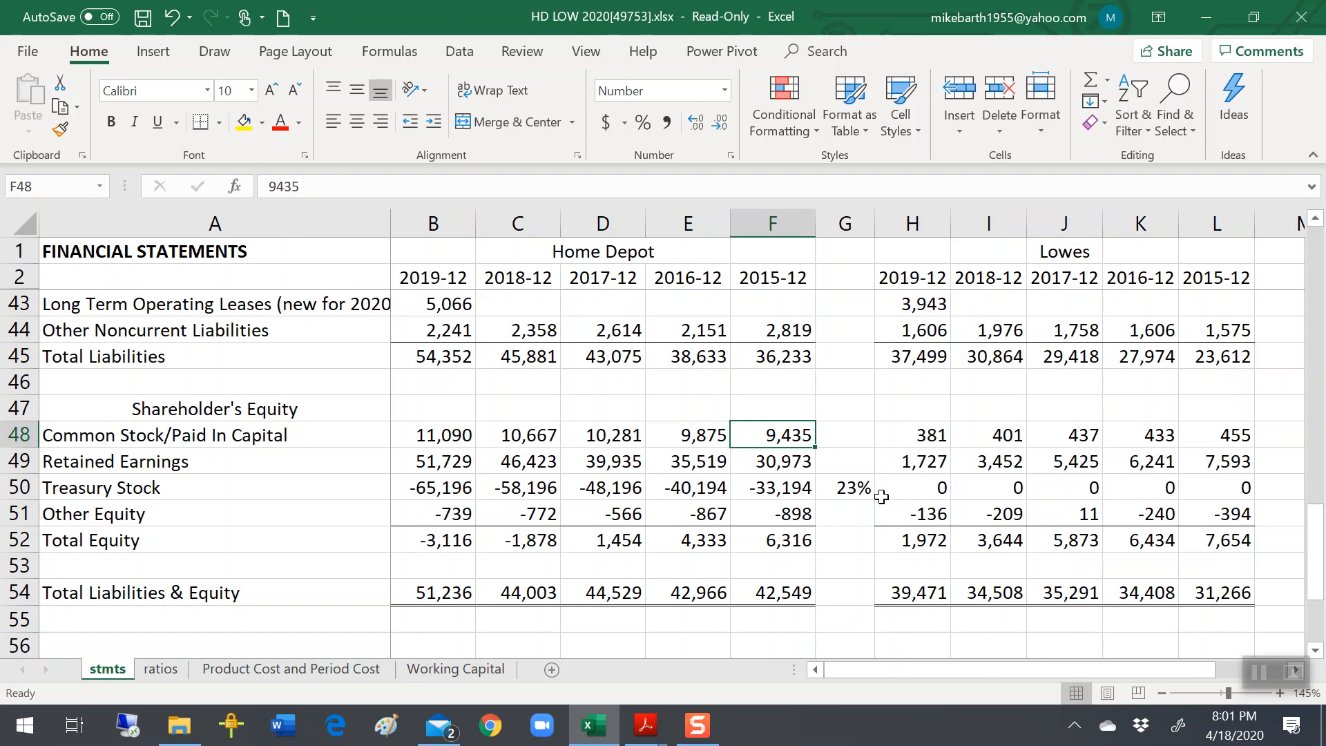
# Paste new 2015-12 values: paid-in capital 1,435 and retained earnings 5,779.
pyautogui.write('143')
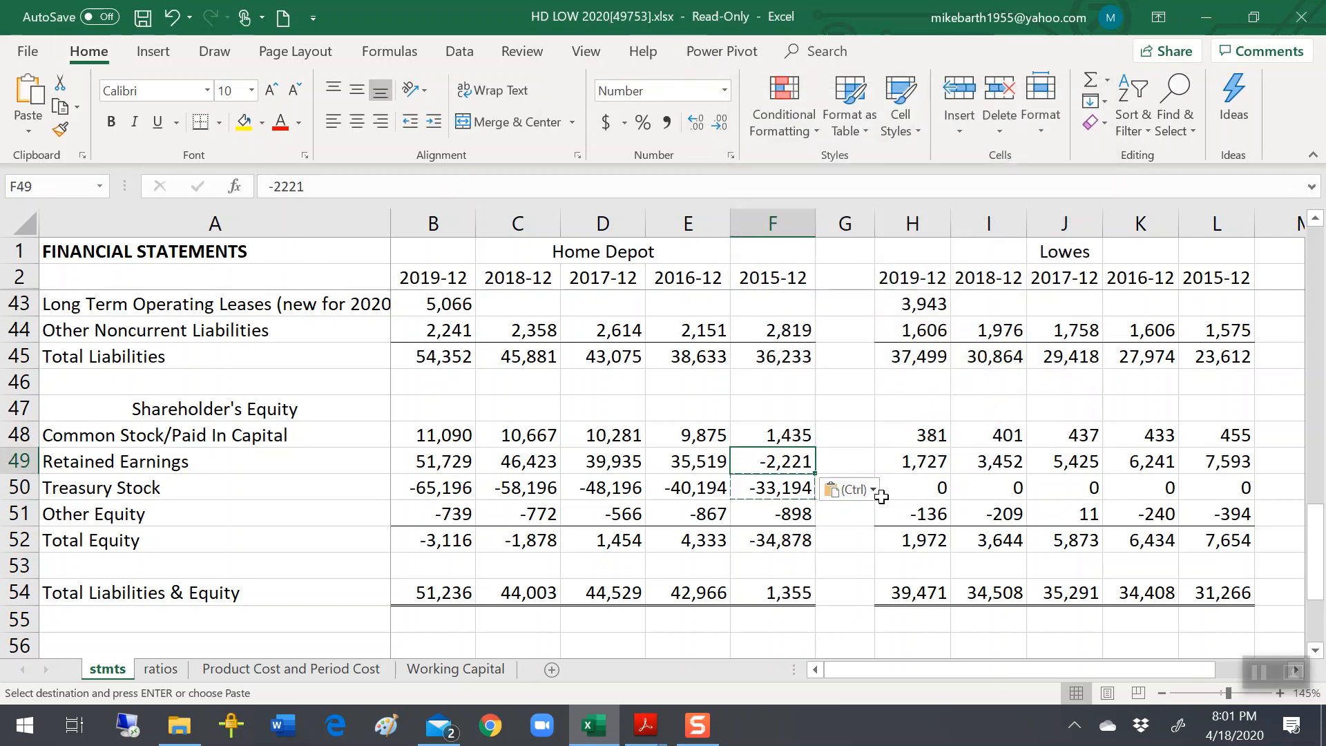
pyautogui.moveTo(842, 448)
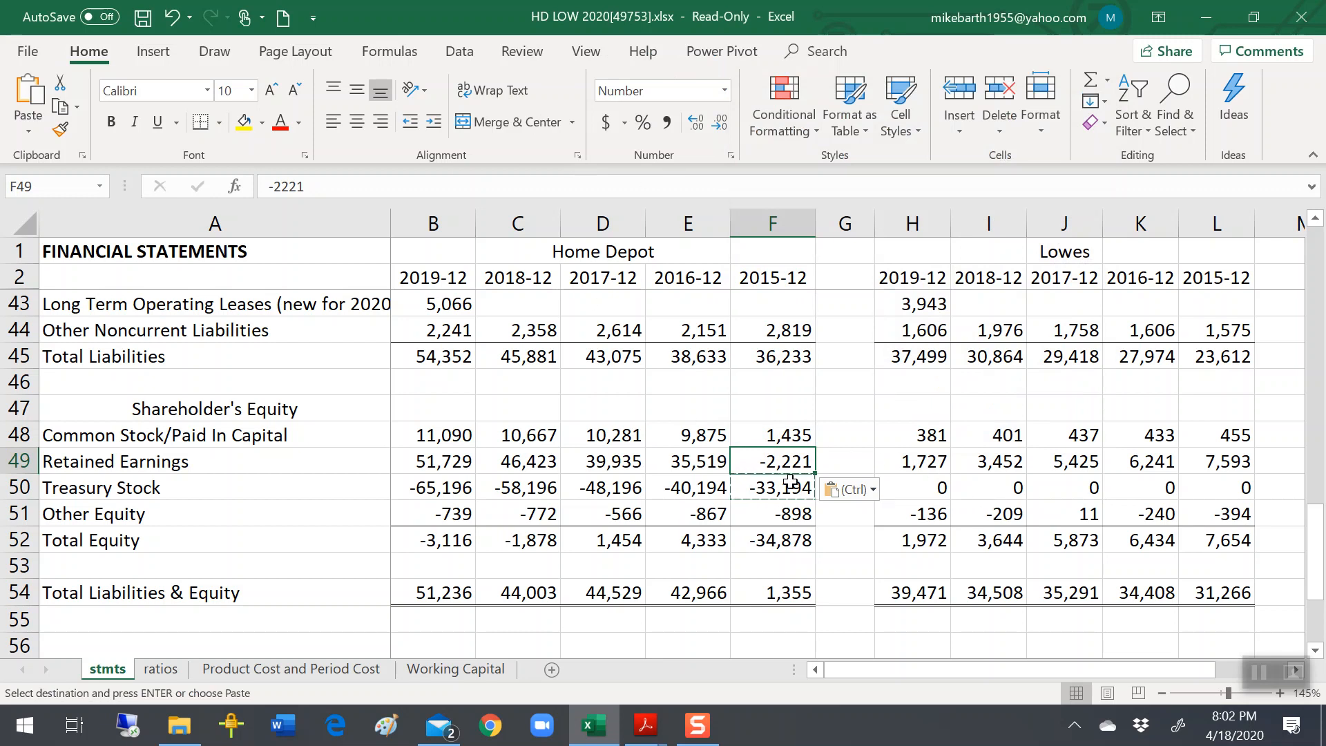
pyautogui.write('8000')
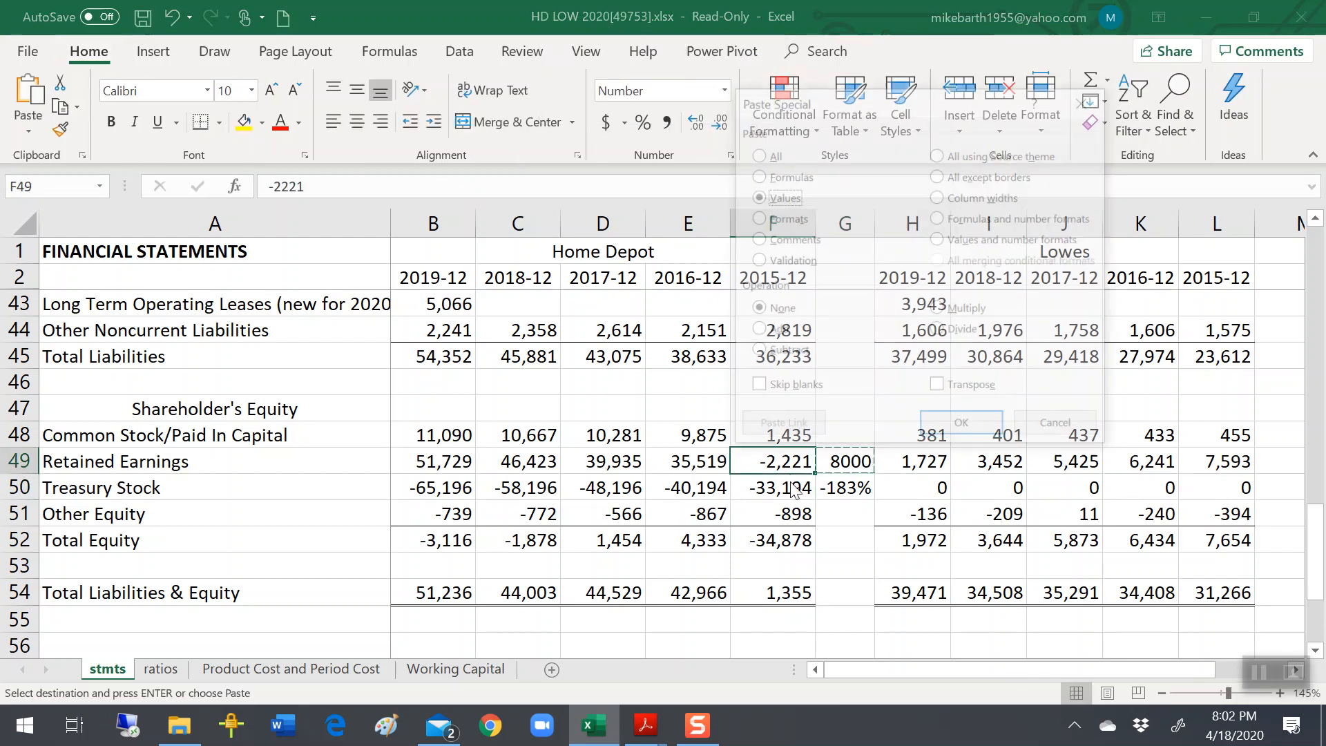
pyautogui.click(961, 422)
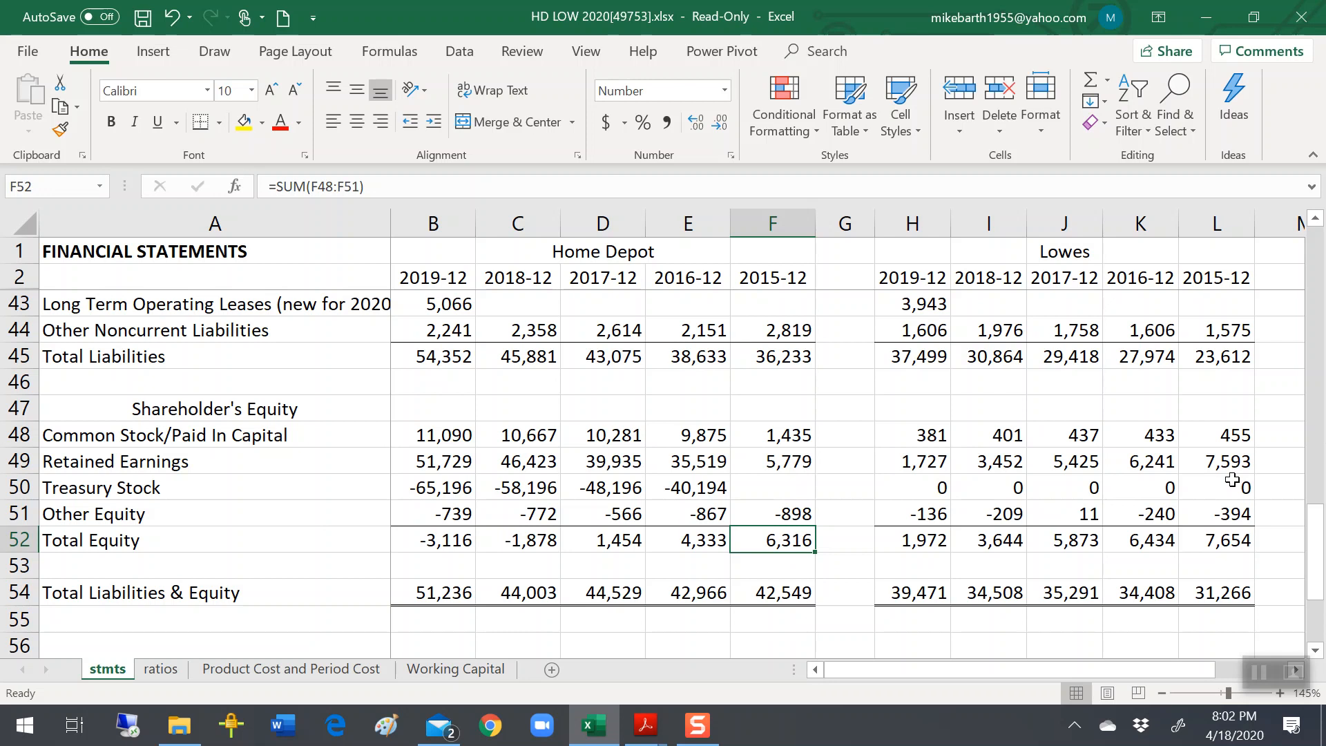
pyautogui.moveTo(944, 512)
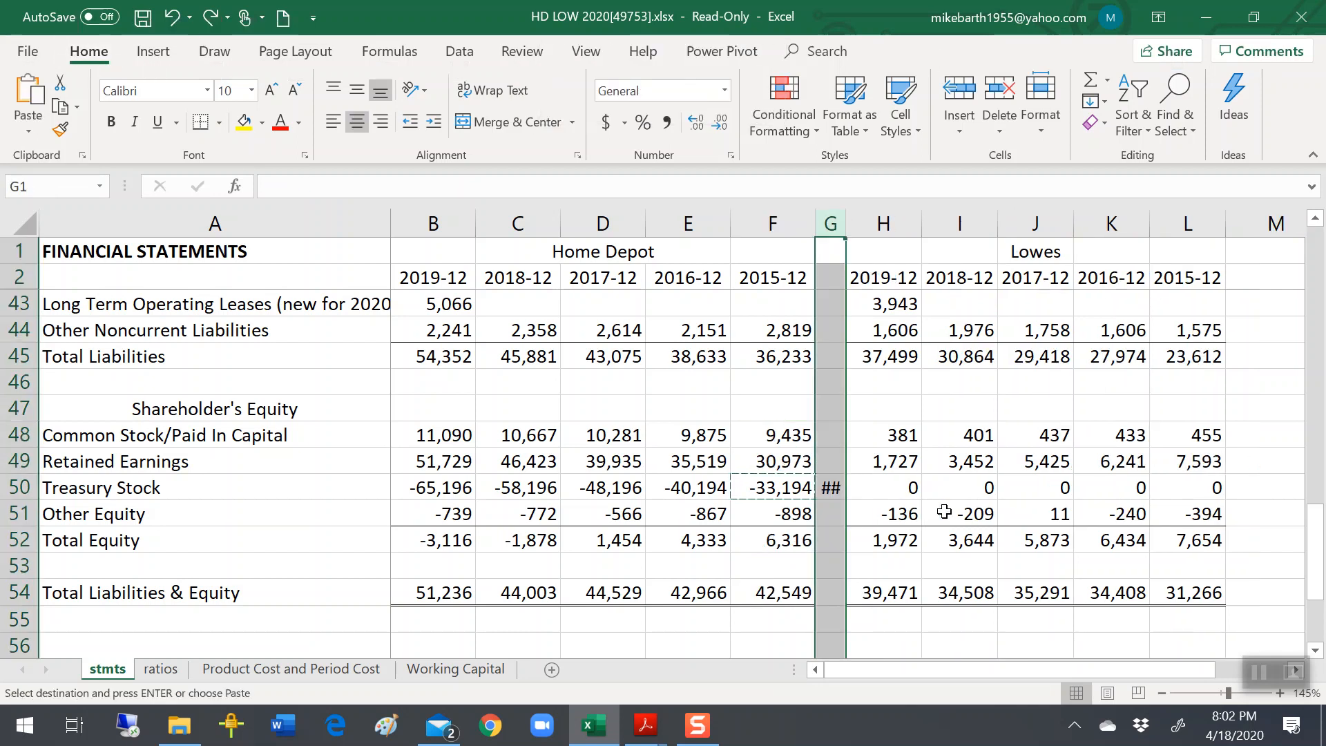
# Delete the 23% ratio formula from G50 beside 2015-12 Treasury Stock.
pyautogui.click(829, 487)
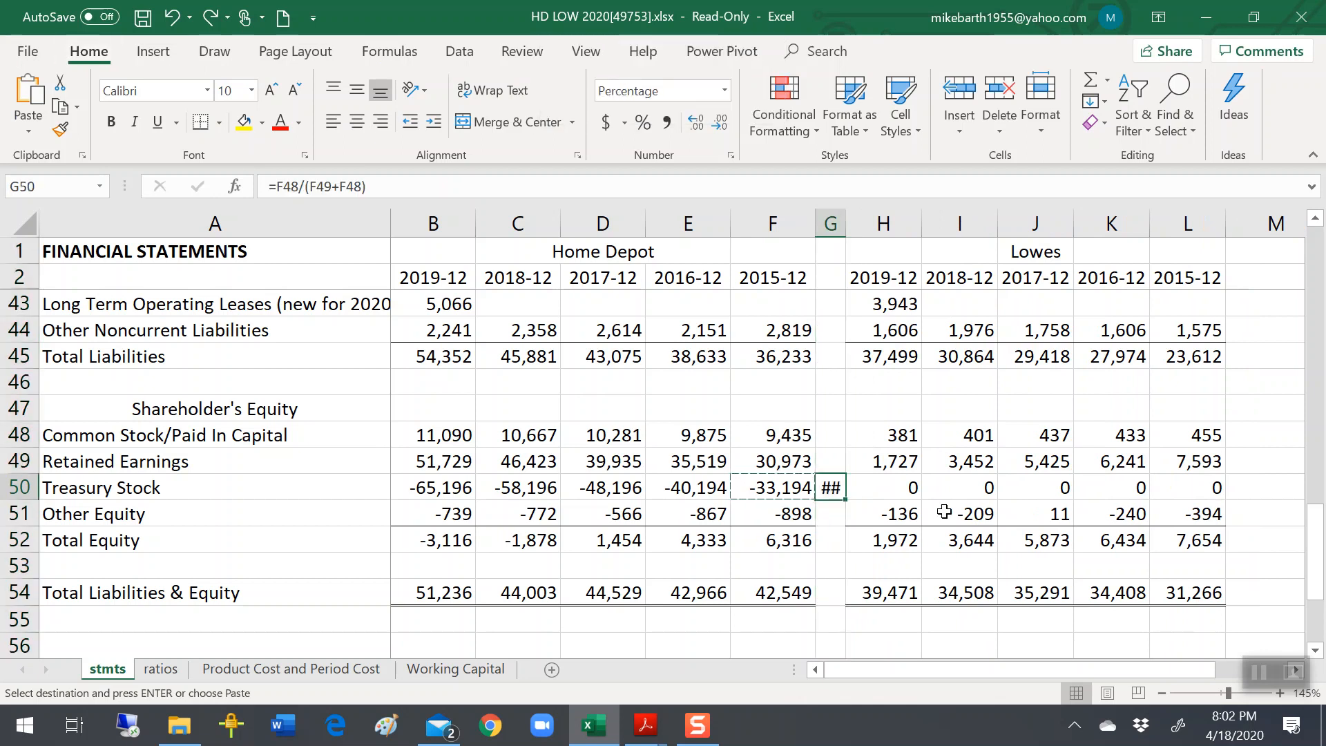
pyautogui.press('alt')
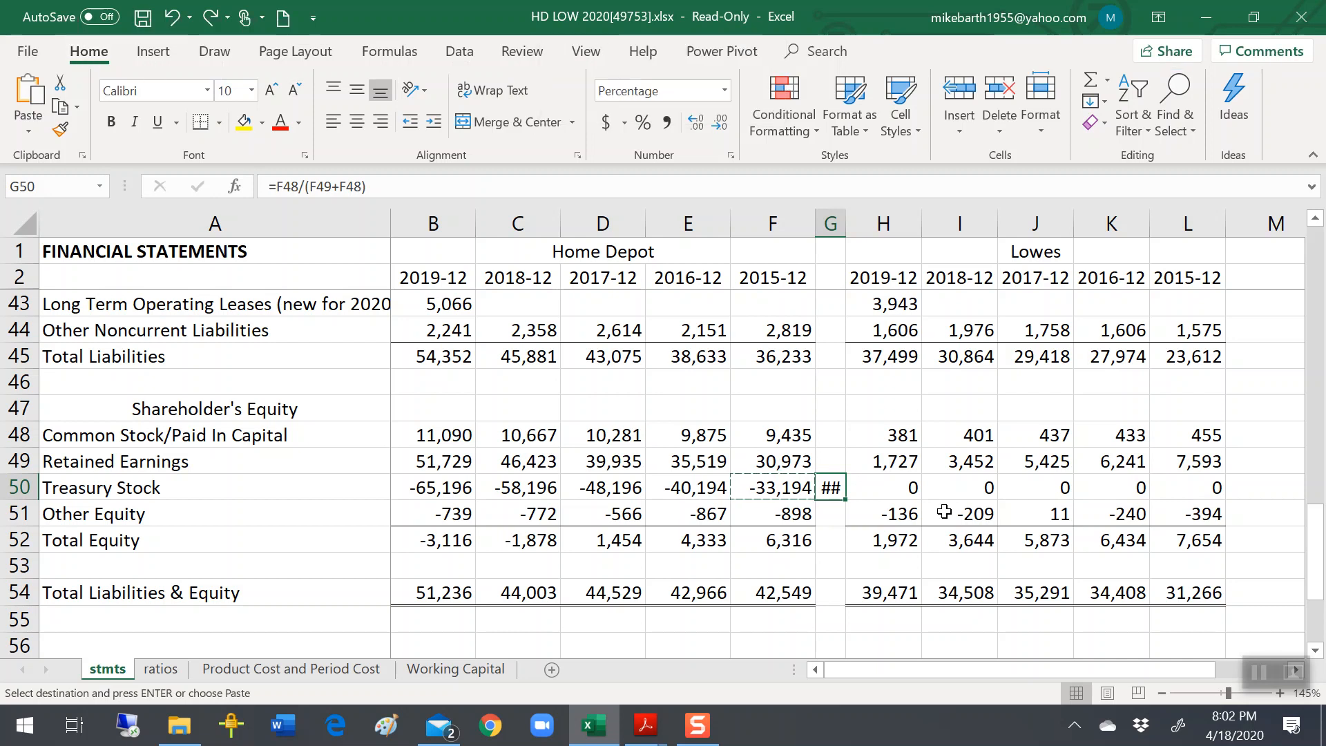
pyautogui.moveTo(811, 559)
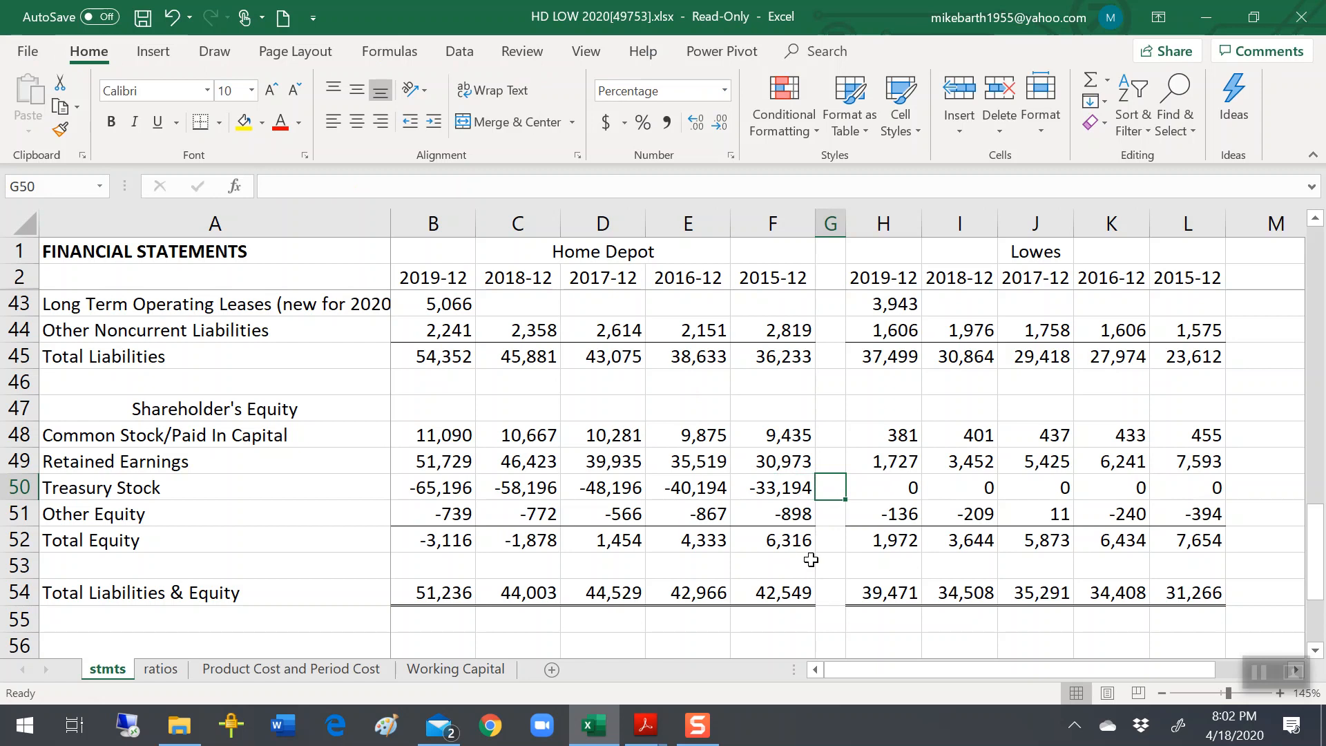
pyautogui.scroll(3)
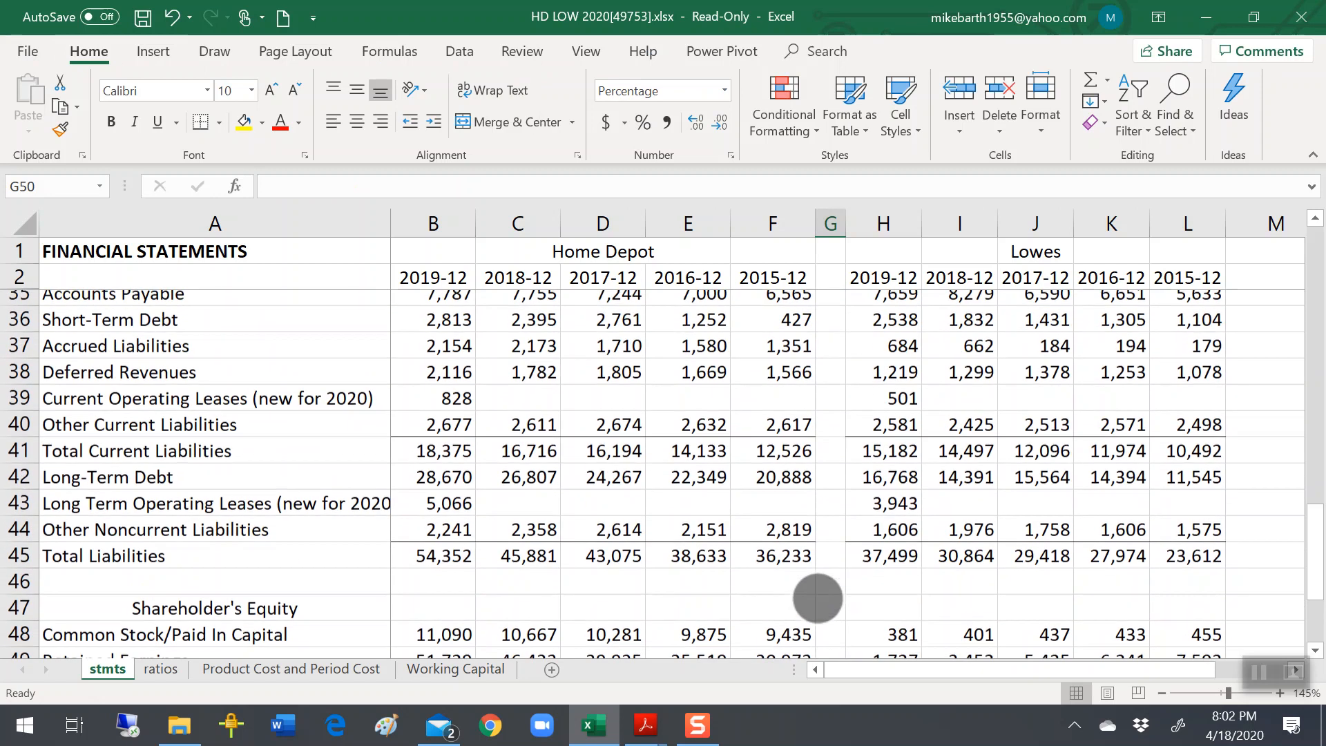
pyautogui.scroll(-3)
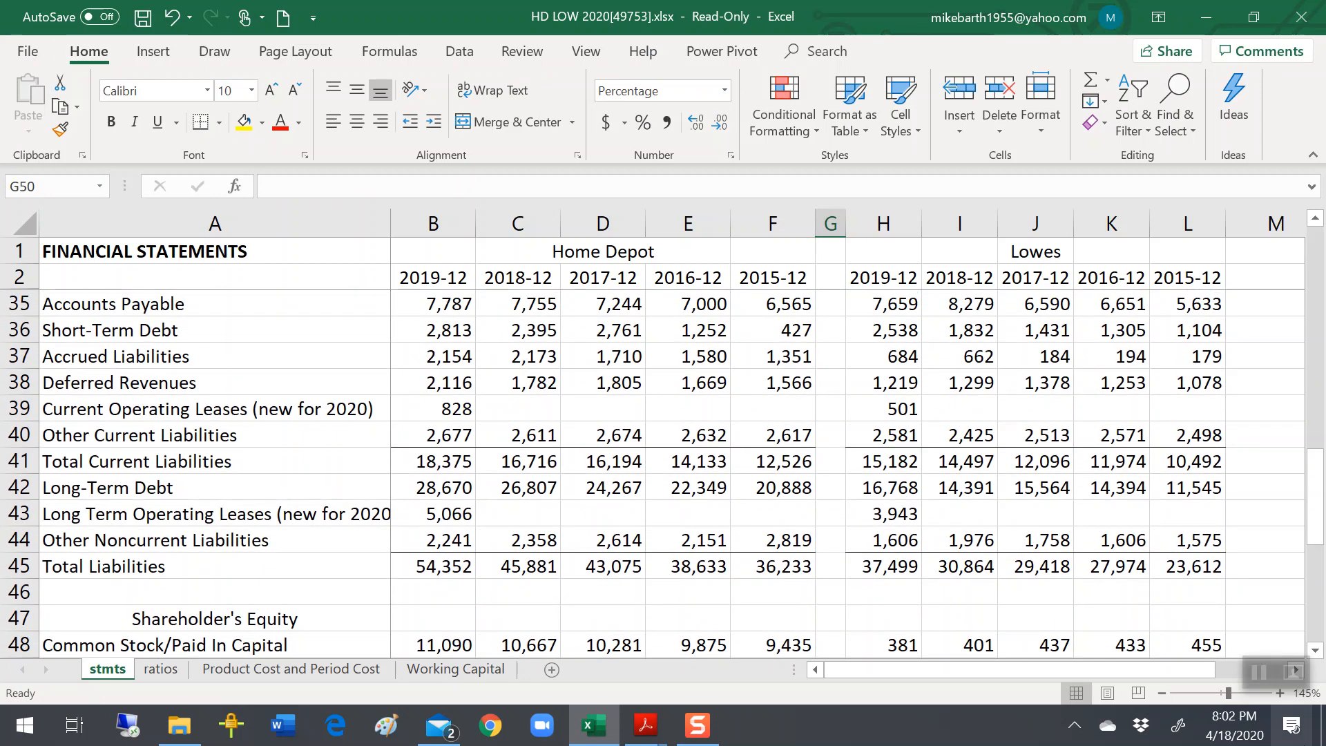